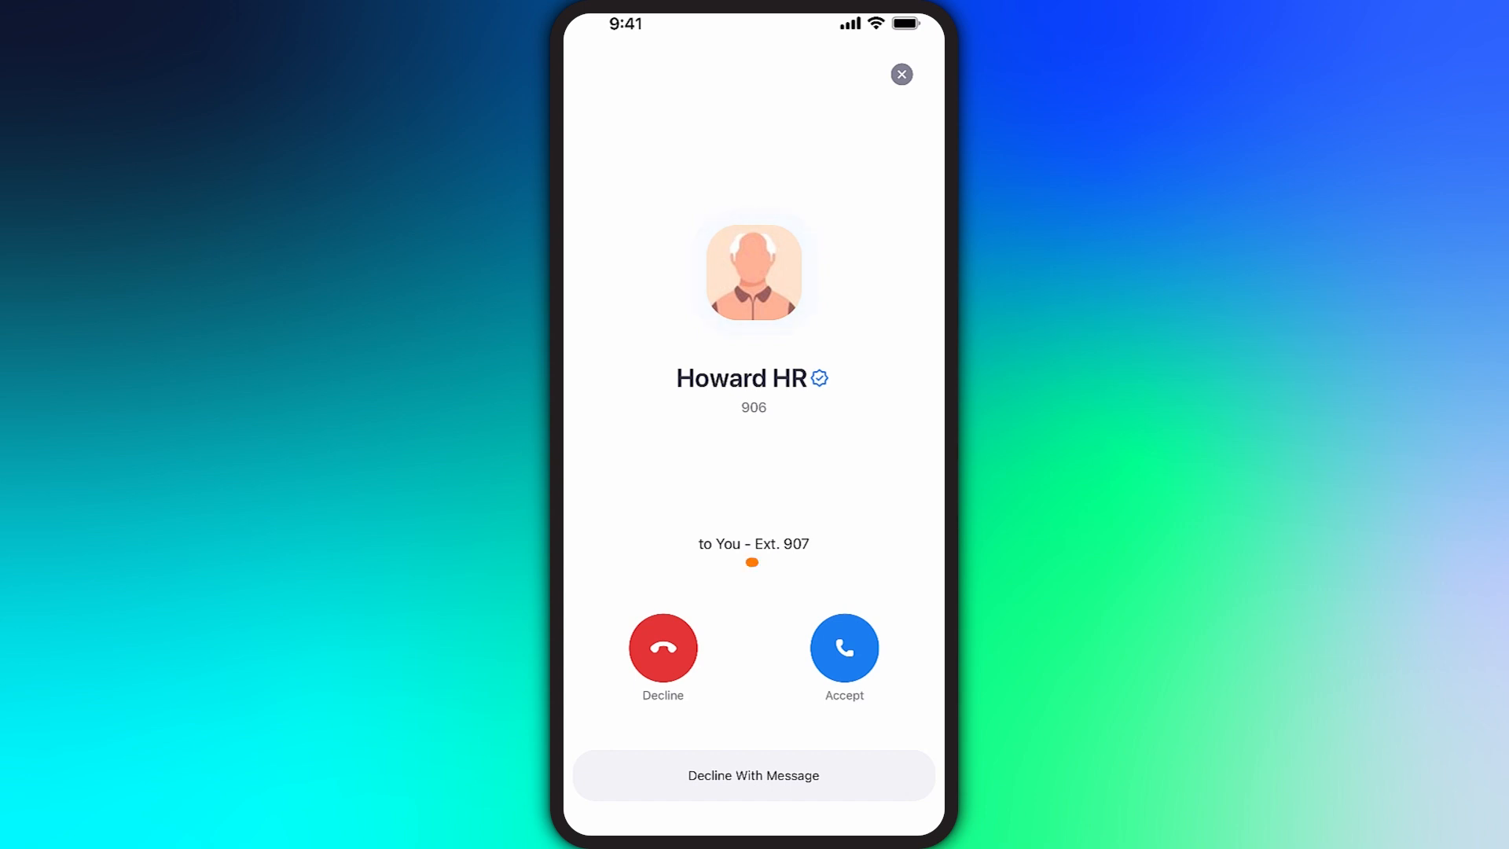
# Step: Answer Howard HR's incoming call and view the callers list showing him as verified
pyautogui.click(754, 543)
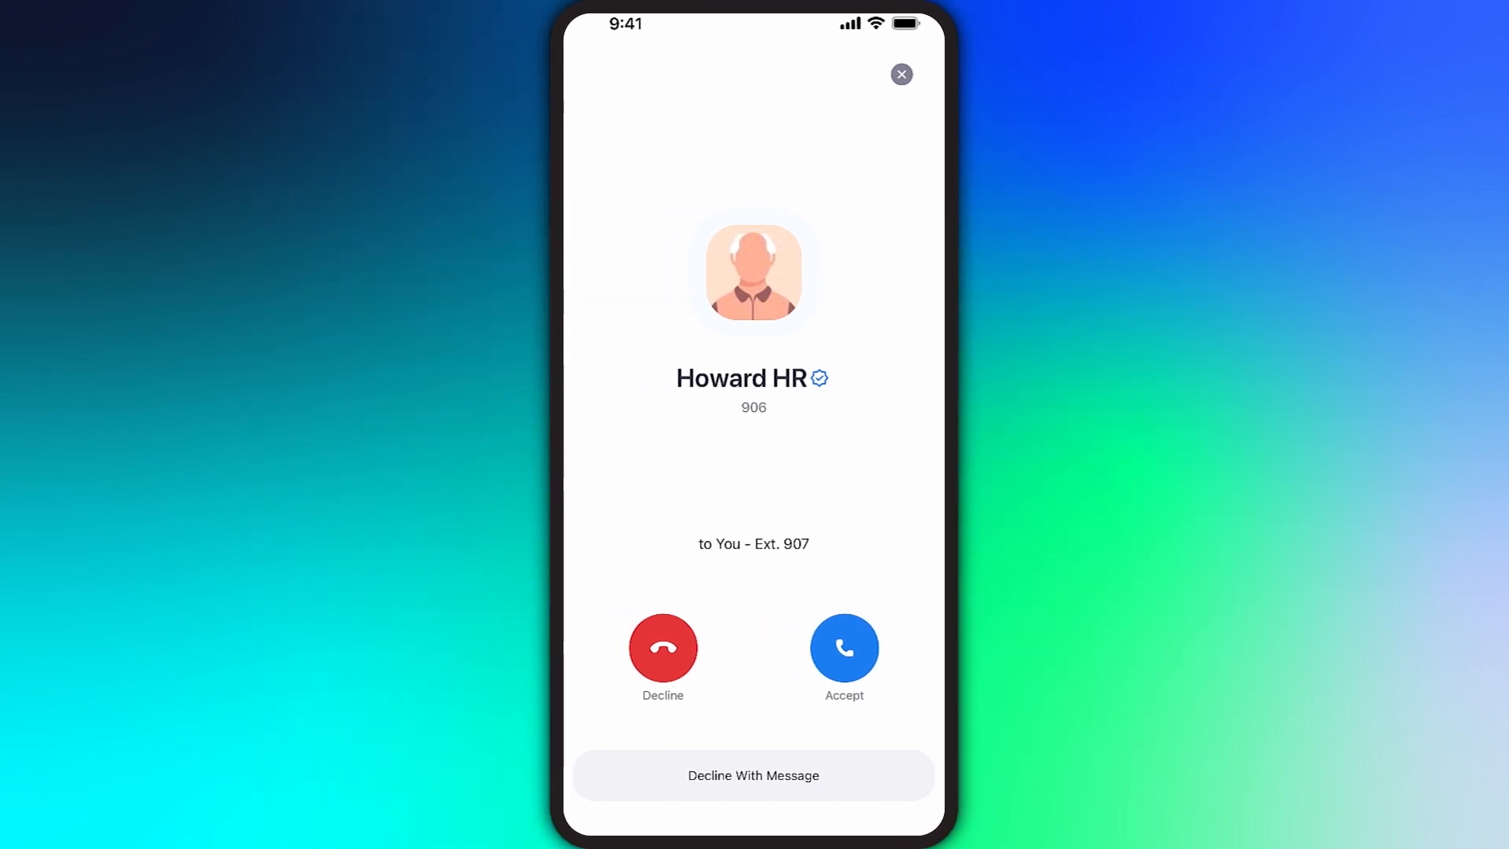
pyautogui.click(844, 648)
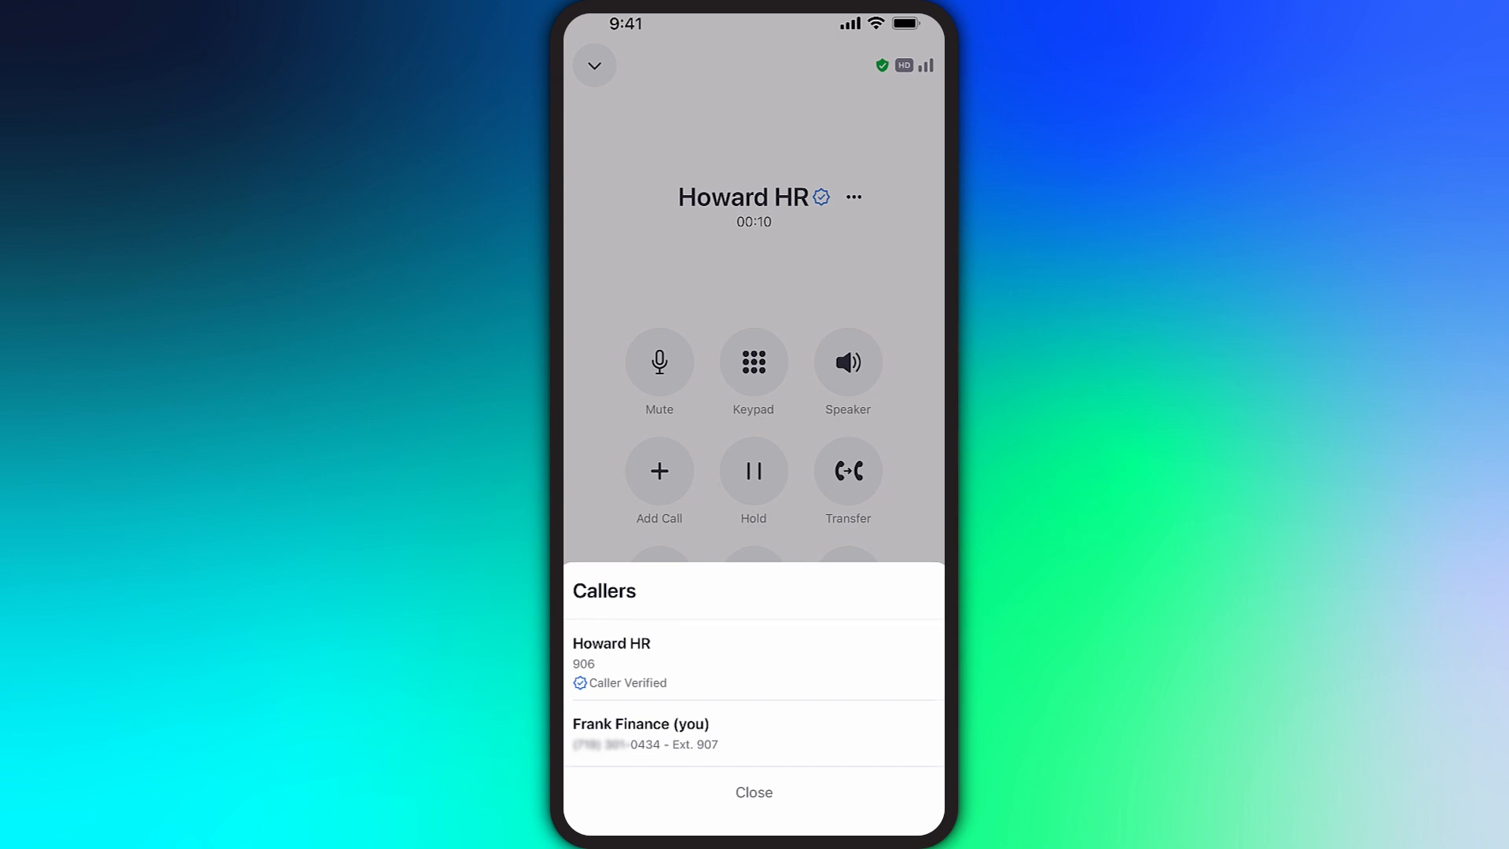
# Step: Close the callers list, rejoin the Howard HR call, and show its encryption and HD details
pyautogui.click(754, 792)
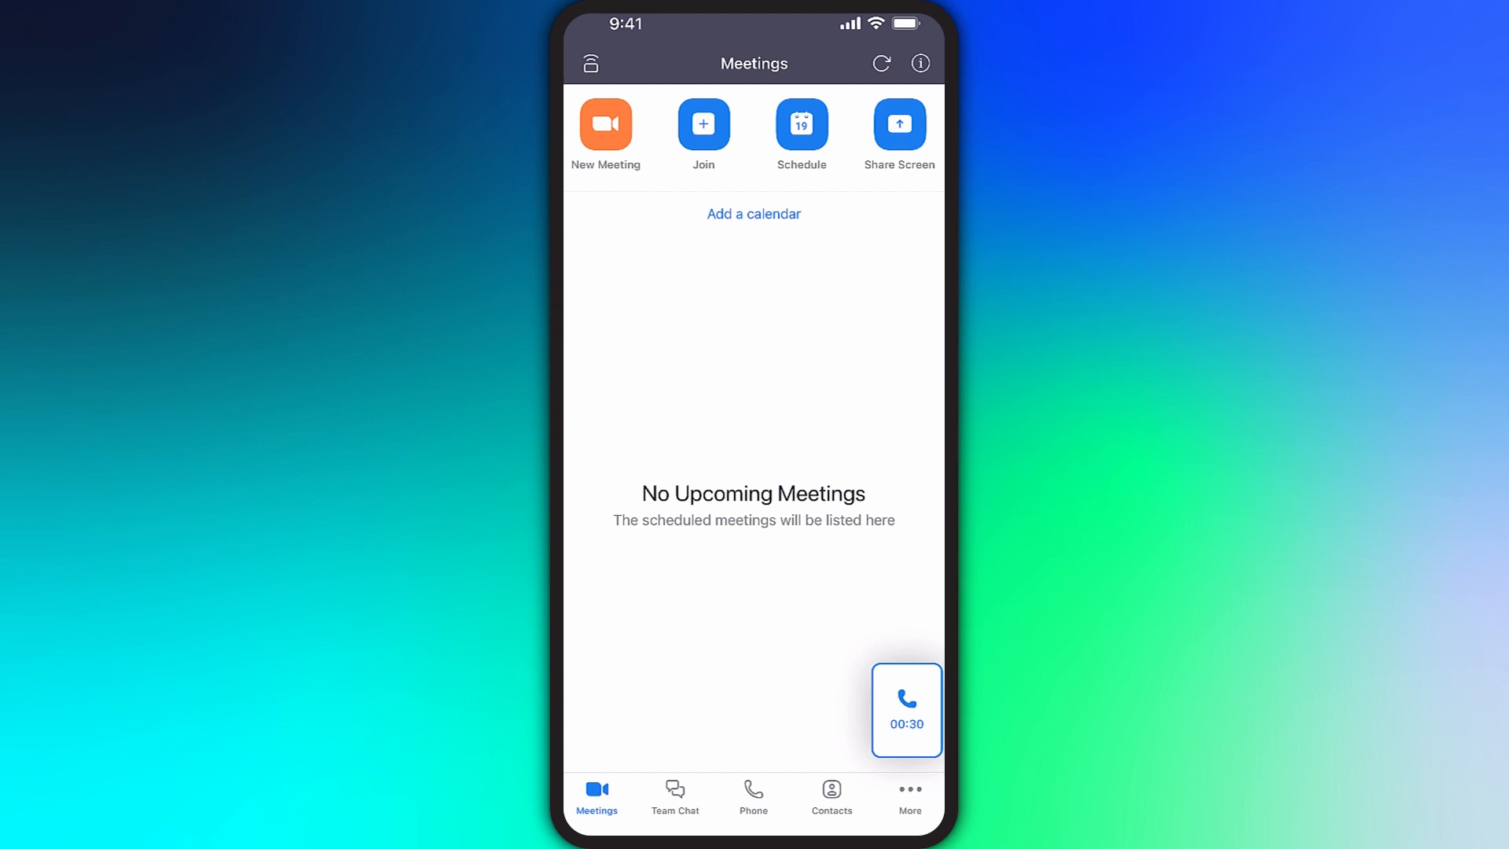
pyautogui.click(904, 709)
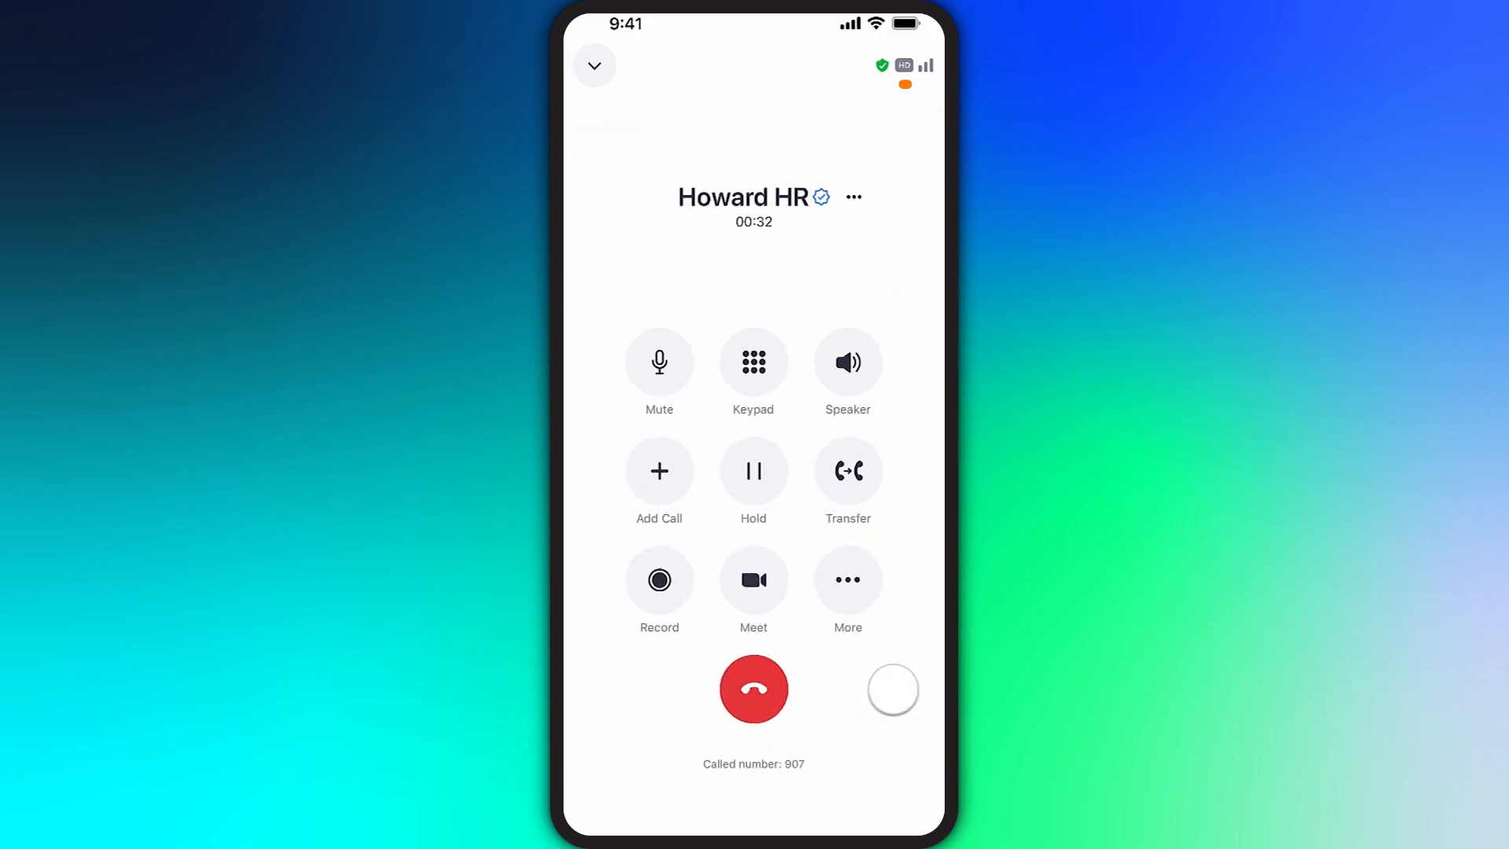
pyautogui.click(904, 64)
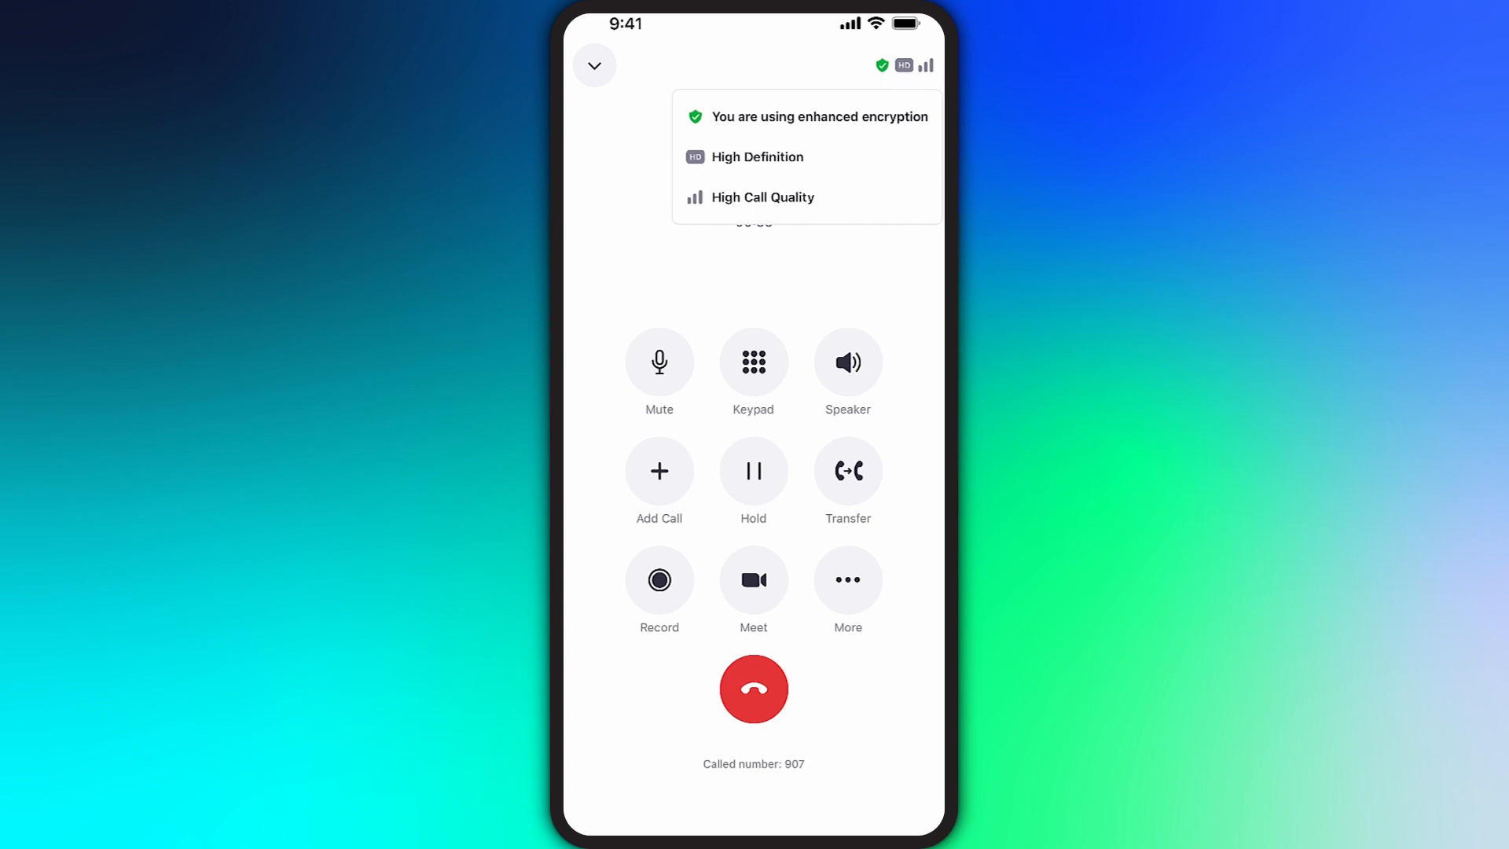
# Step: Dismiss the call-quality details, then mute and unmute the microphone
pyautogui.click(659, 363)
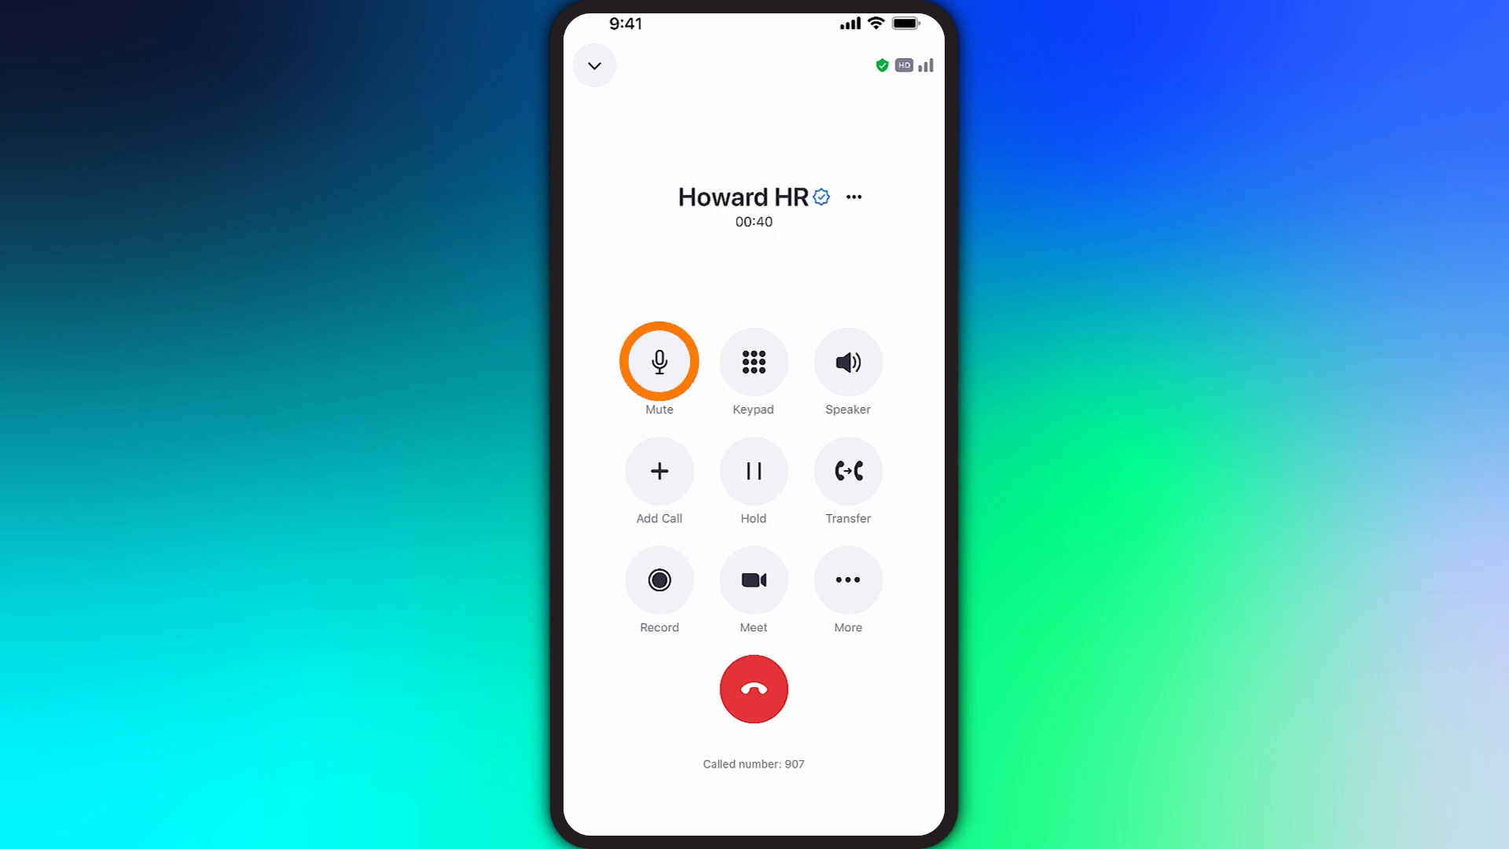
pyautogui.click(659, 363)
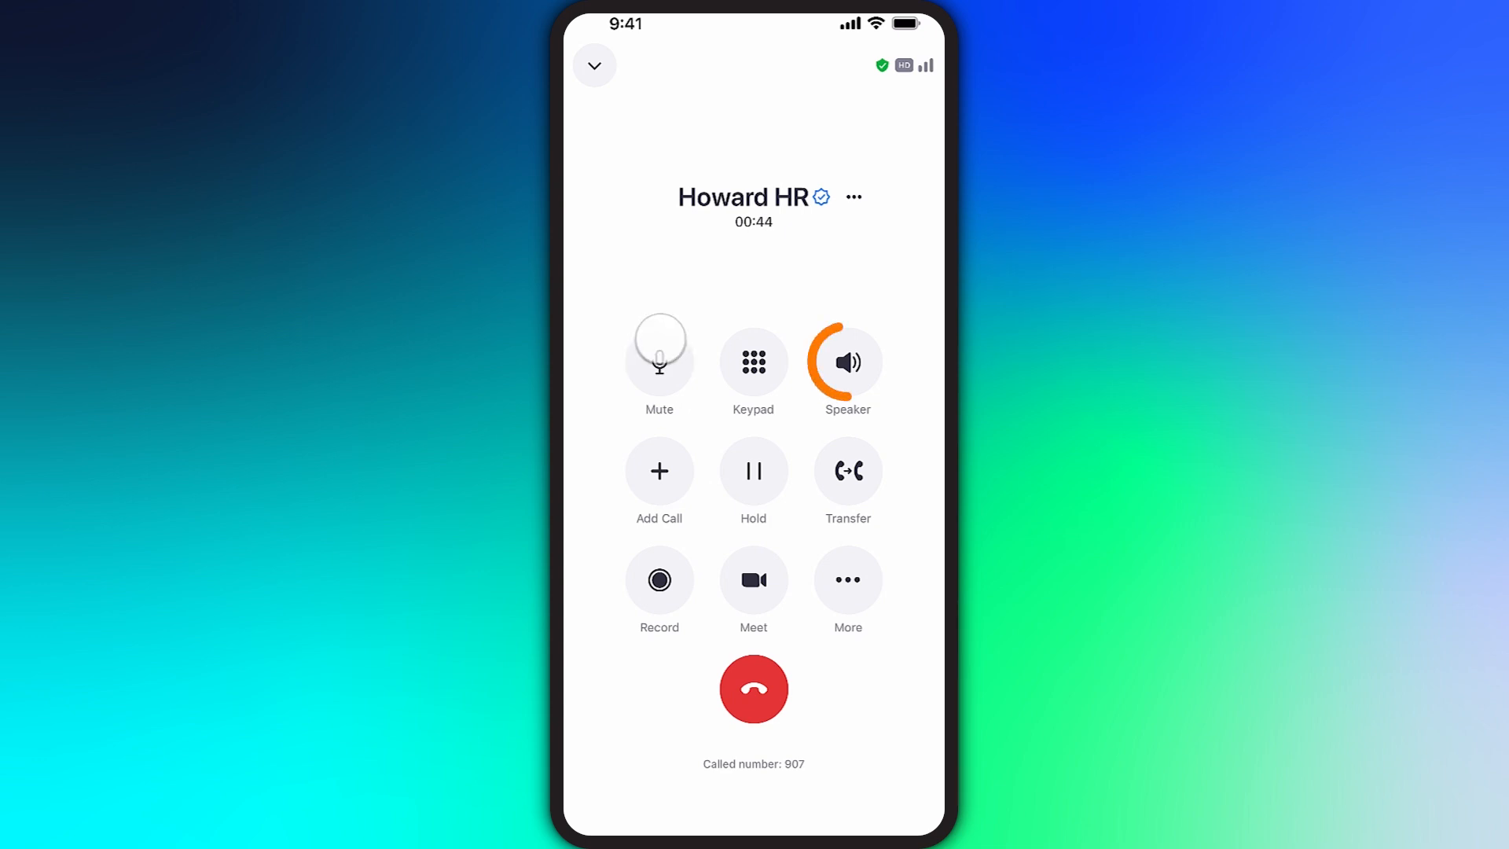
pyautogui.click(847, 363)
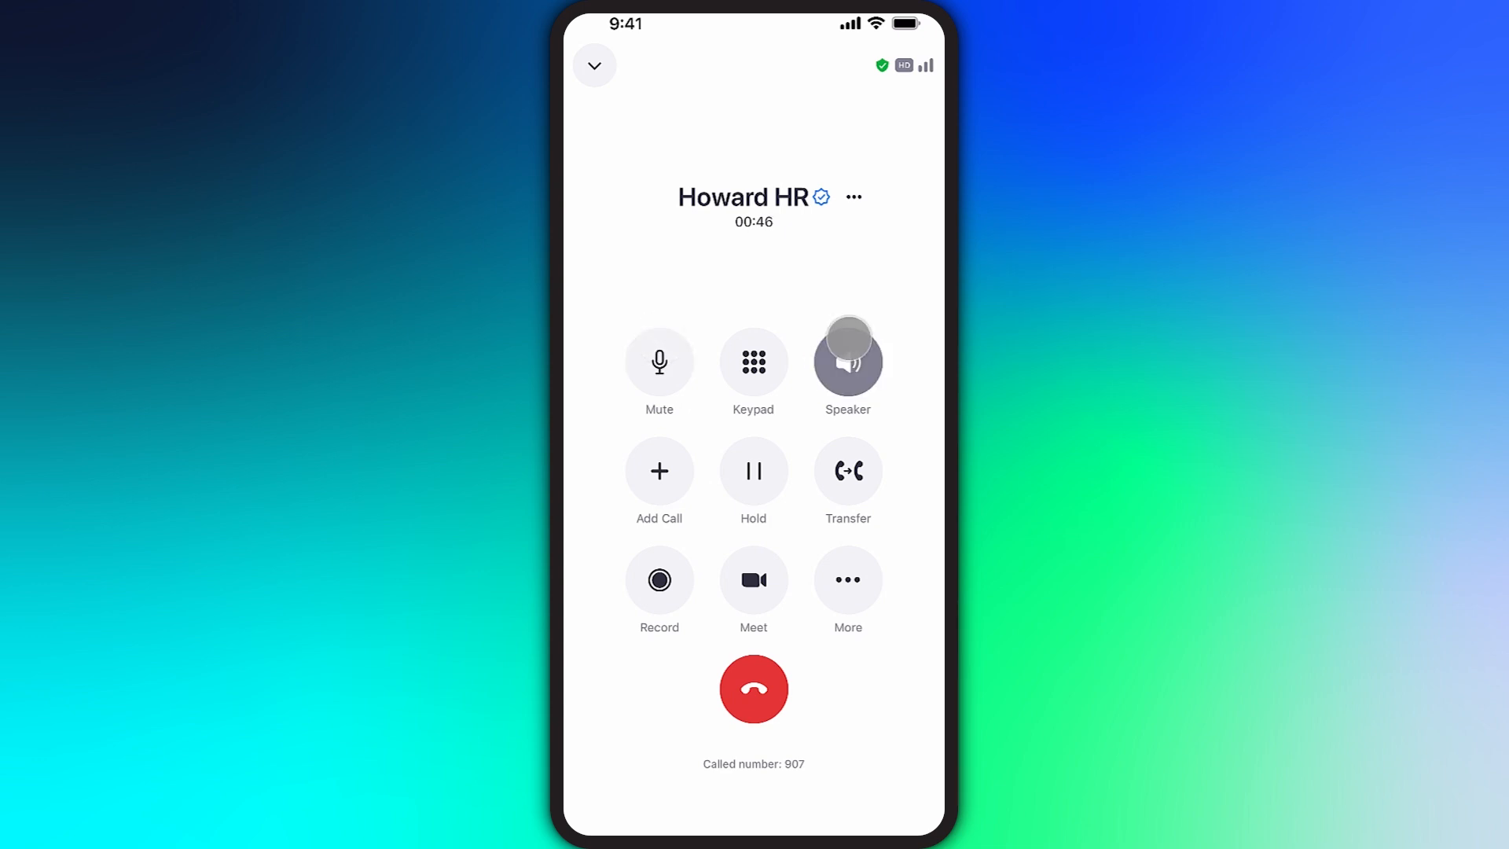
# Step: Route call audio to speaker, then Bluetooth, then back to the phone
pyautogui.click(847, 361)
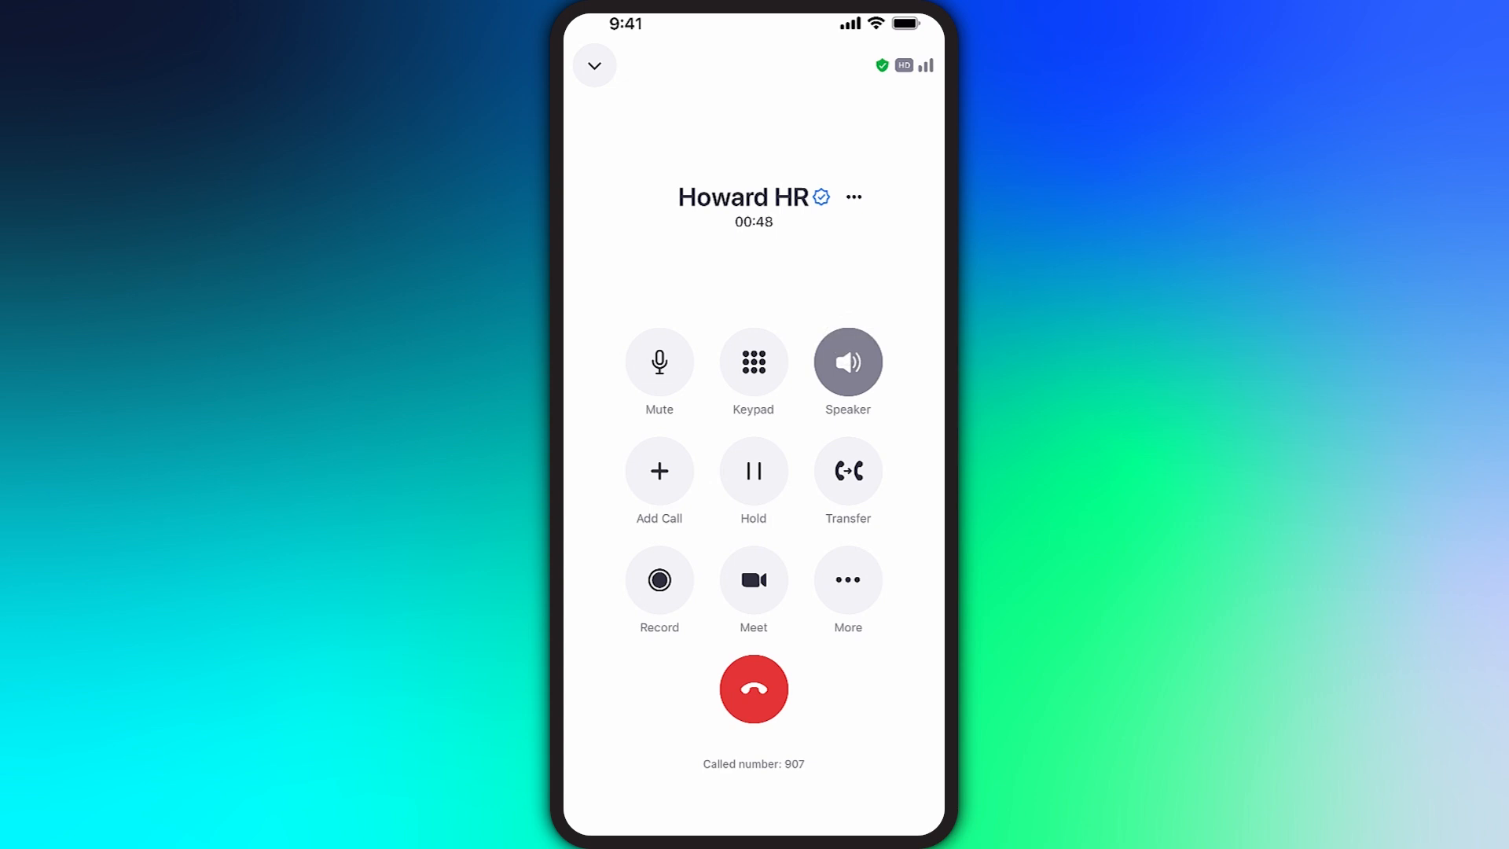
pyautogui.click(847, 363)
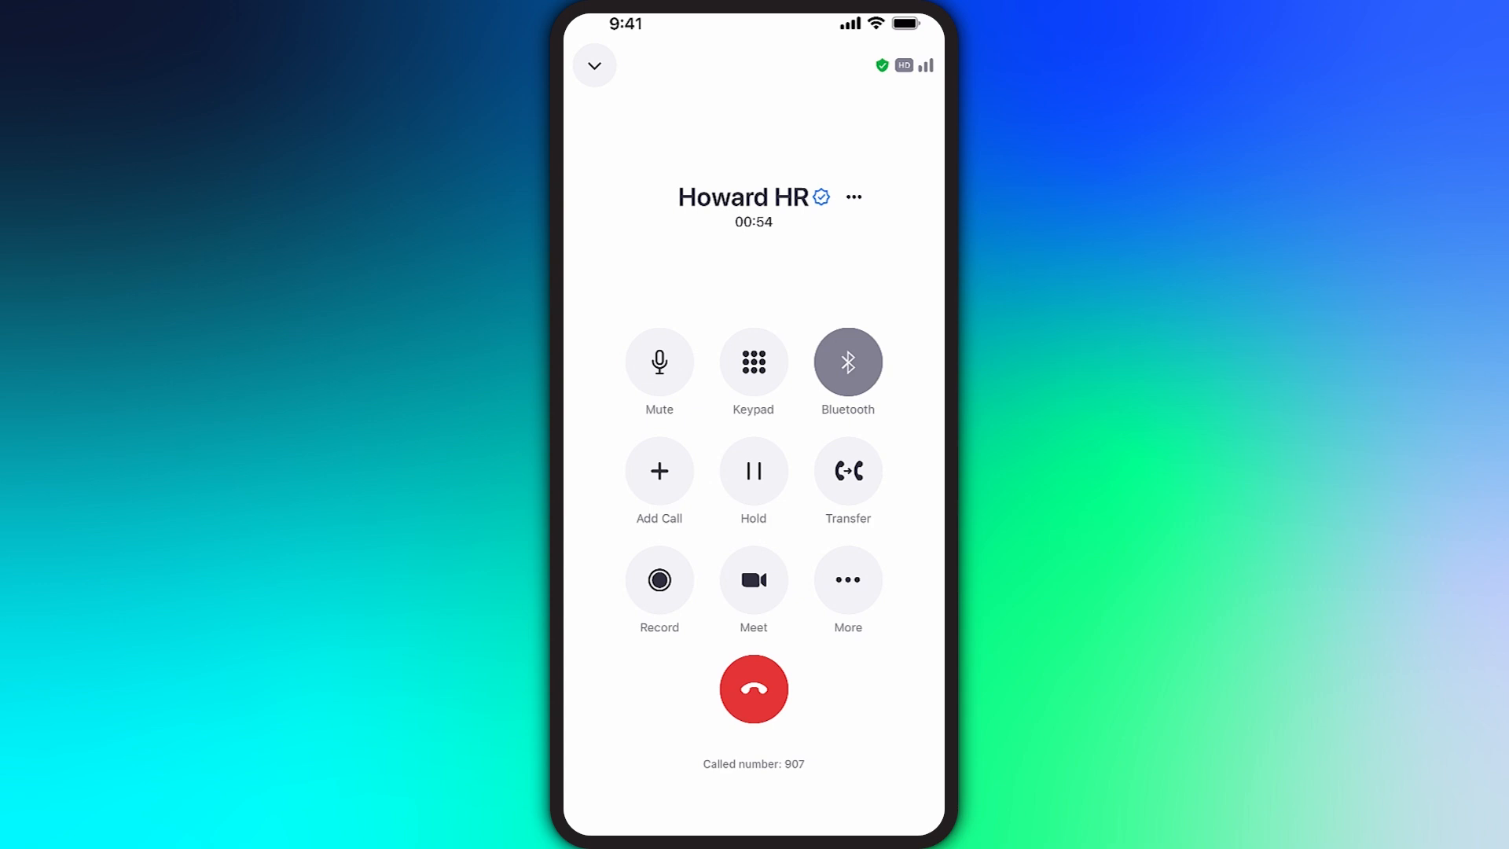
pyautogui.click(847, 361)
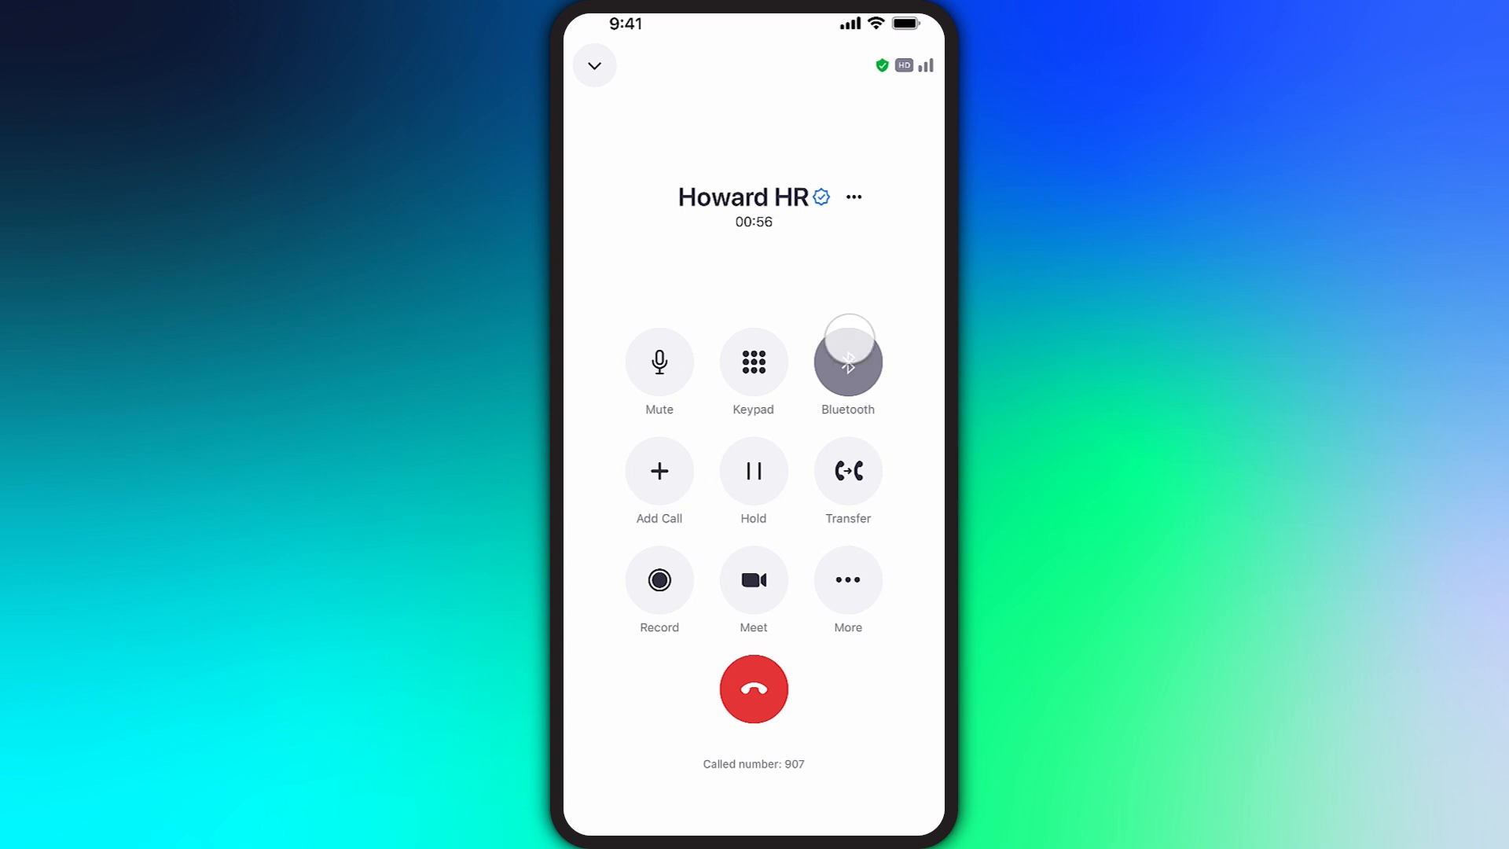
pyautogui.click(846, 360)
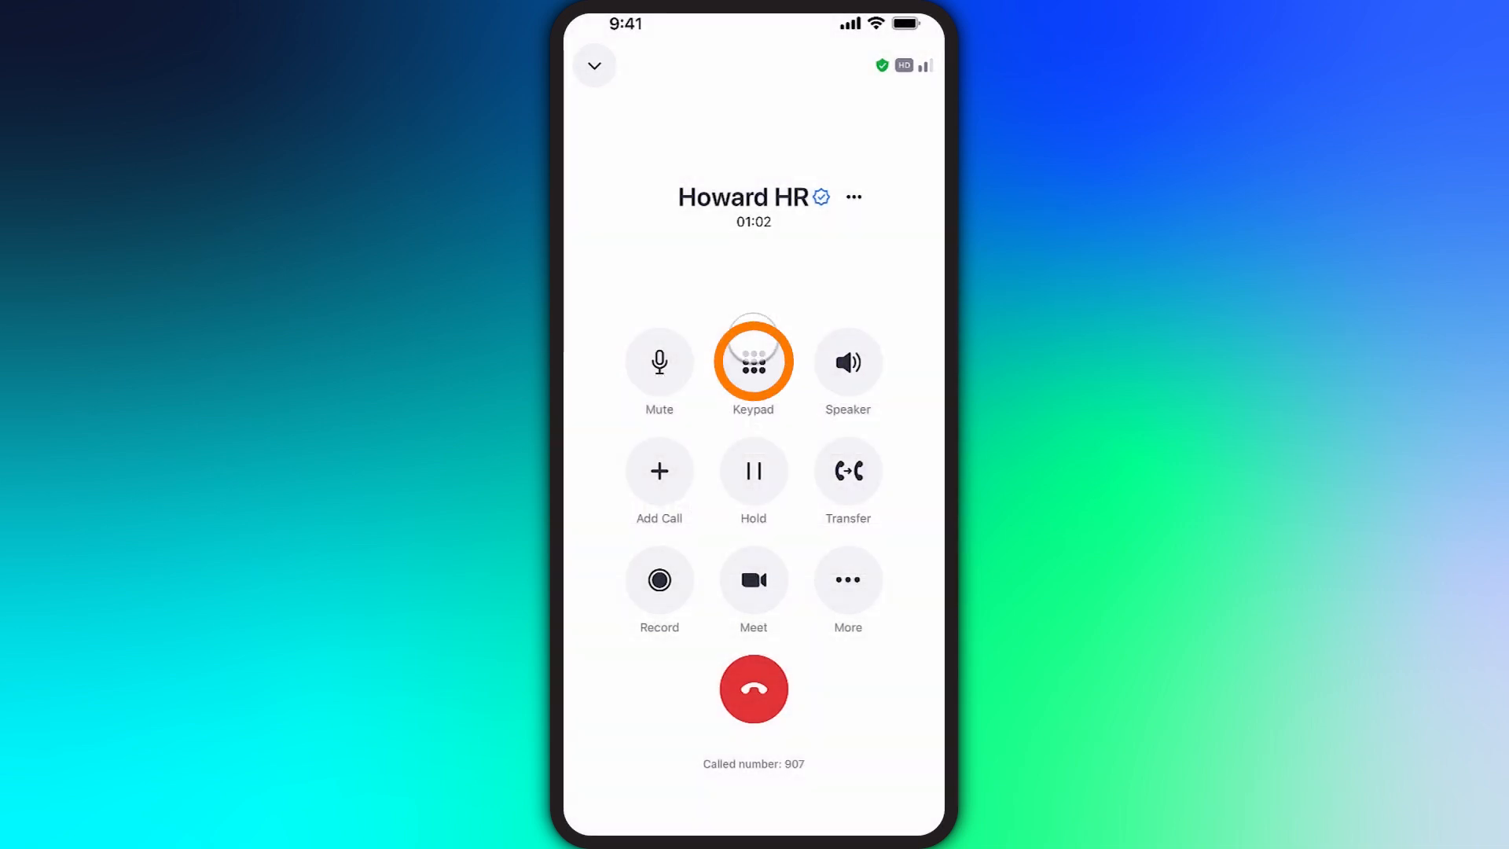
# Step: Send digits 1 and 0 through the in-call keypad, then hide the keypad
pyautogui.click(754, 363)
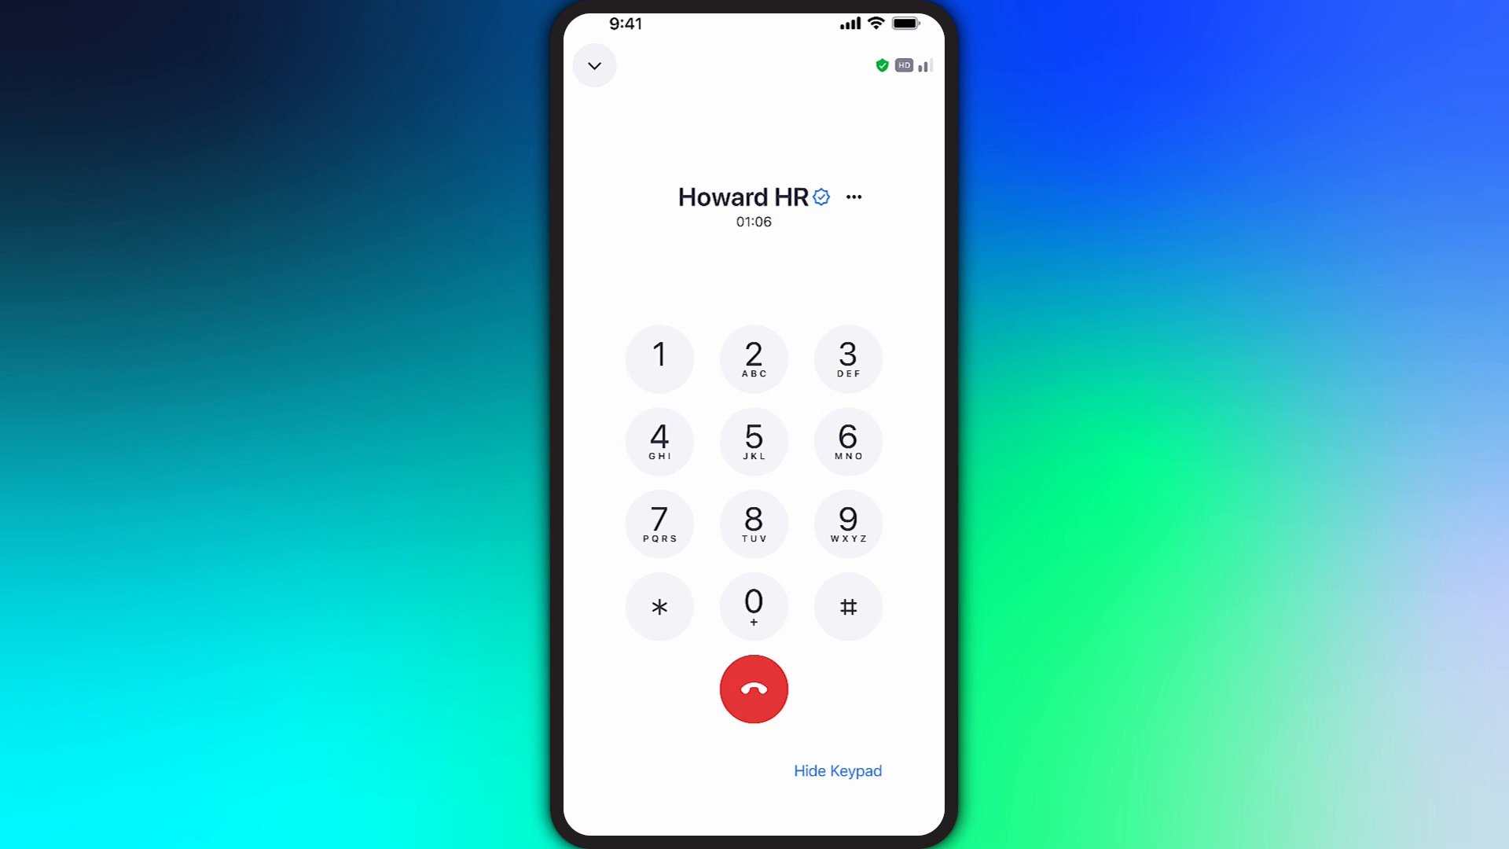
pyautogui.click(659, 357)
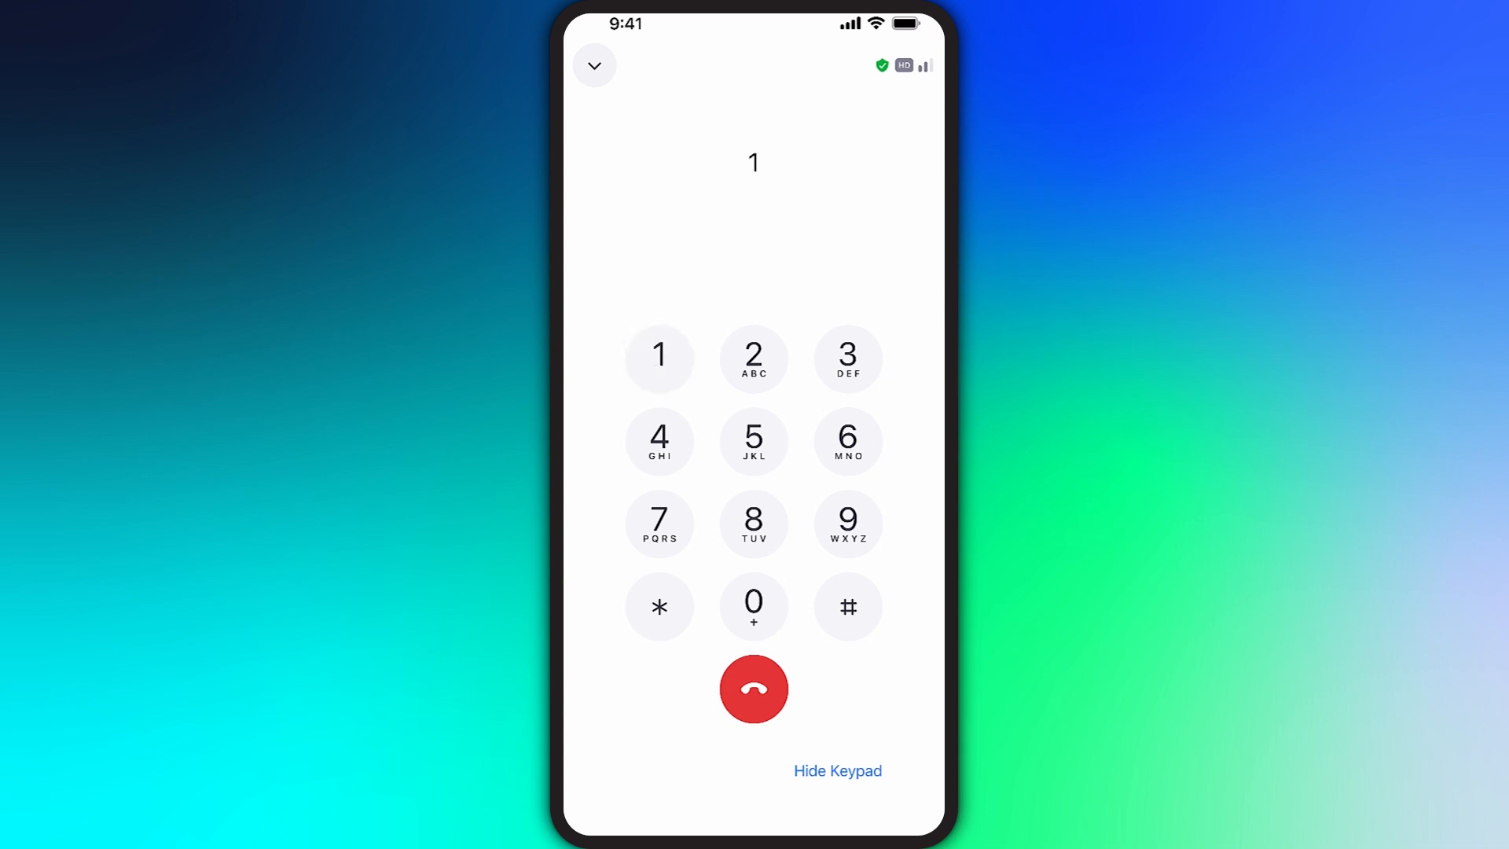
pyautogui.click(754, 606)
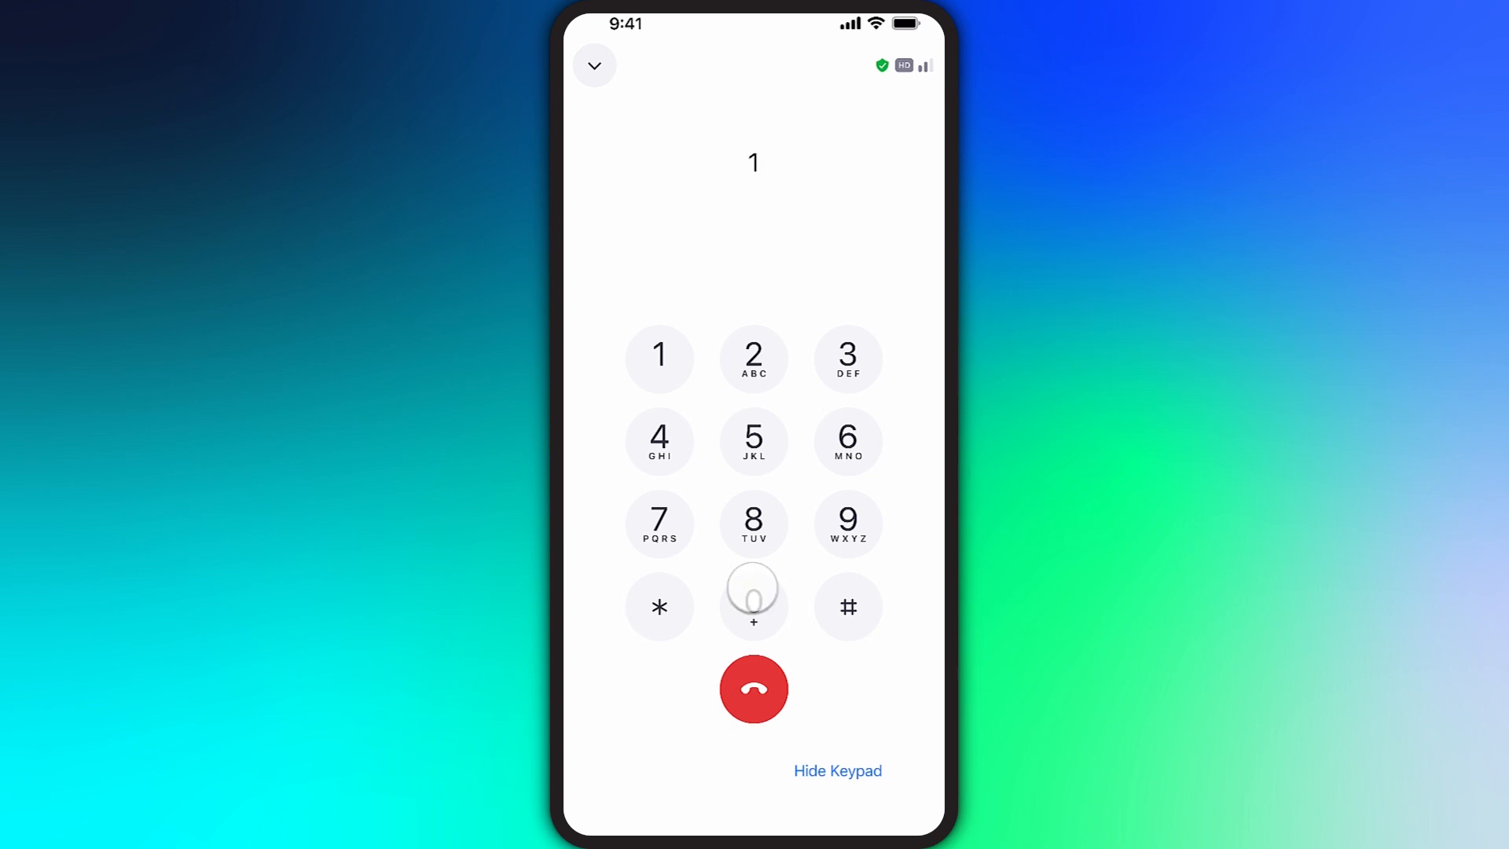
pyautogui.click(754, 605)
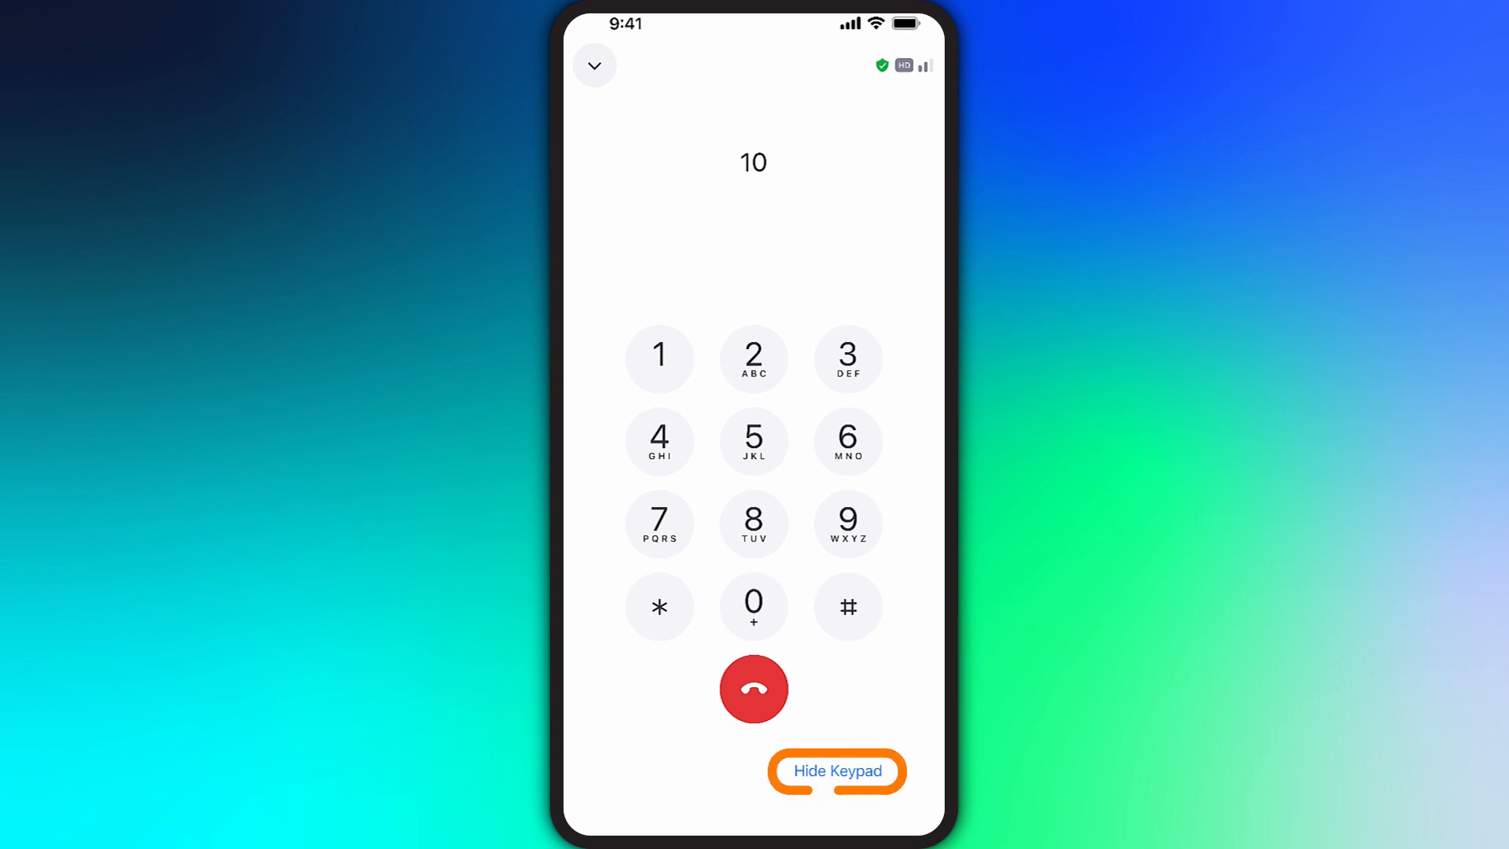
pyautogui.click(835, 771)
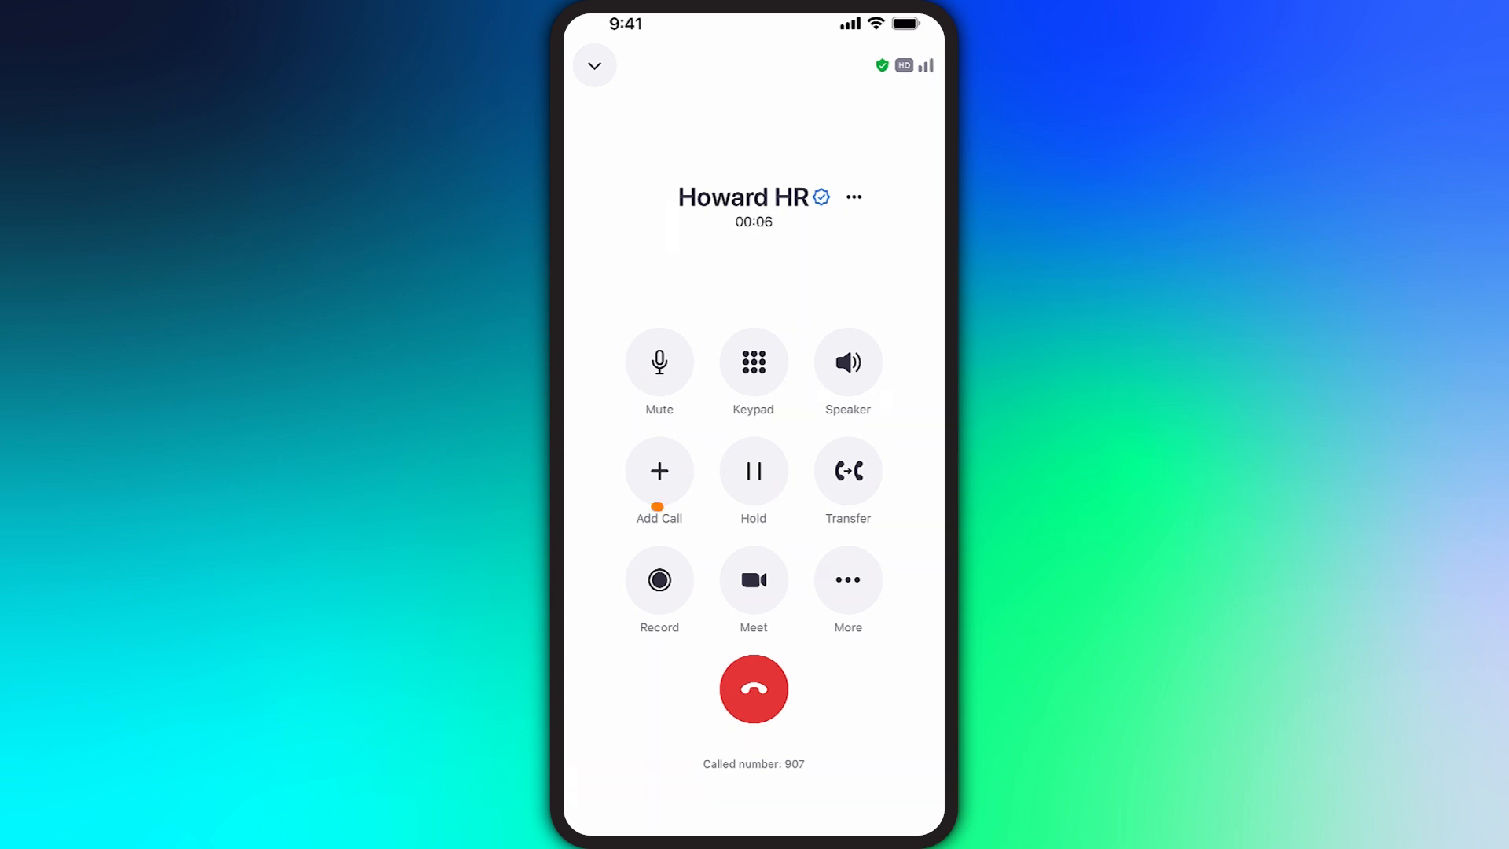
# Step: Add a call to Riley Receptionist while on the Howard HR call
pyautogui.click(659, 472)
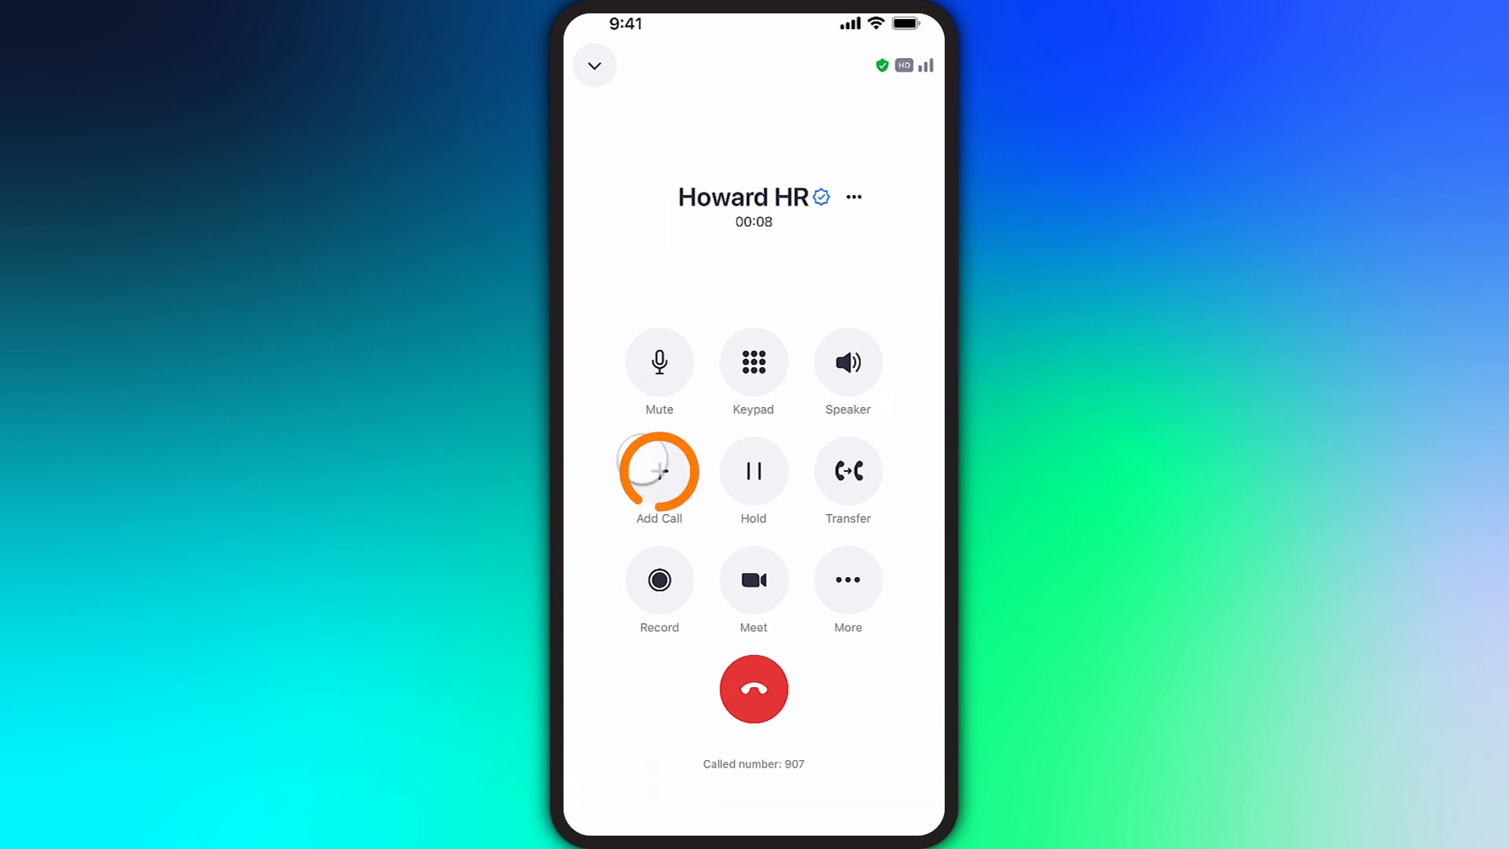
pyautogui.click(659, 470)
pyautogui.write('834')
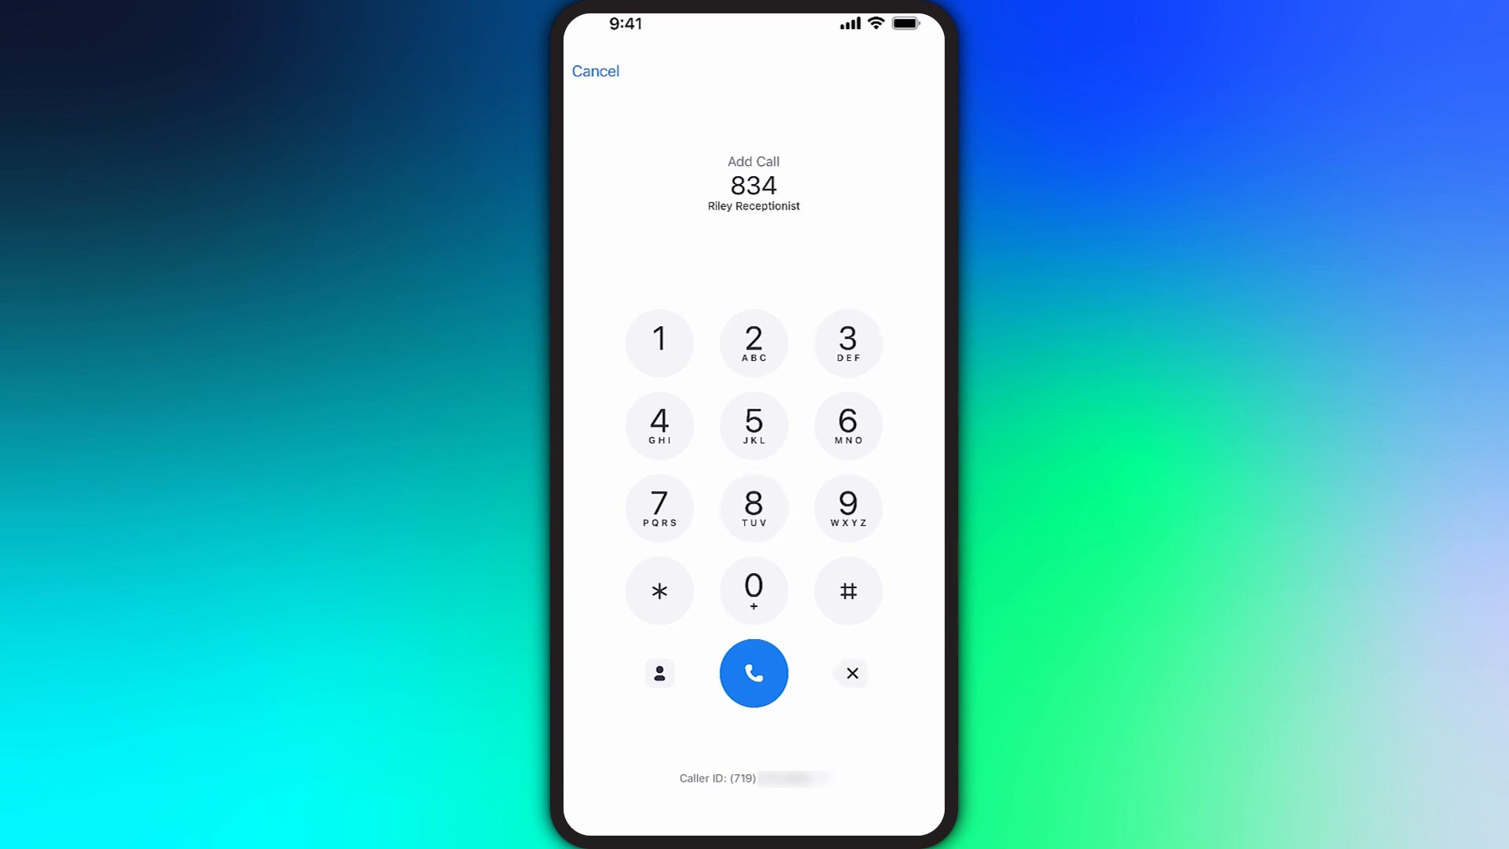
pyautogui.click(754, 673)
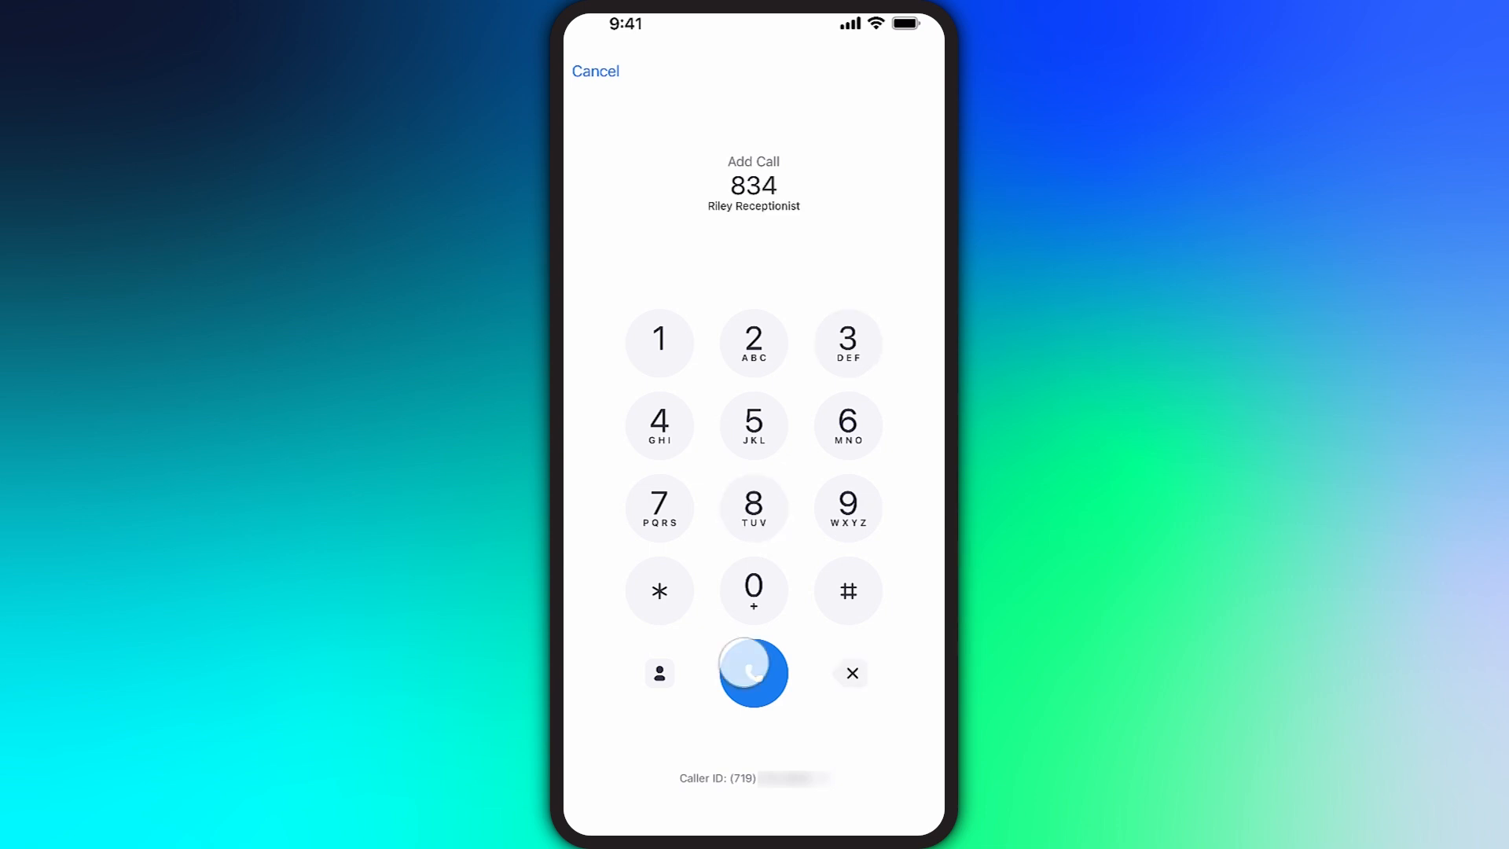
pyautogui.click(754, 672)
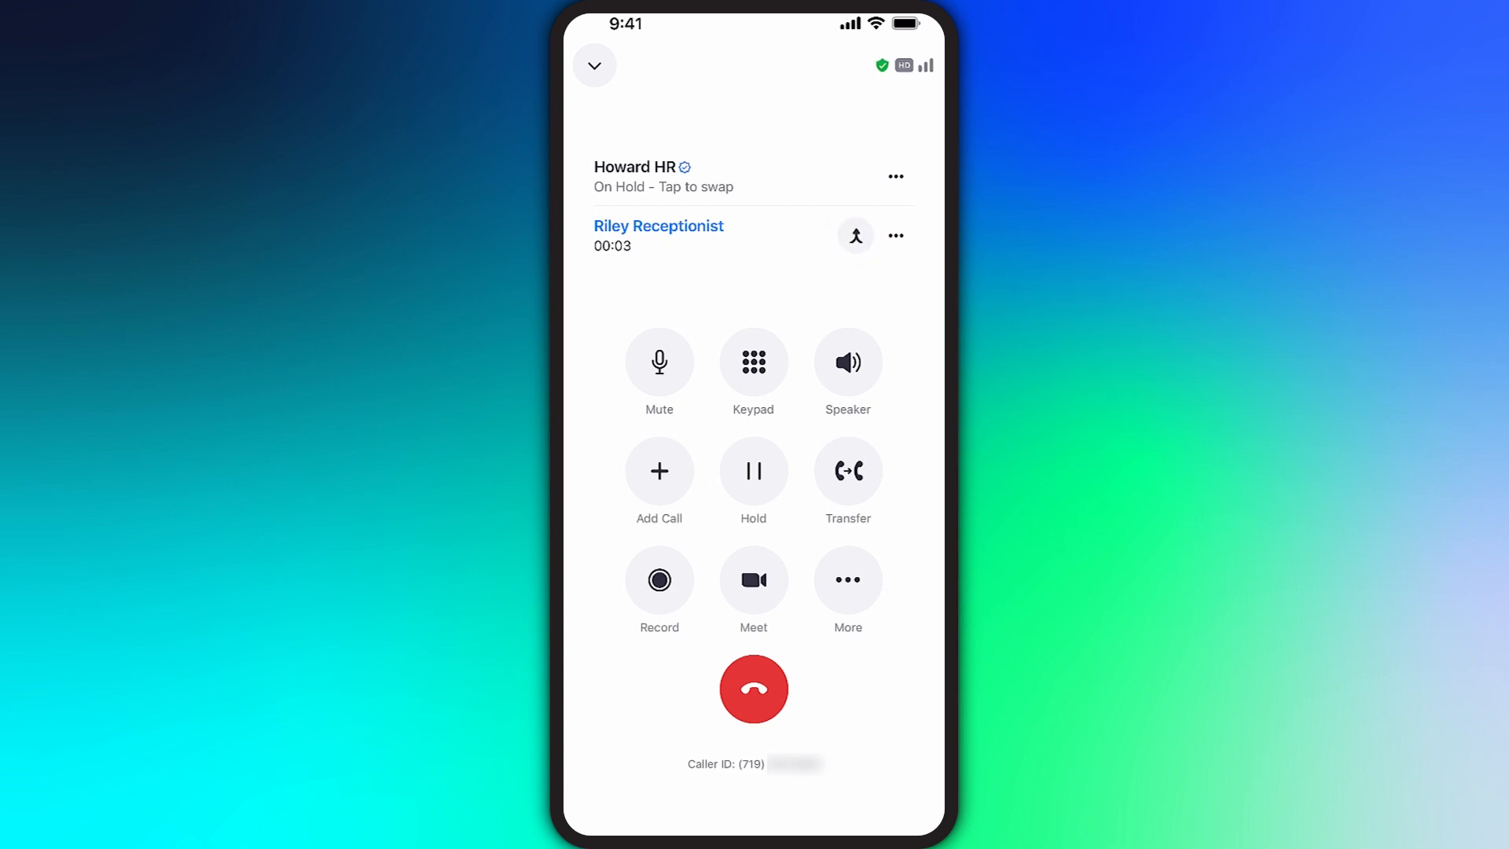
# Step: Merge Howard HR into a three-way conference and close the callers list
pyautogui.click(852, 234)
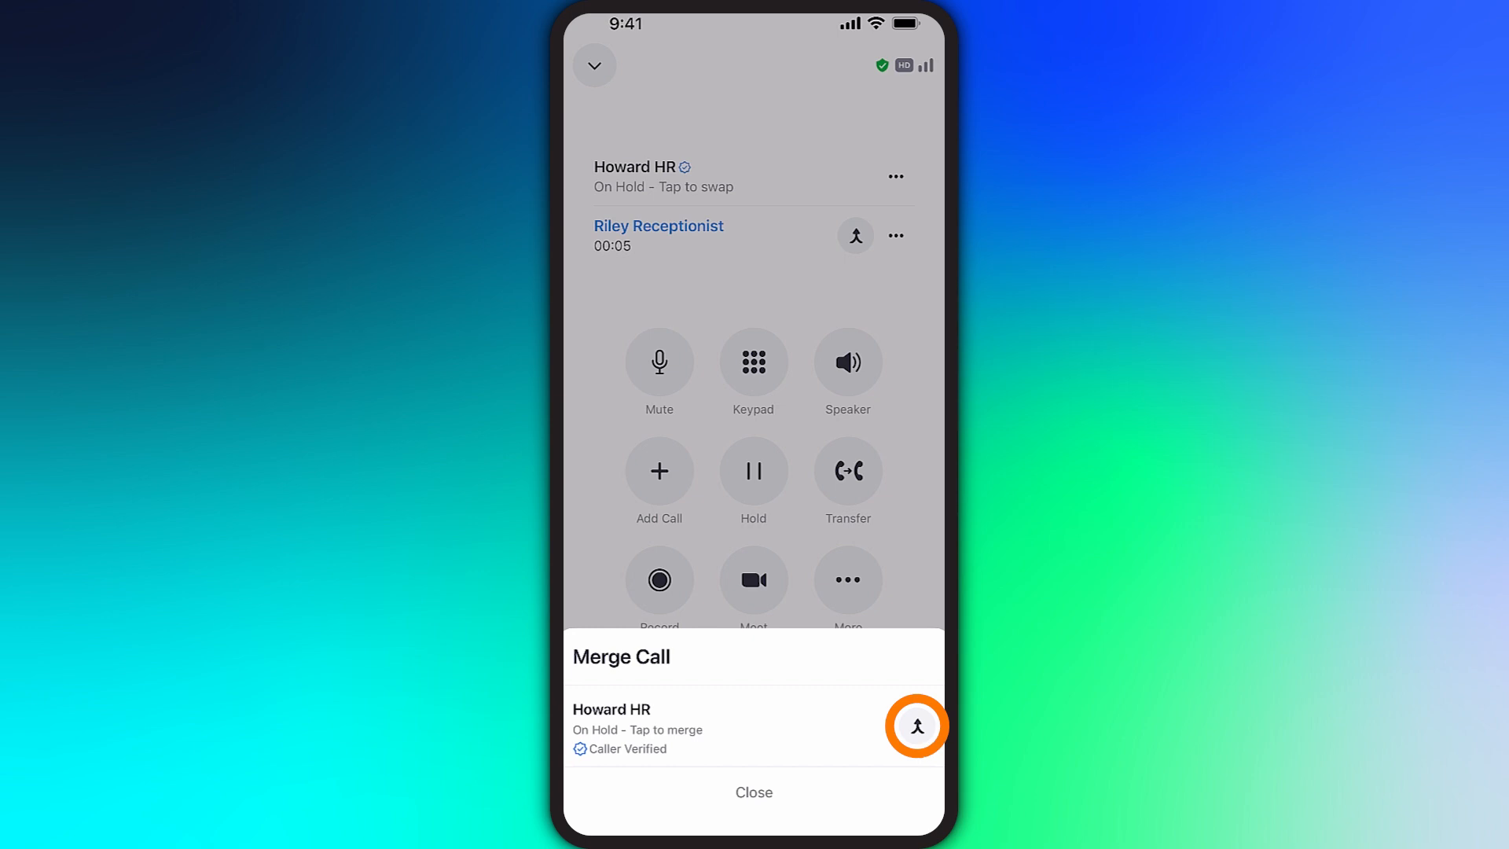
pyautogui.click(915, 726)
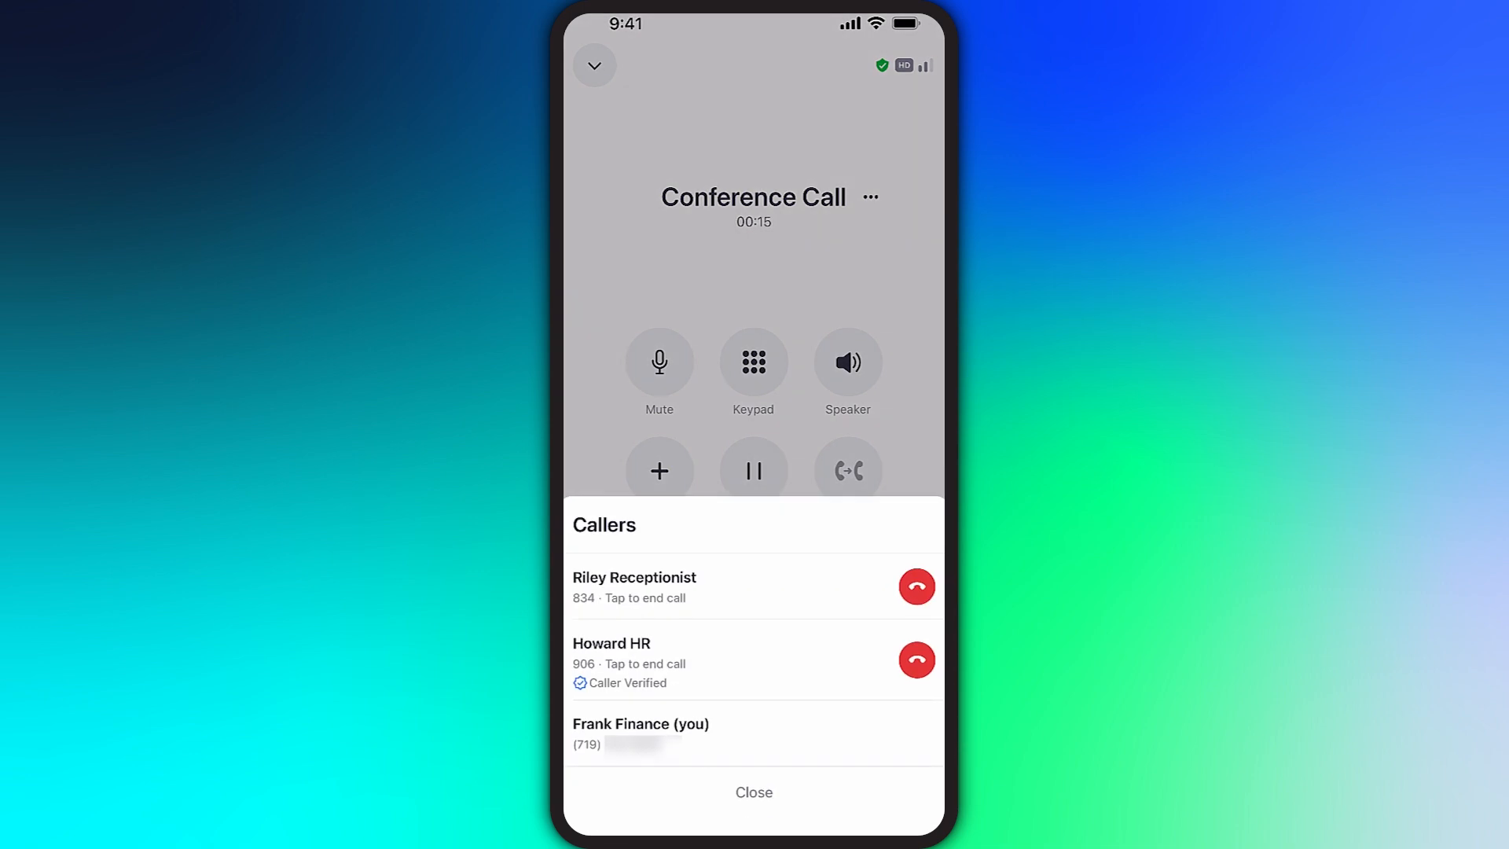
pyautogui.click(915, 586)
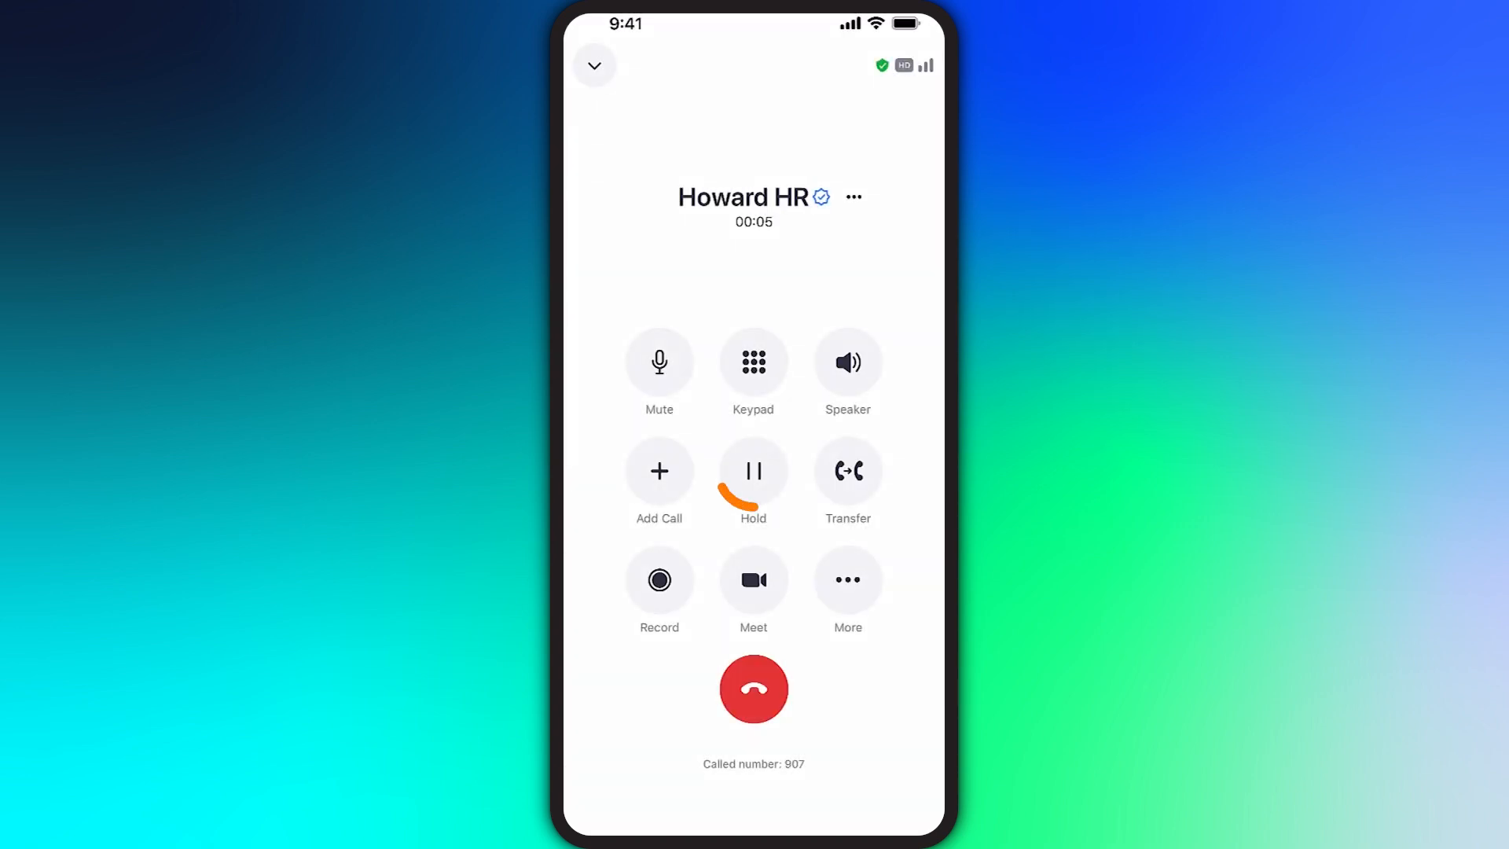
pyautogui.click(754, 472)
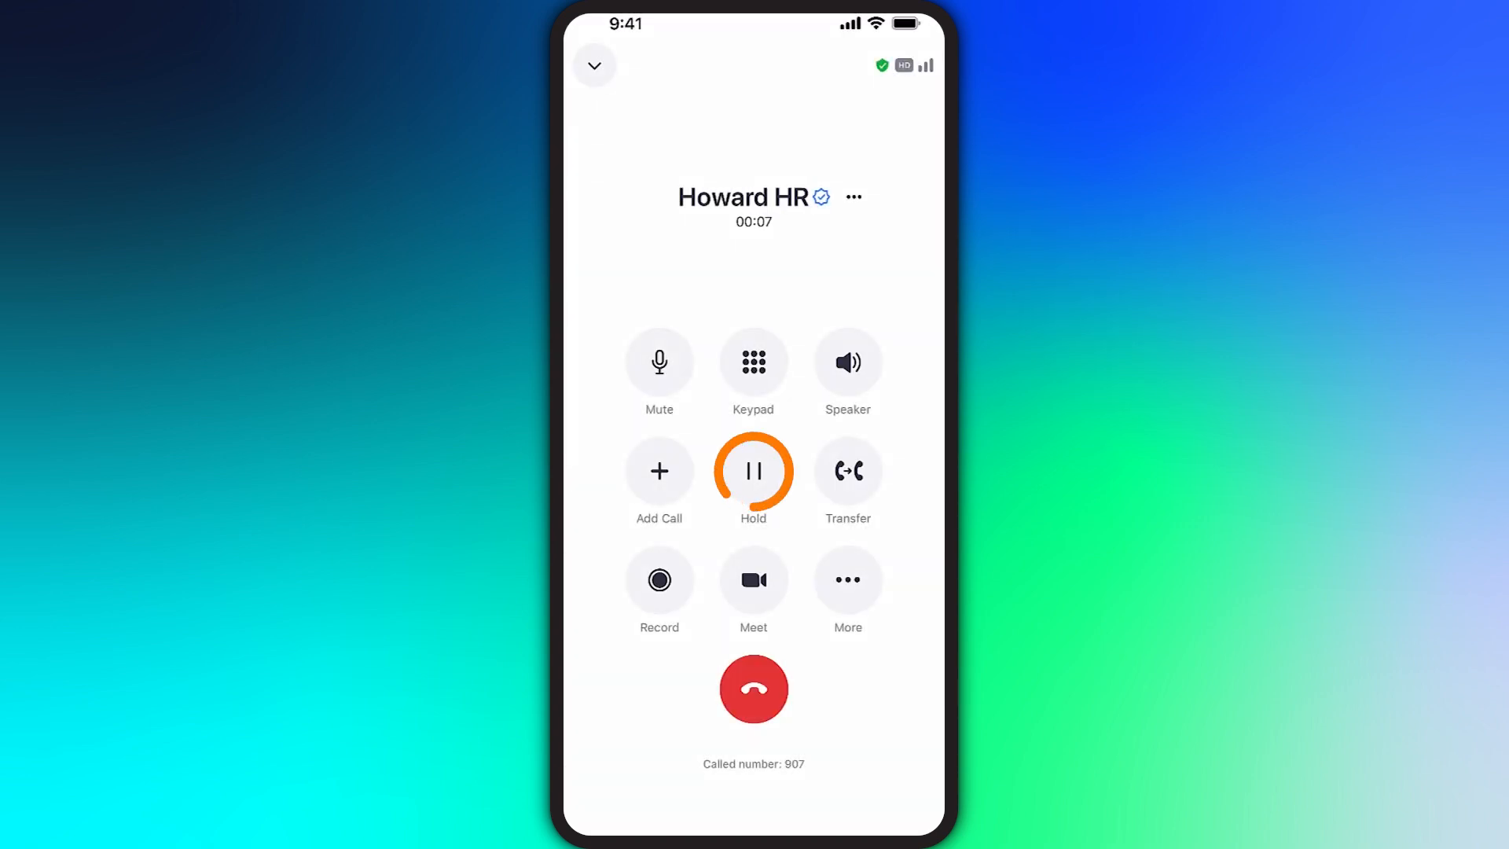
pyautogui.click(754, 472)
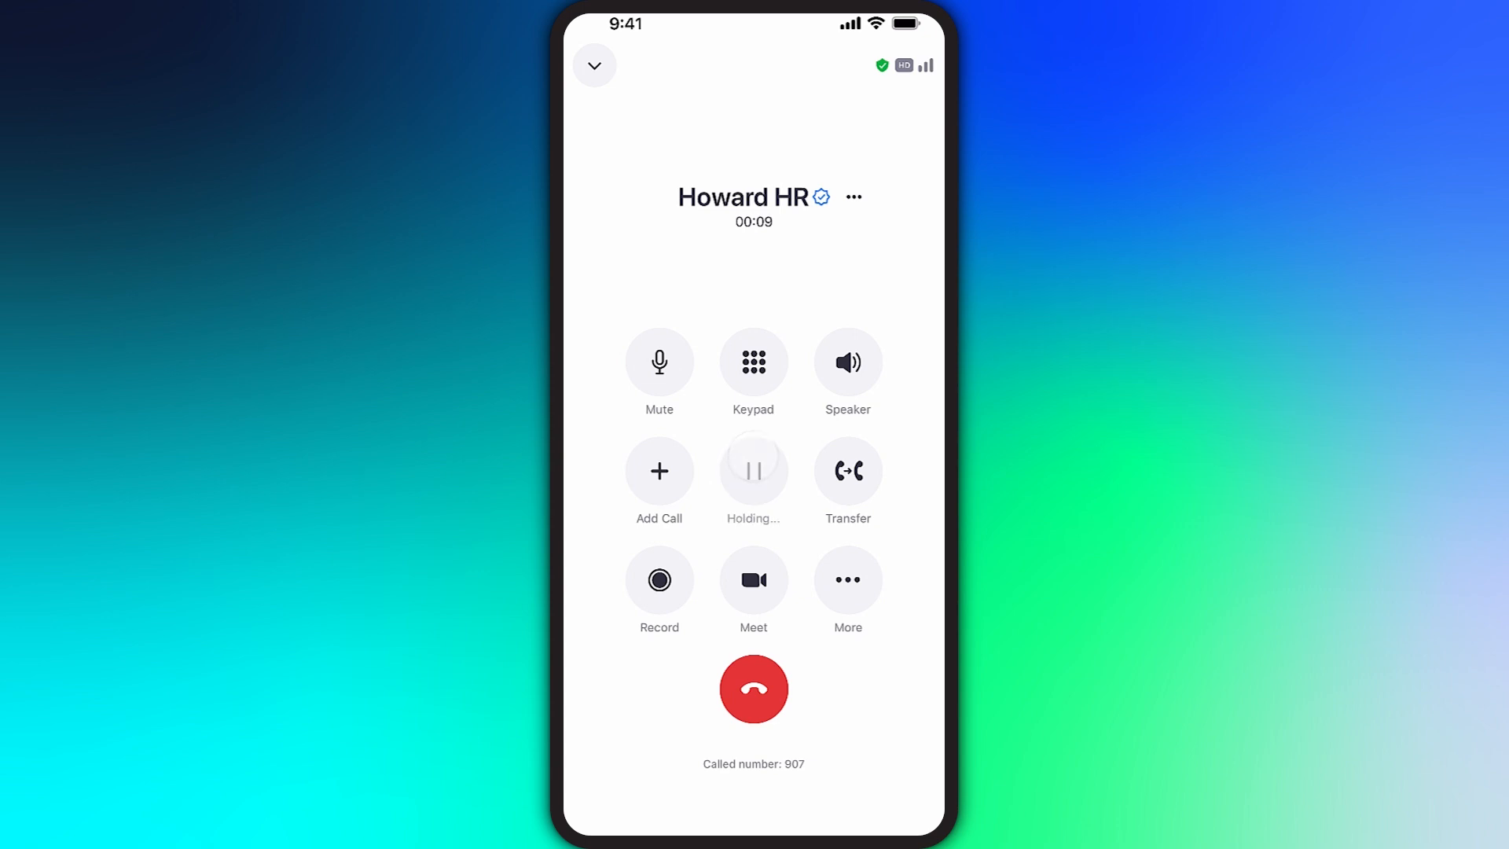
pyautogui.click(753, 471)
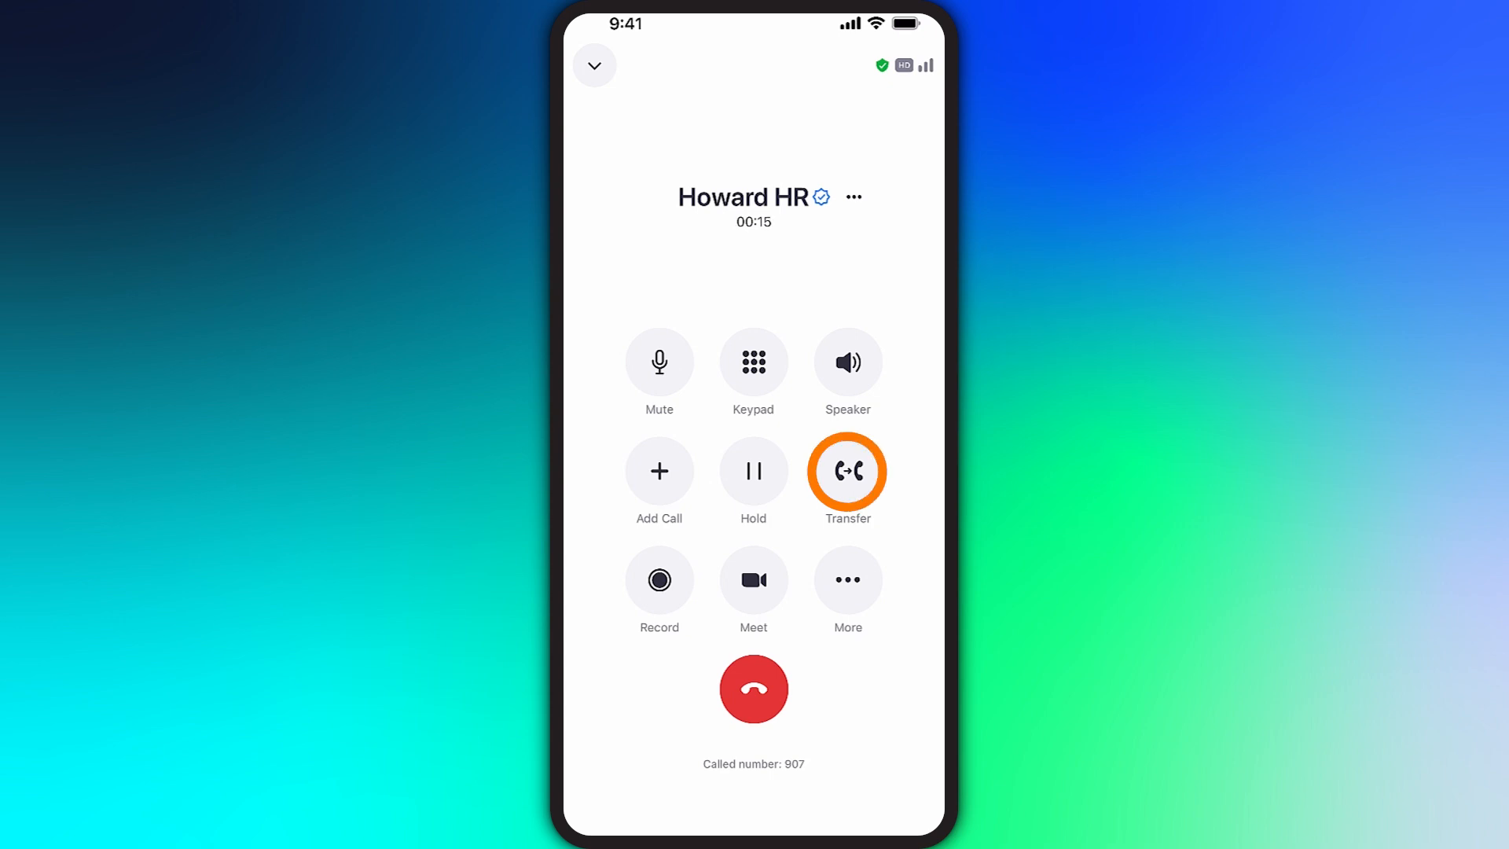
# Step: Start a transfer and pick Riley Receptionist from contacts as the target
pyautogui.click(847, 471)
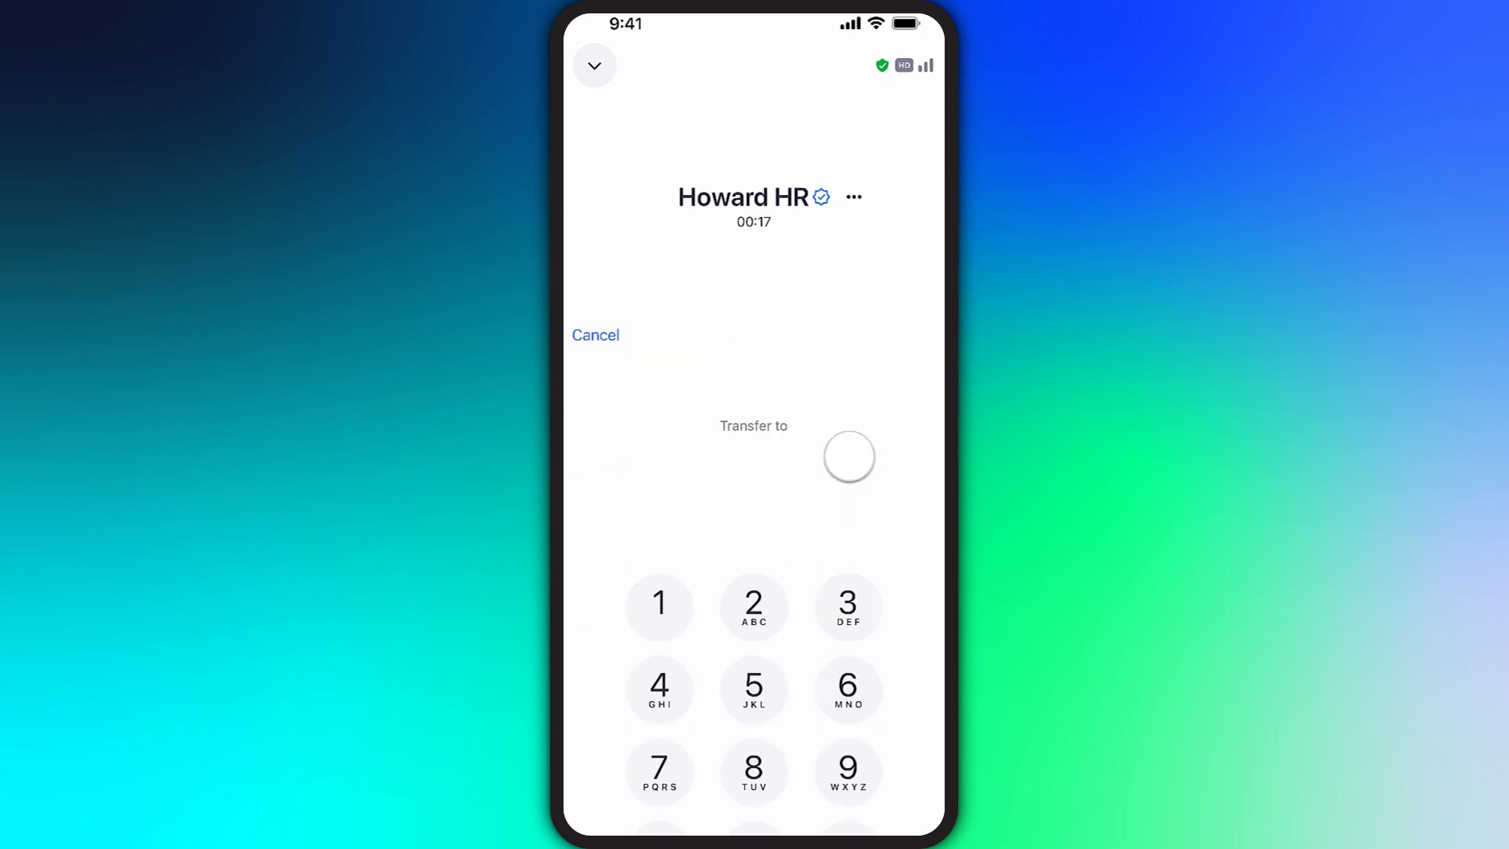
pyautogui.scroll(-3)
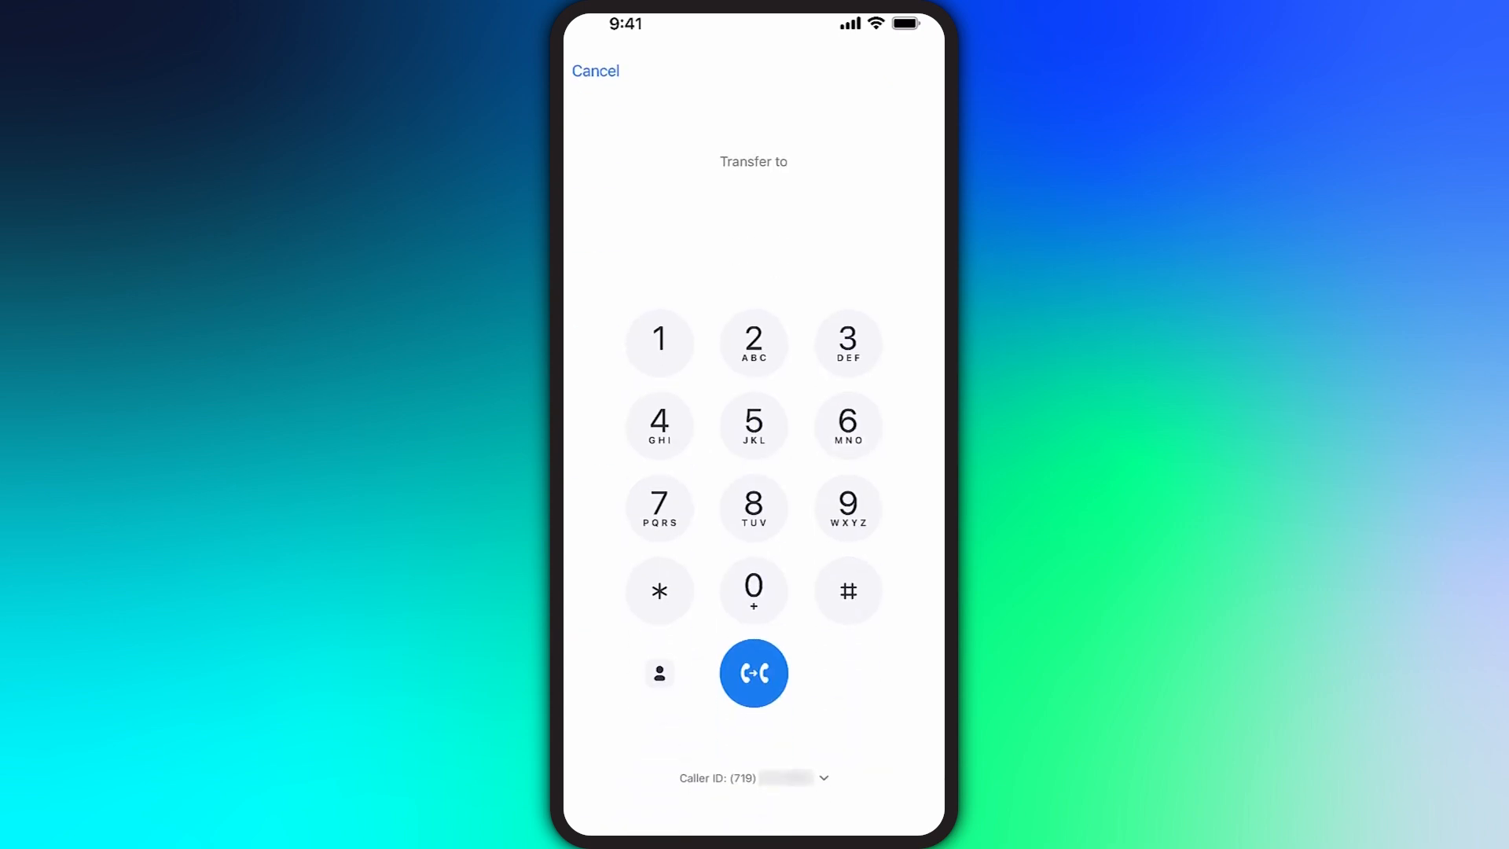
pyautogui.click(658, 673)
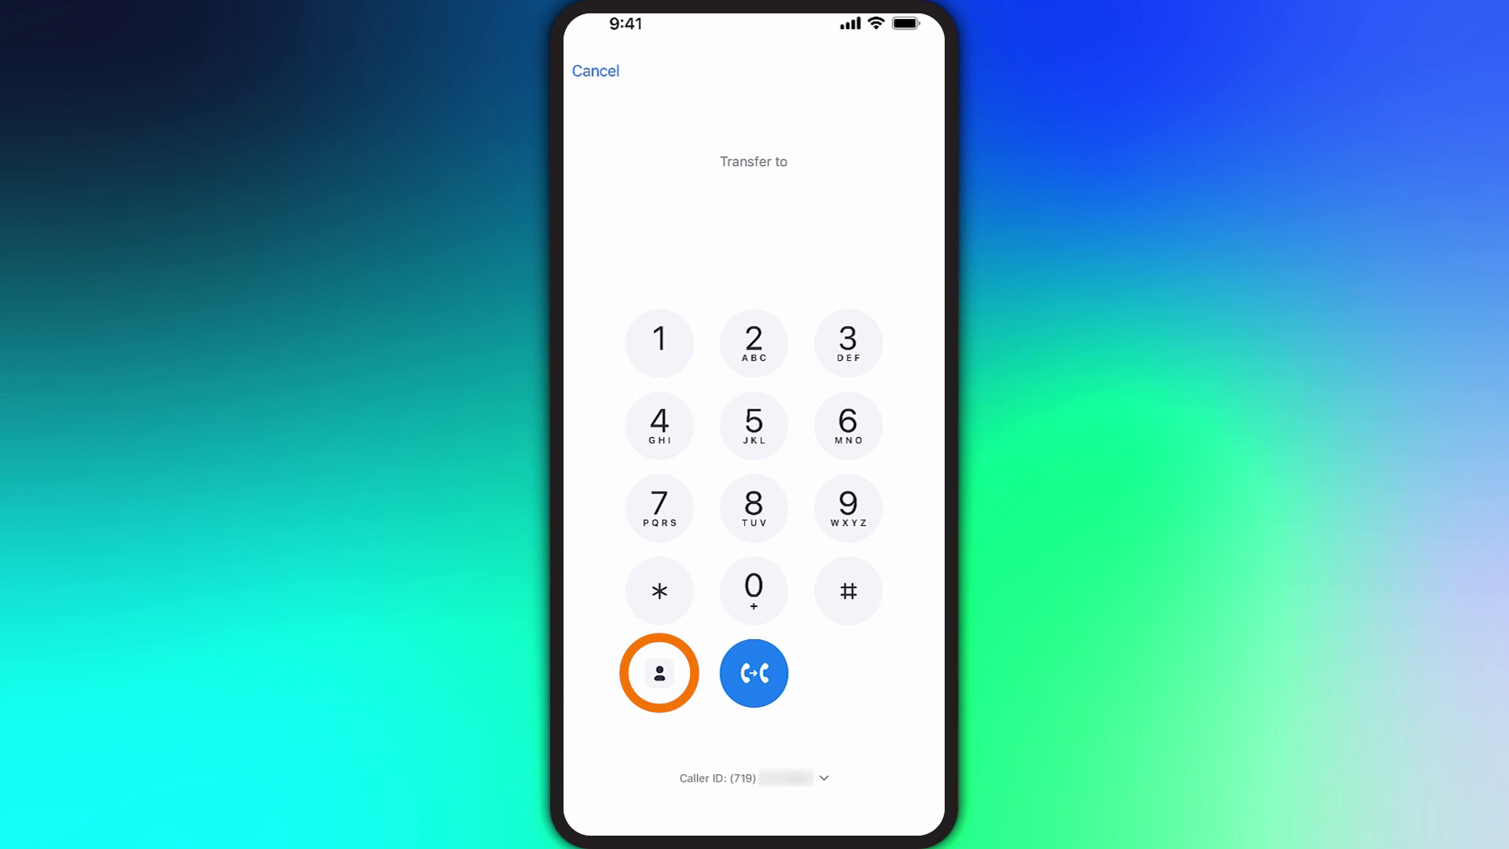
pyautogui.click(660, 672)
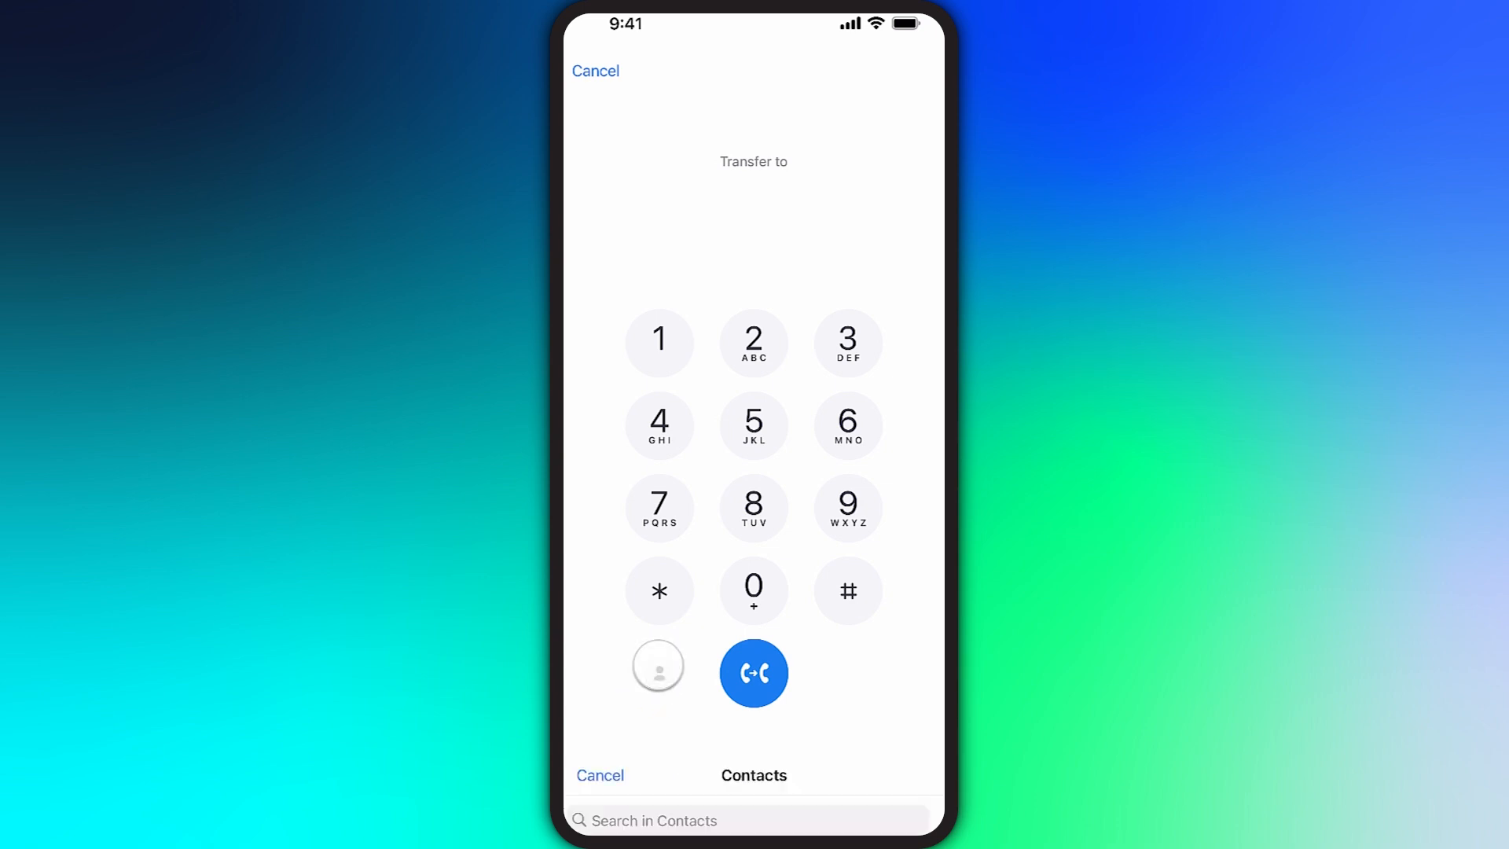
pyautogui.click(753, 775)
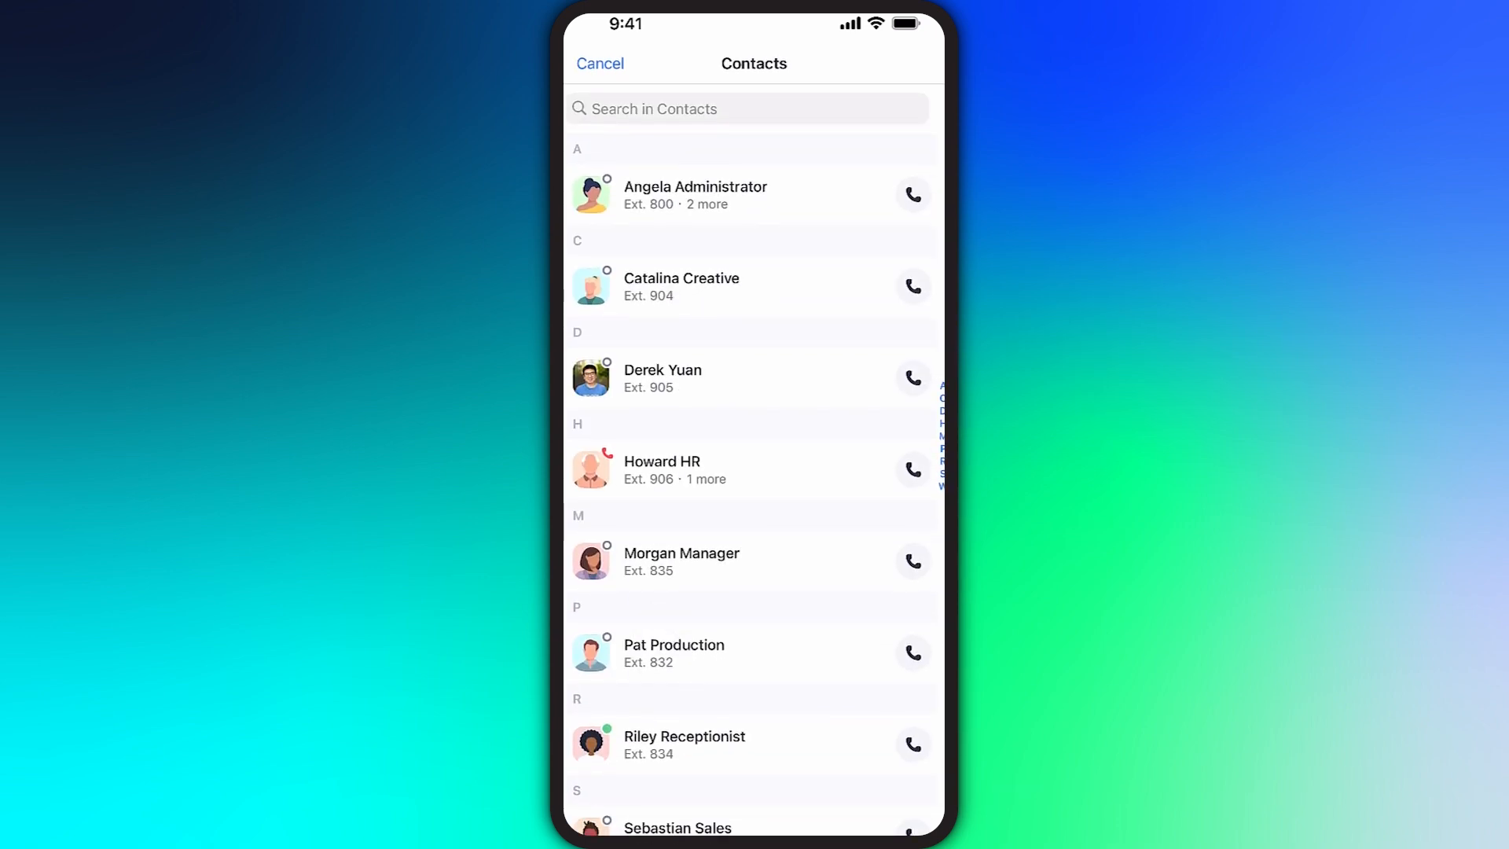
pyautogui.click(910, 742)
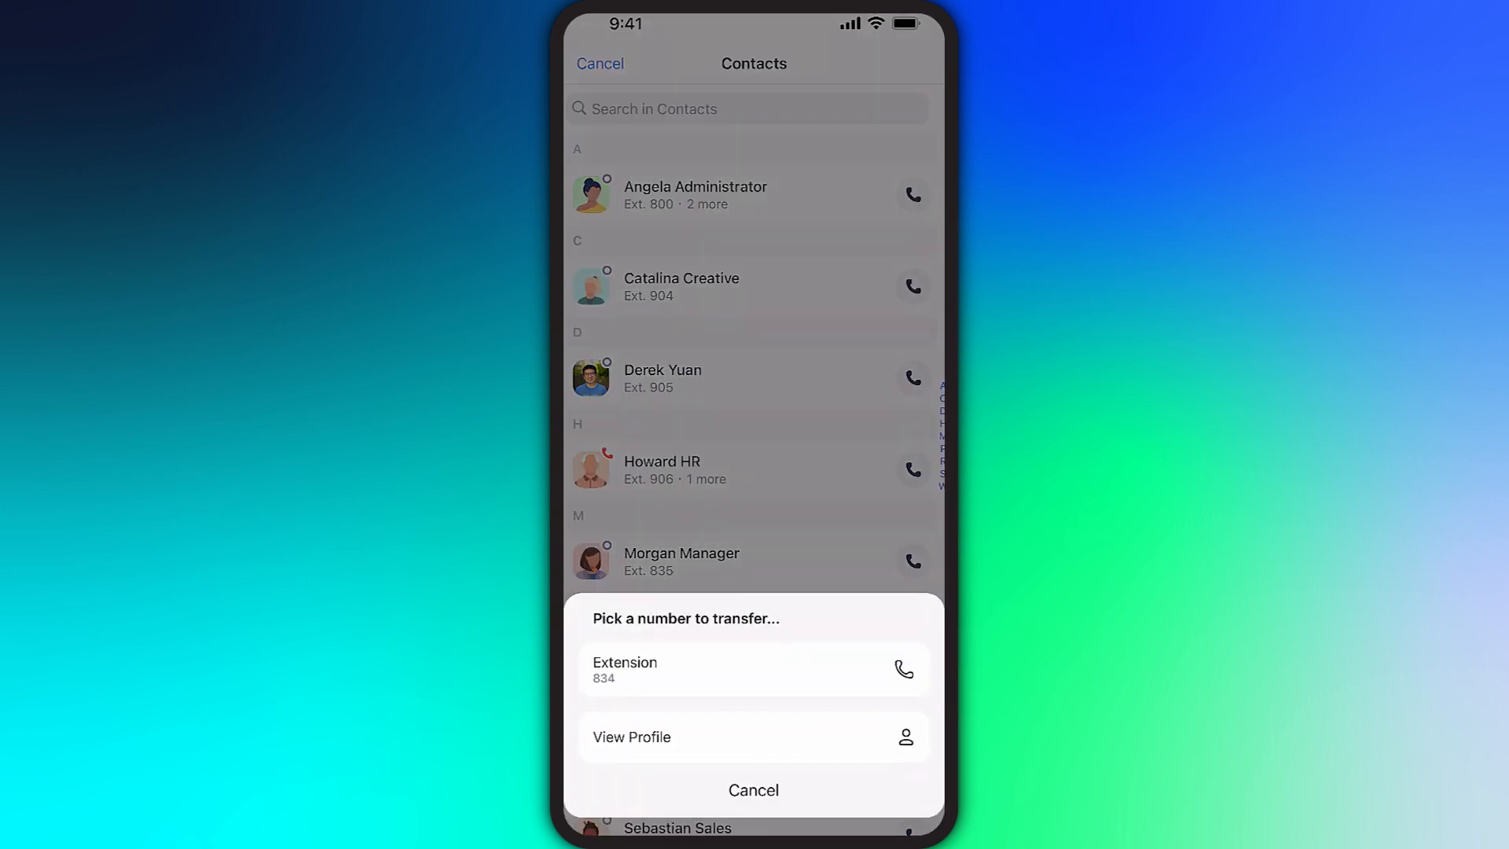
# Step: Choose Riley's extension 834 and complete a direct transfer
pyautogui.click(754, 669)
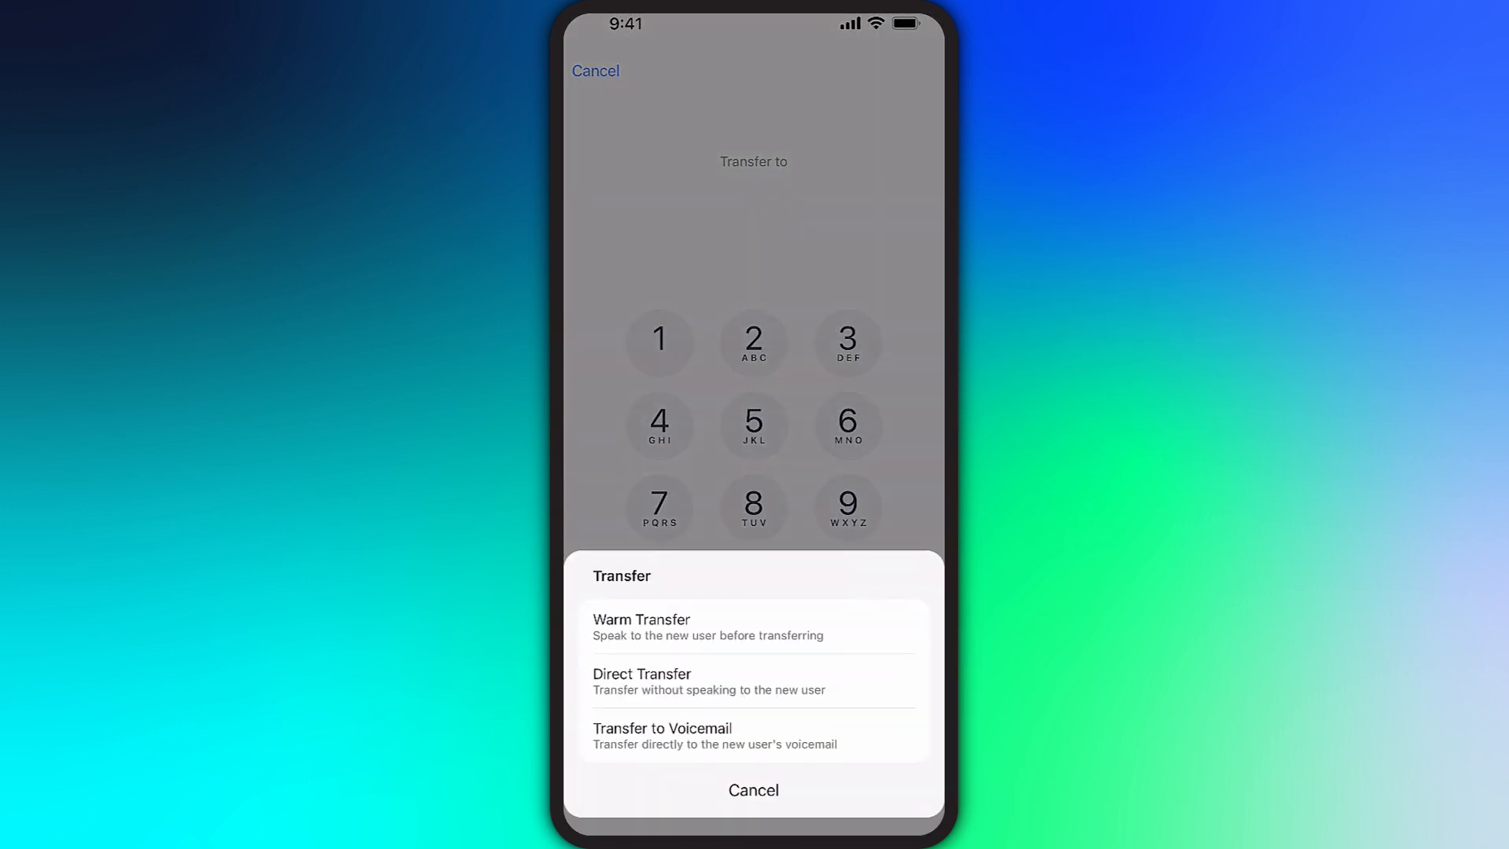
pyautogui.click(753, 626)
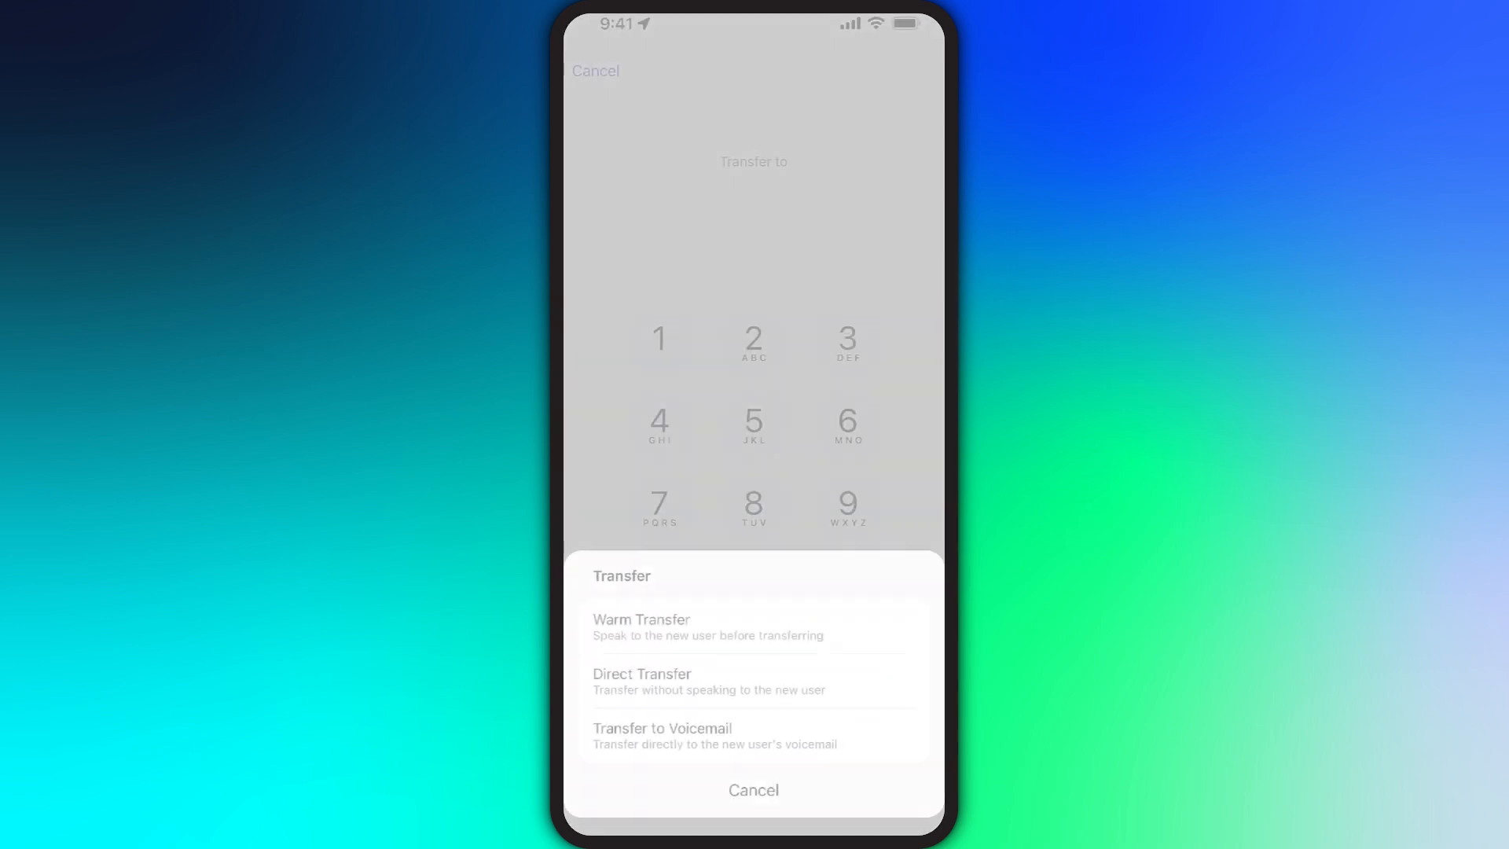
pyautogui.click(753, 681)
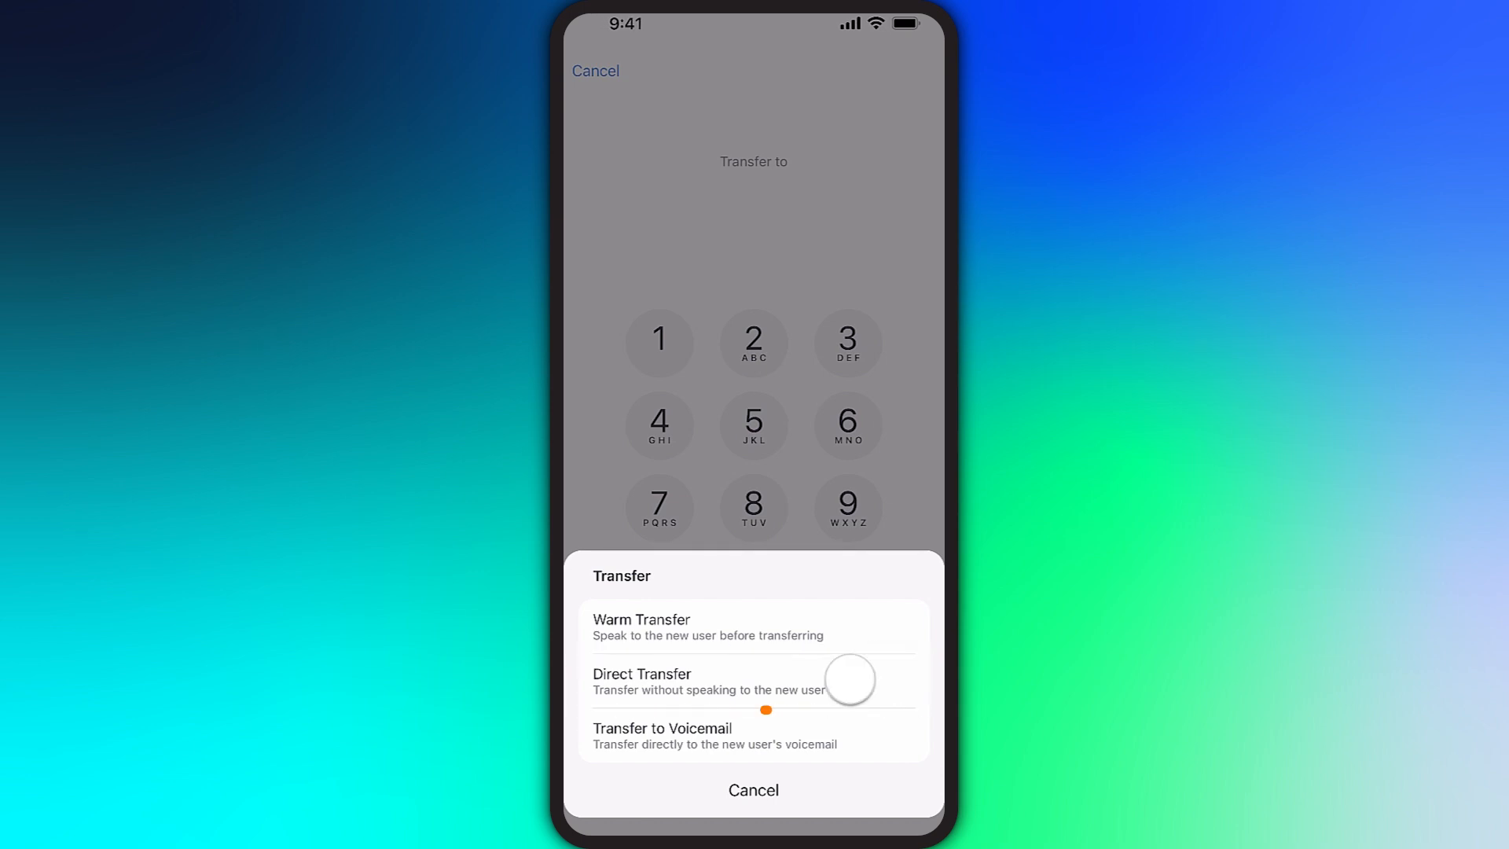
pyautogui.click(641, 673)
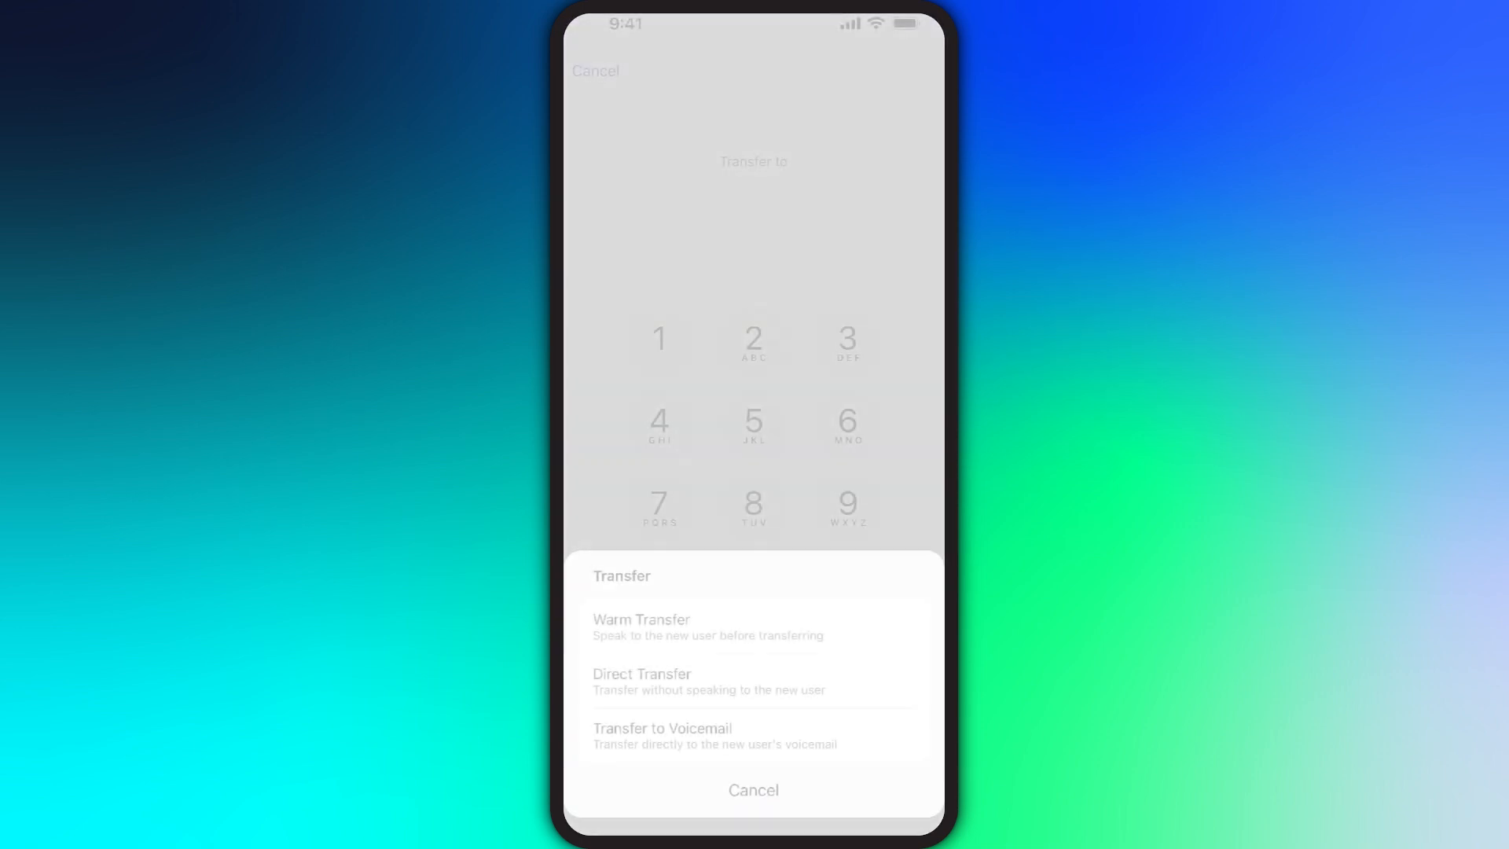
pyautogui.click(754, 735)
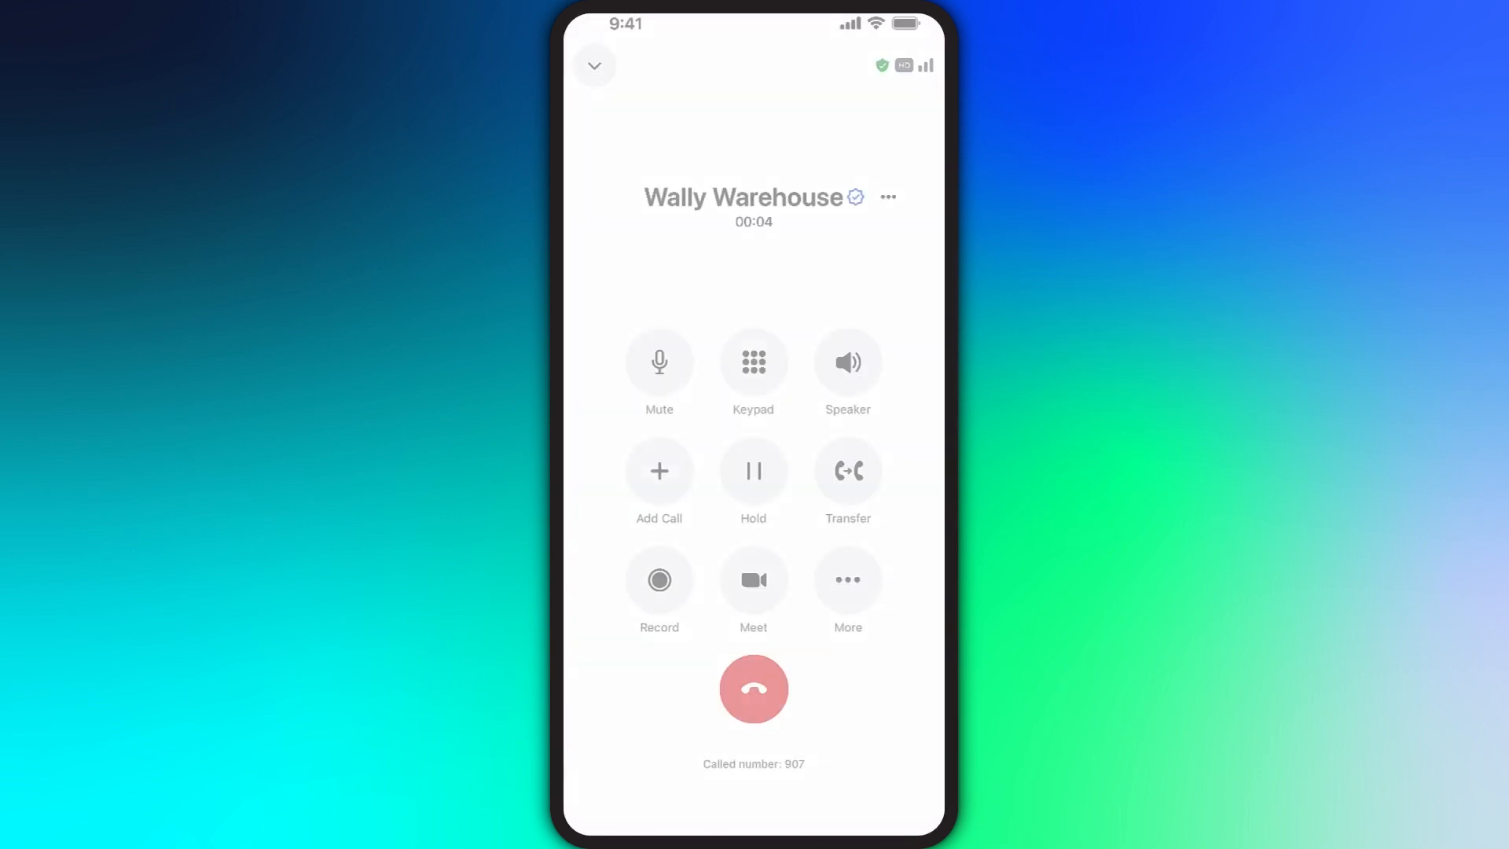
# Step: Start recording the Wally Warehouse call
pyautogui.click(658, 580)
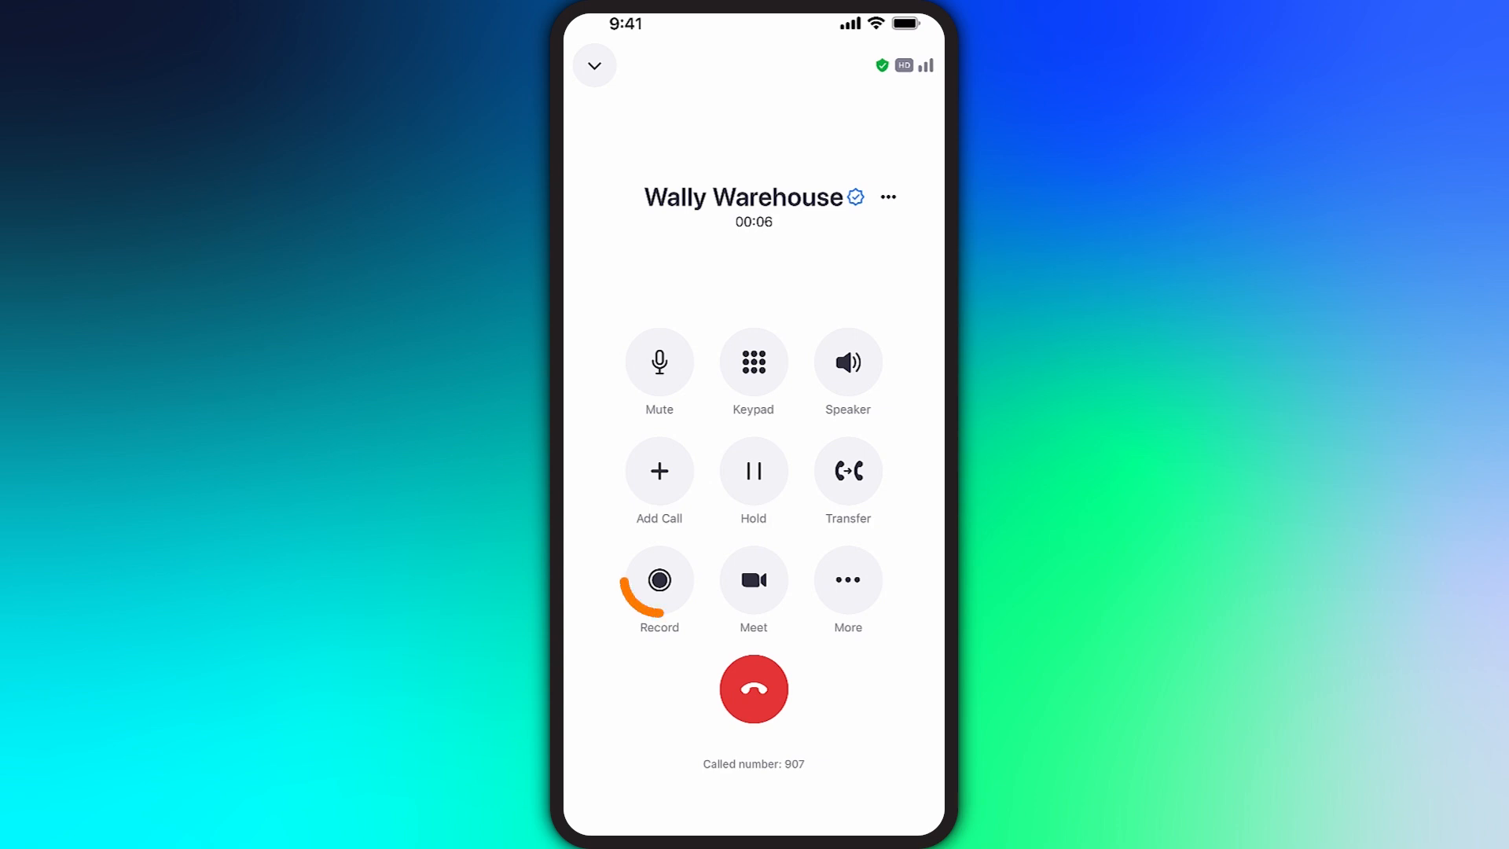
pyautogui.click(658, 580)
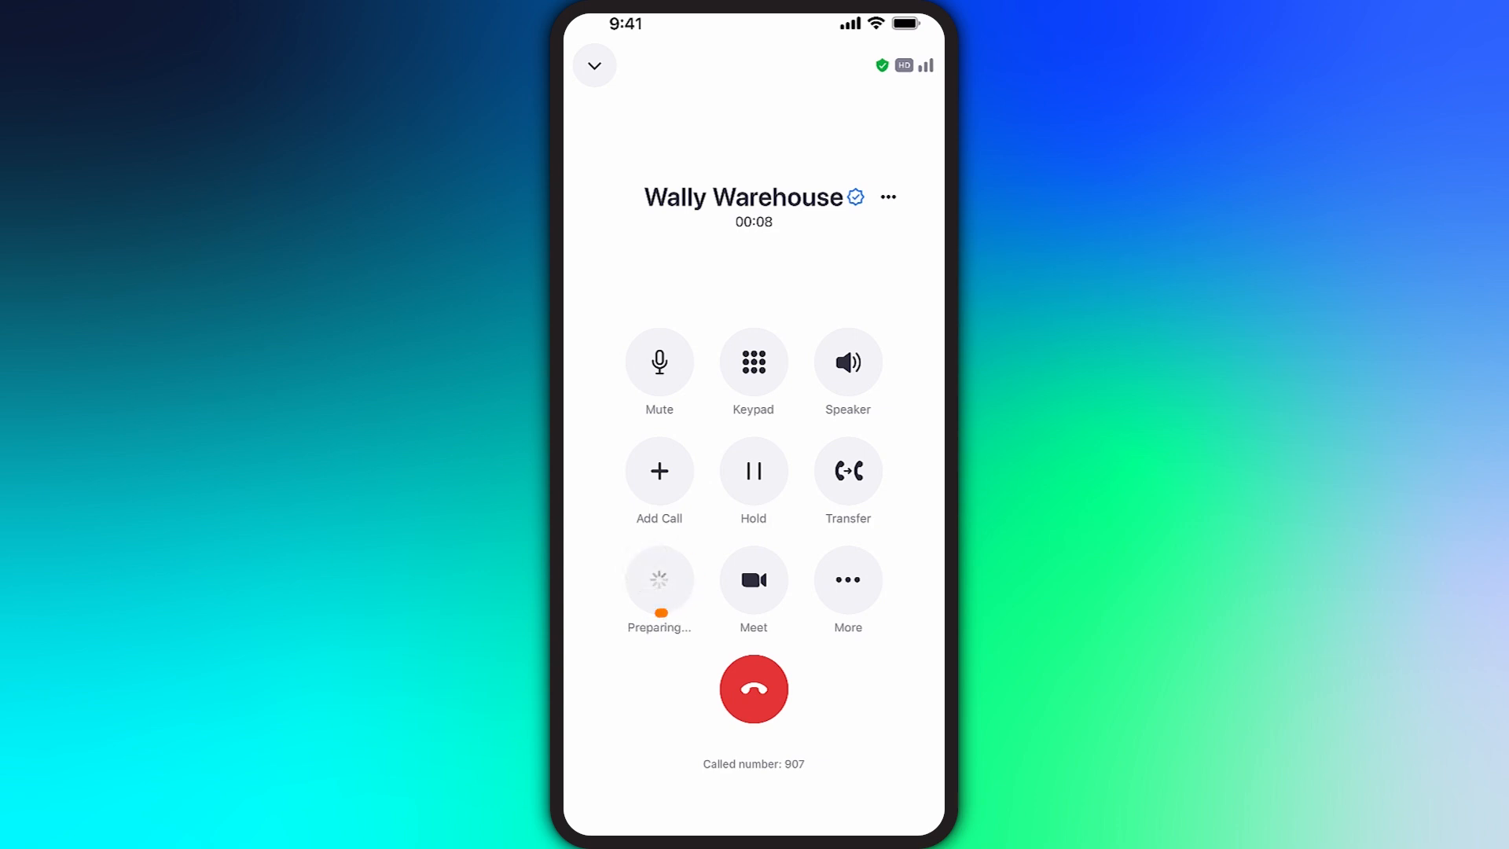
pyautogui.click(659, 579)
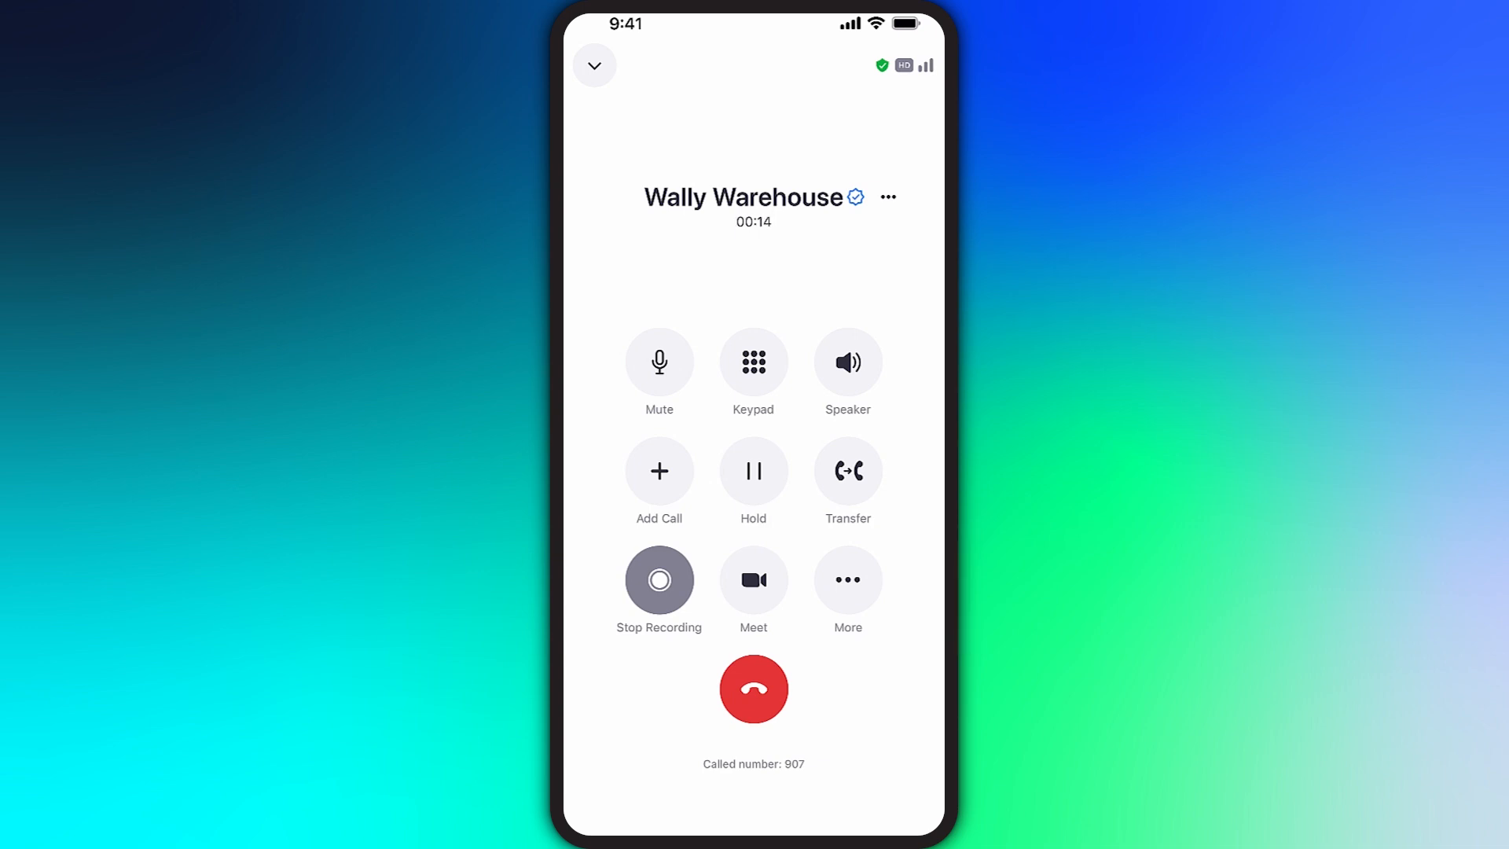
pyautogui.click(753, 689)
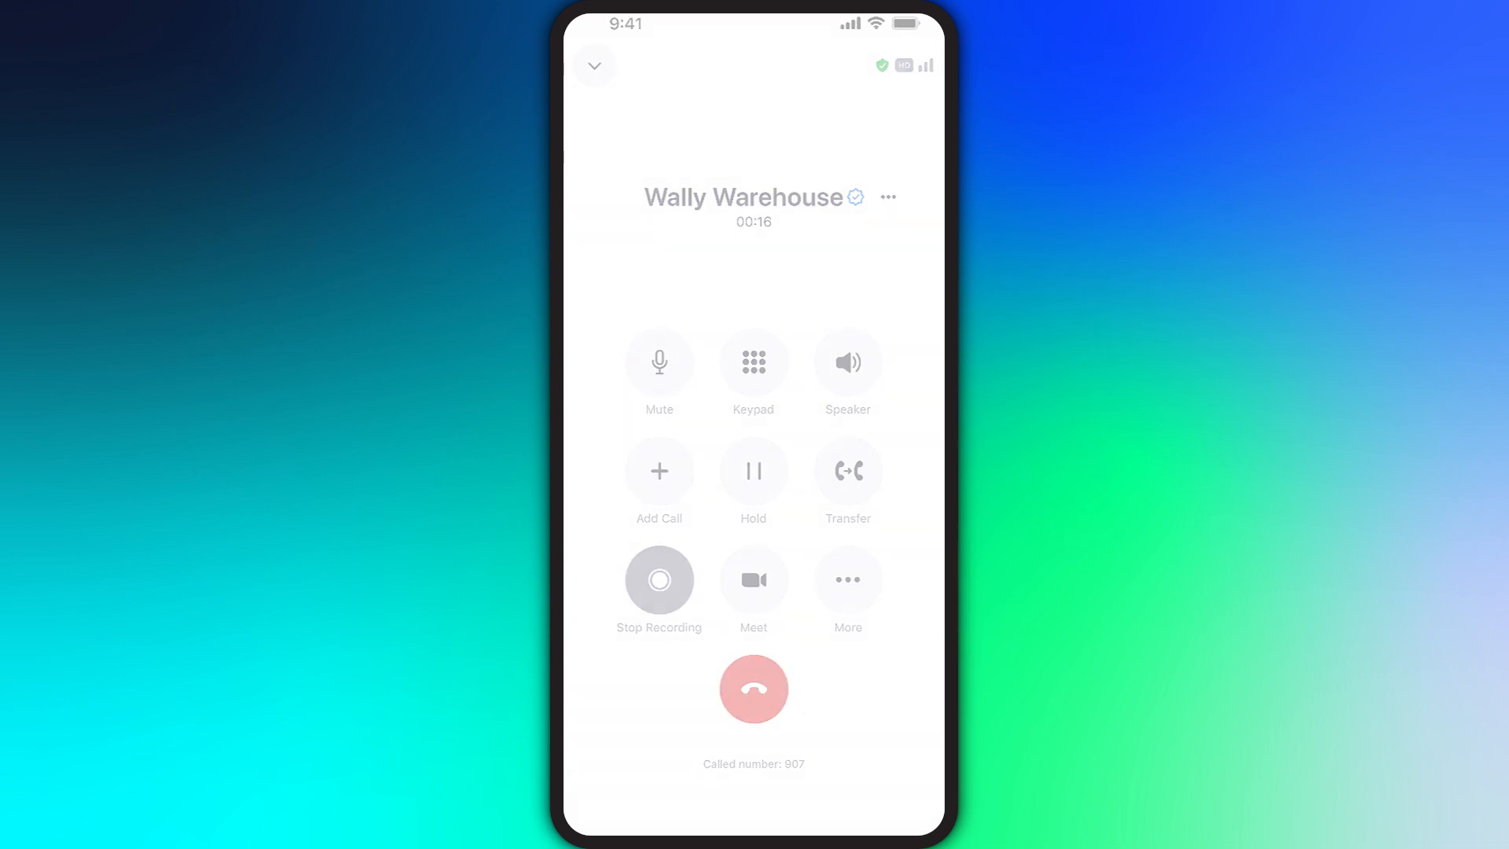
pyautogui.click(753, 689)
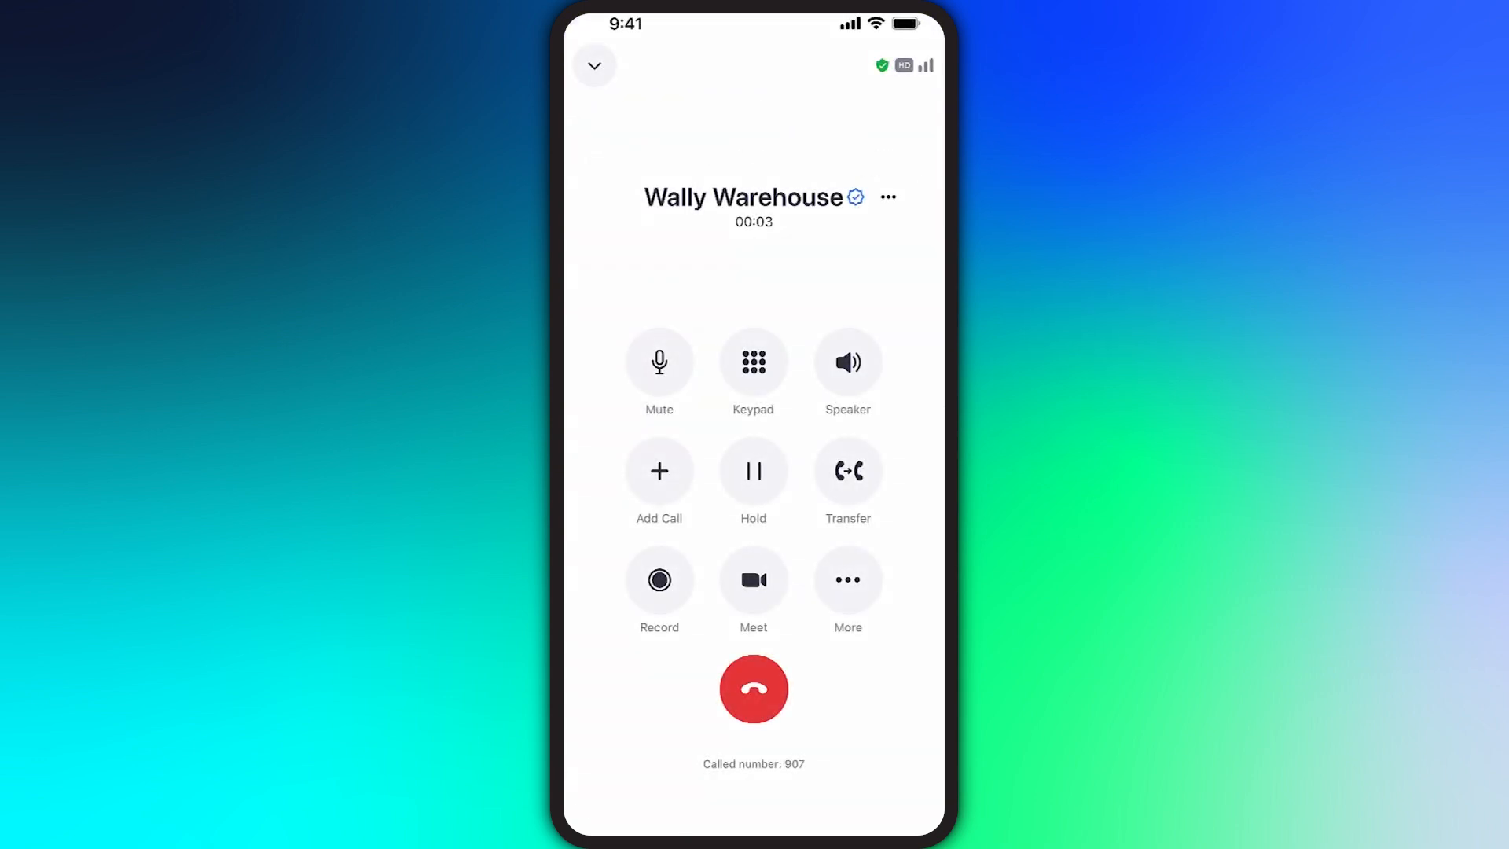
# Step: Record the call again, then stop the recording
pyautogui.click(659, 579)
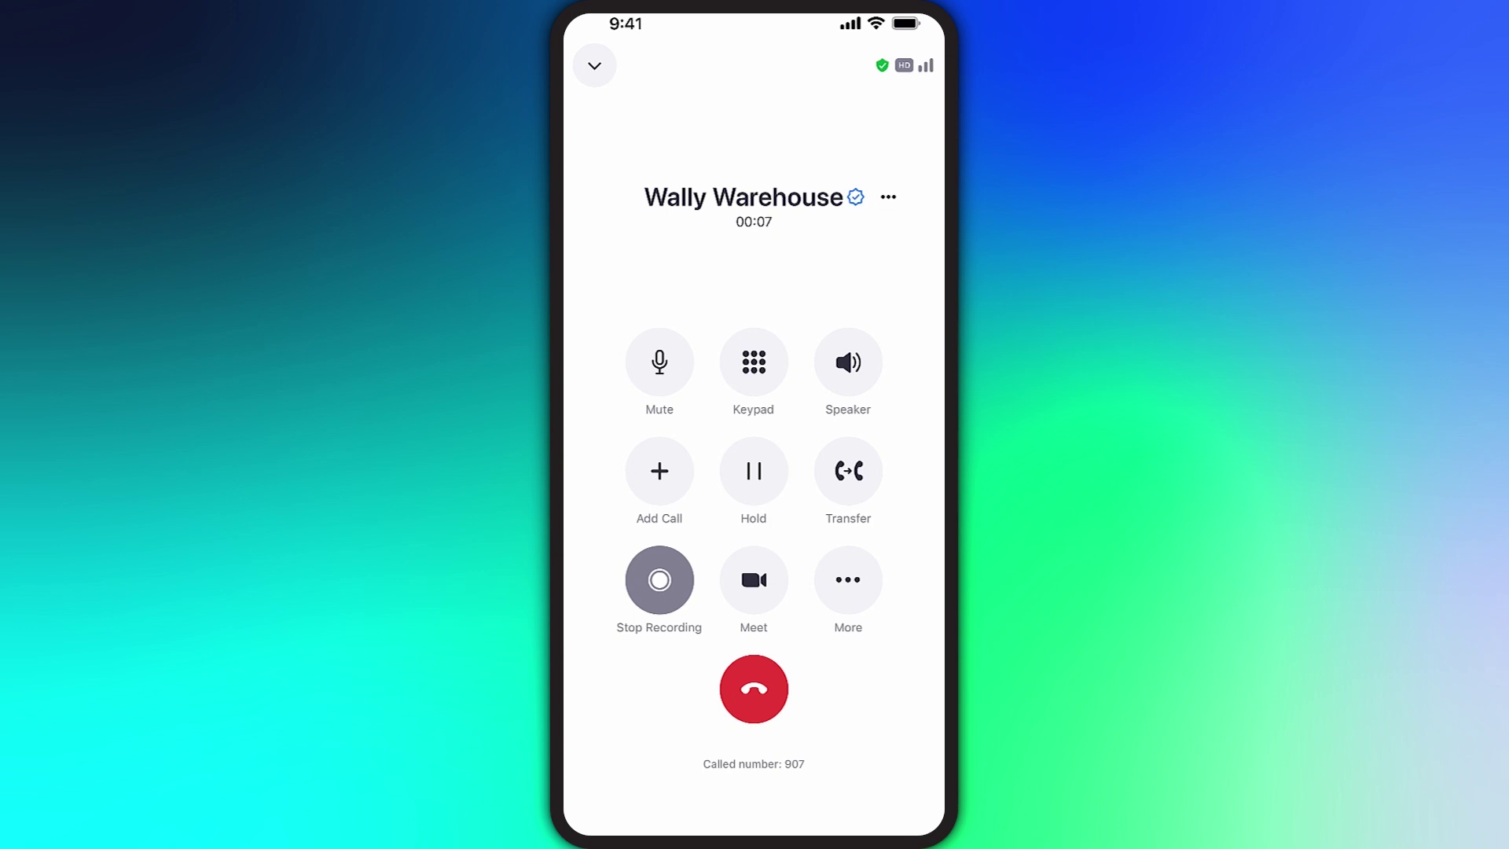
pyautogui.click(659, 579)
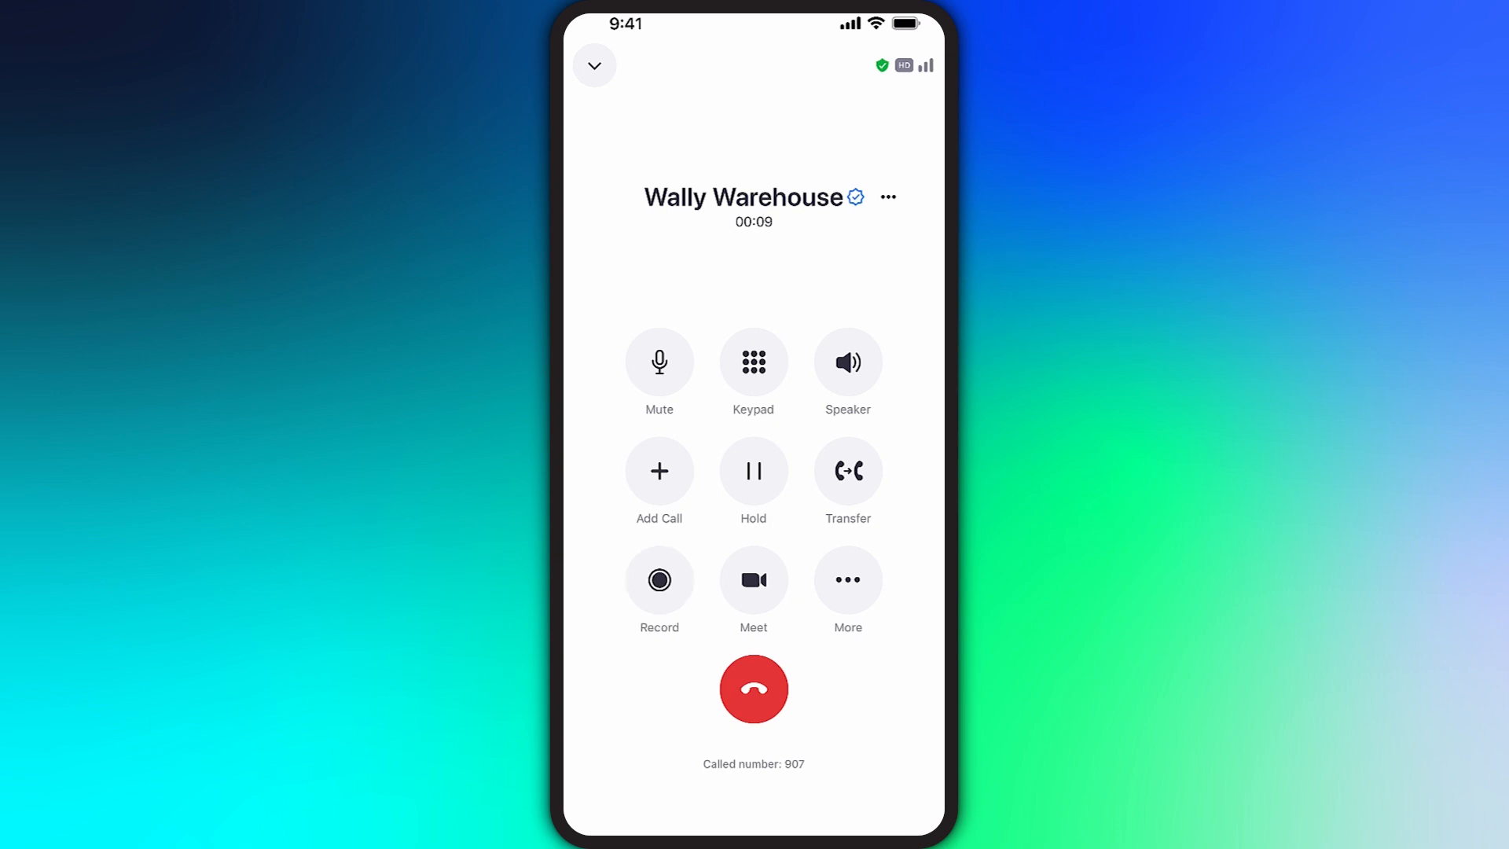
pyautogui.click(847, 579)
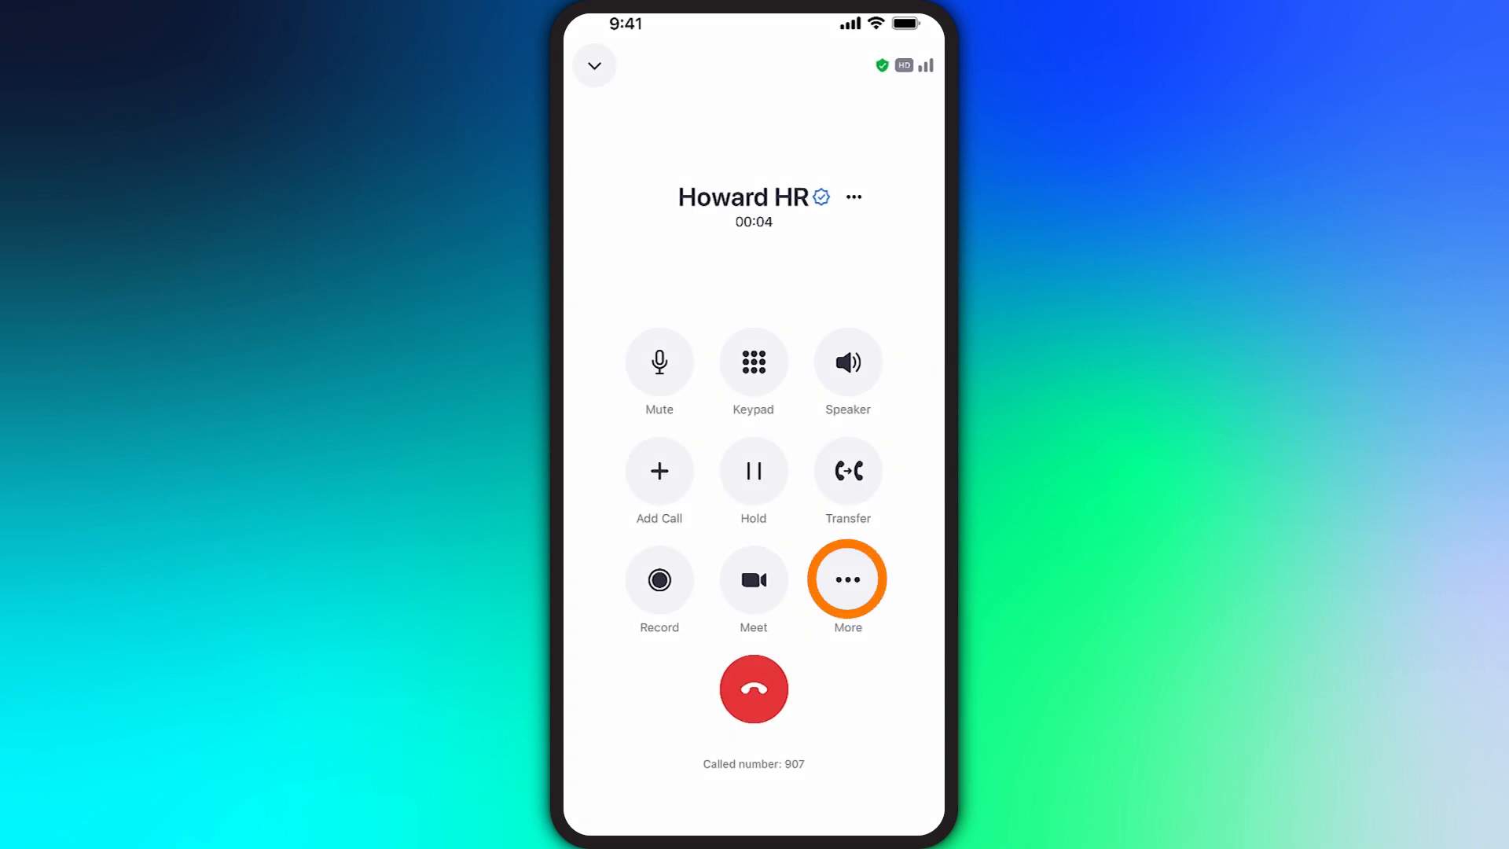
pyautogui.click(845, 578)
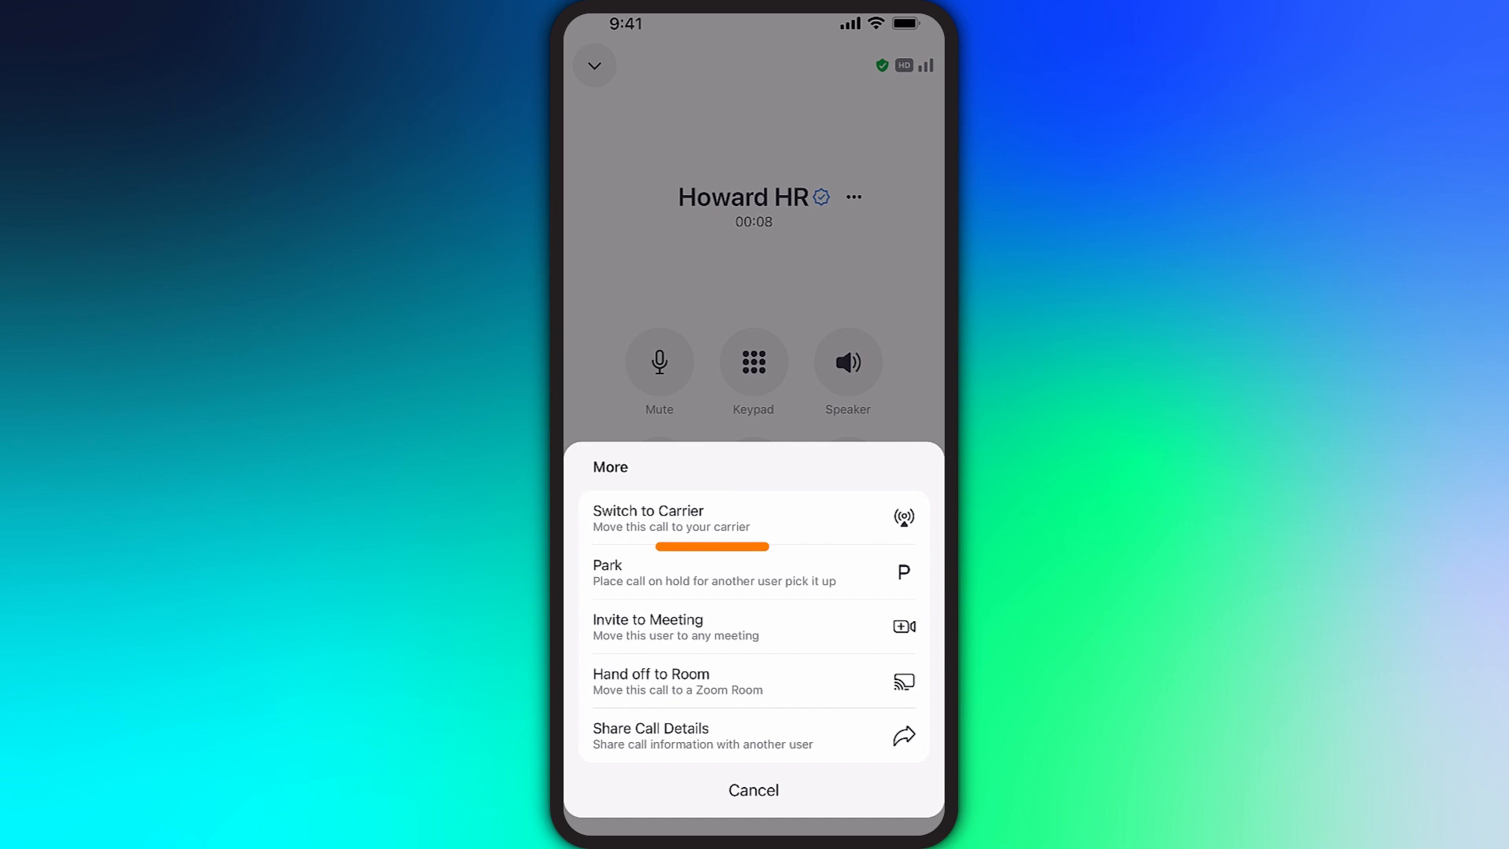
pyautogui.click(753, 518)
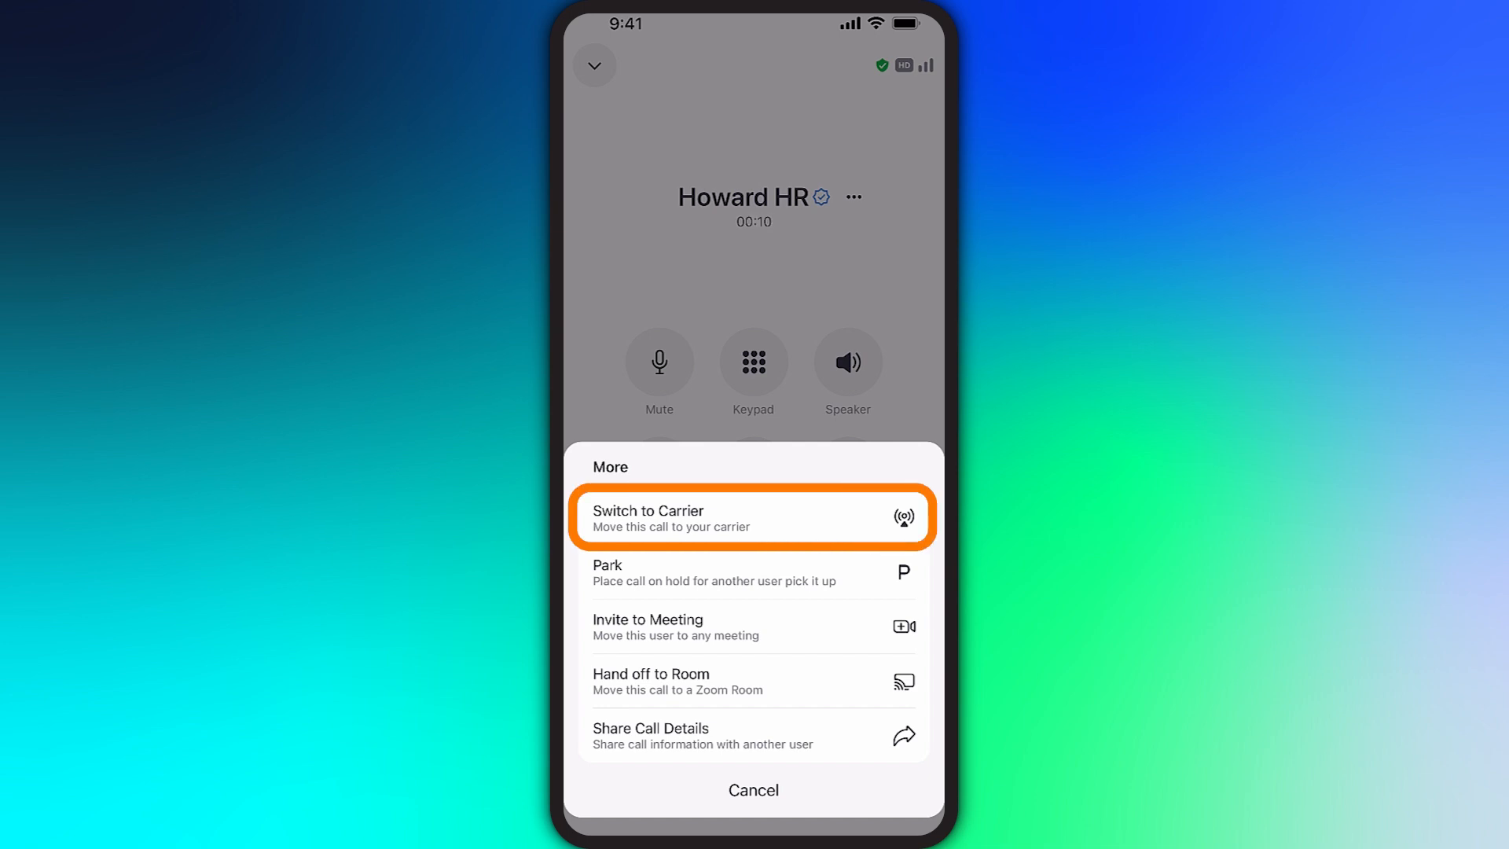
pyautogui.click(753, 517)
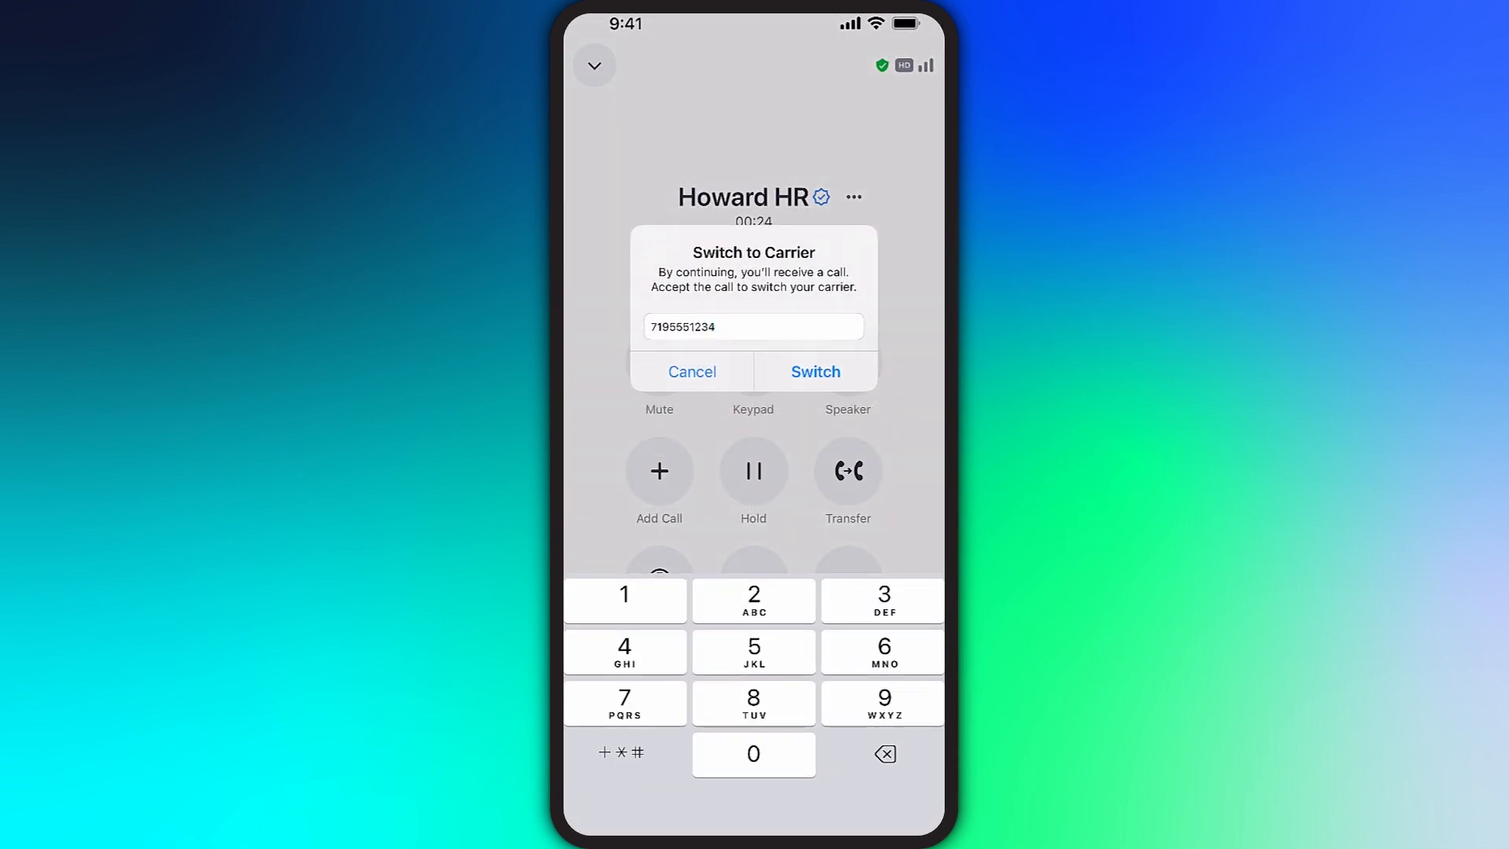
pyautogui.click(814, 371)
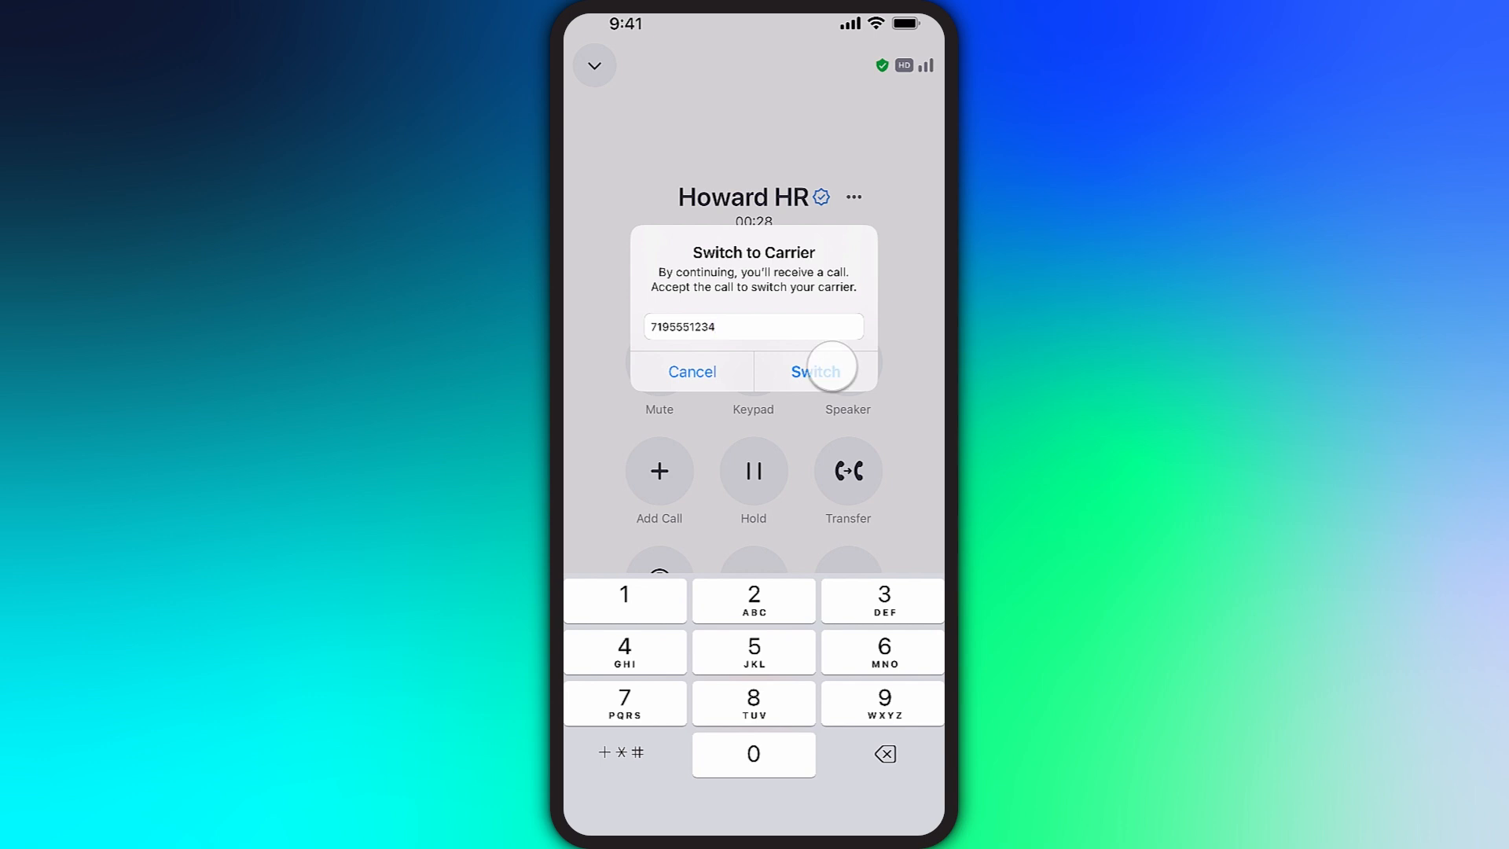
pyautogui.click(817, 373)
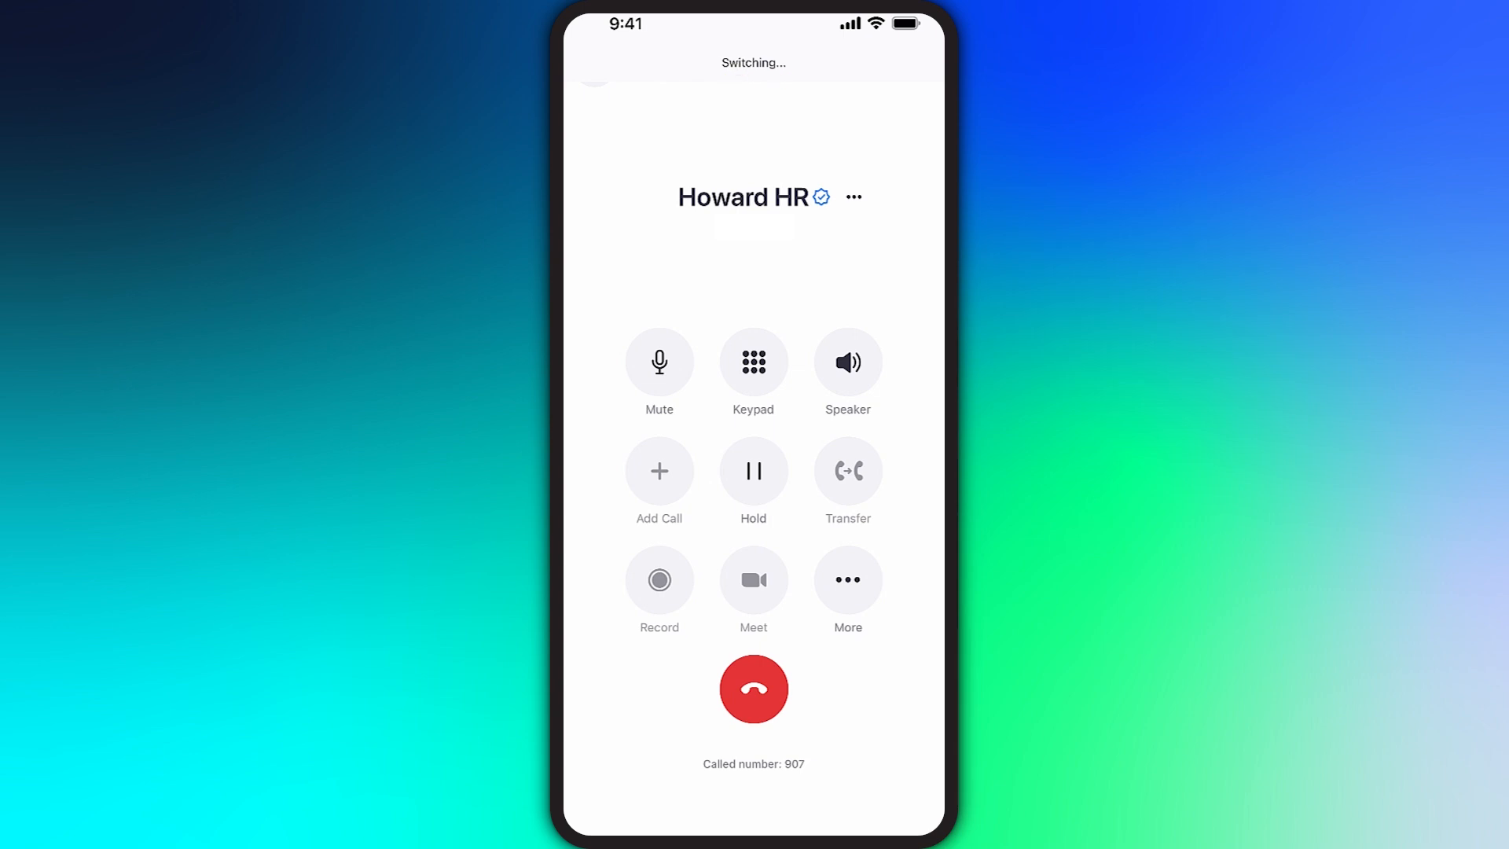
# Step: Park the Howard HR call at *803, then pick it back up from Lines
pyautogui.click(753, 689)
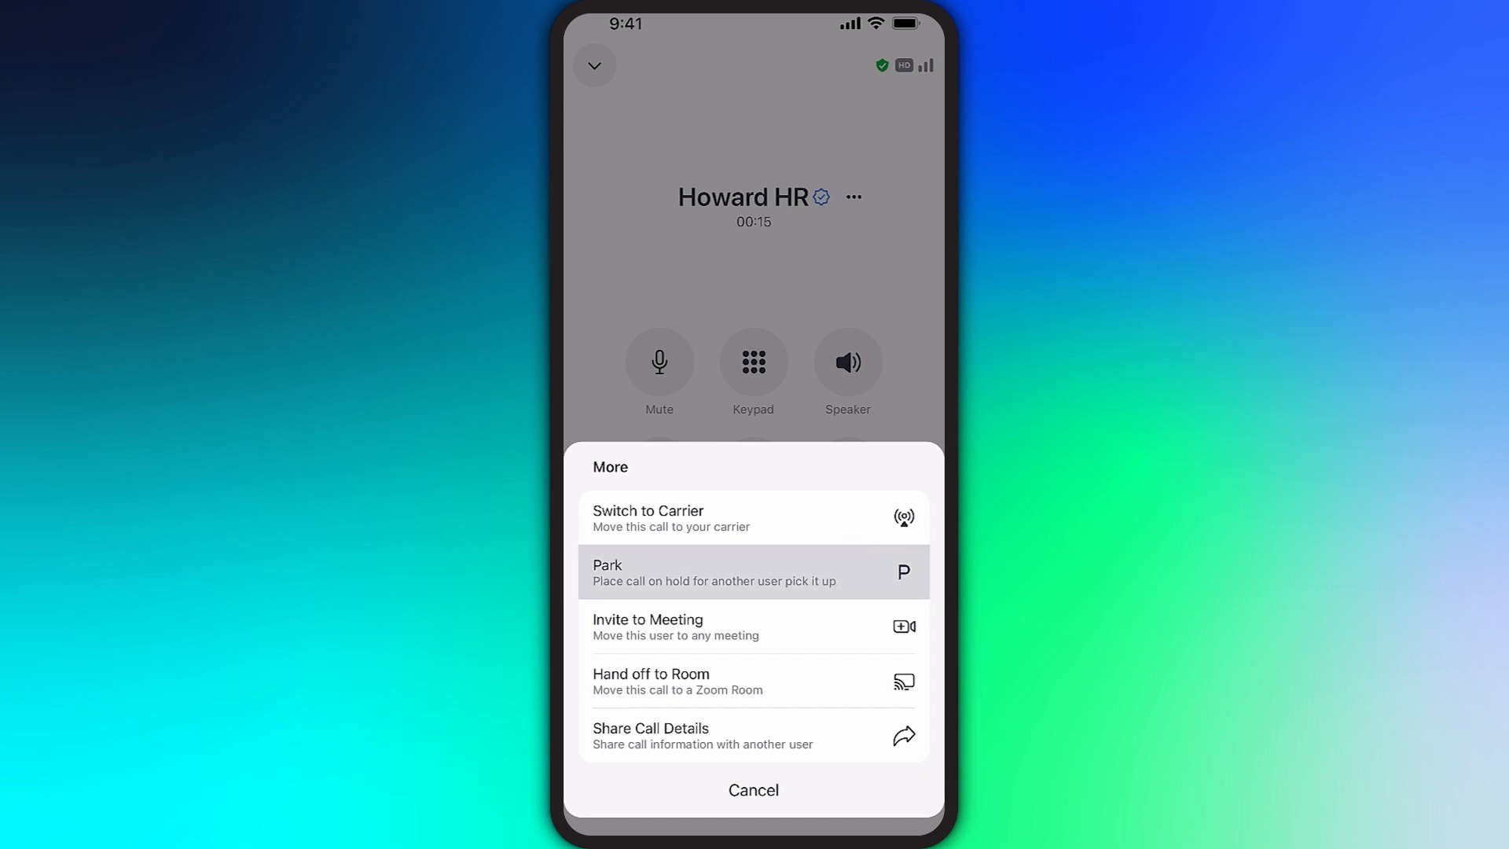
pyautogui.click(754, 571)
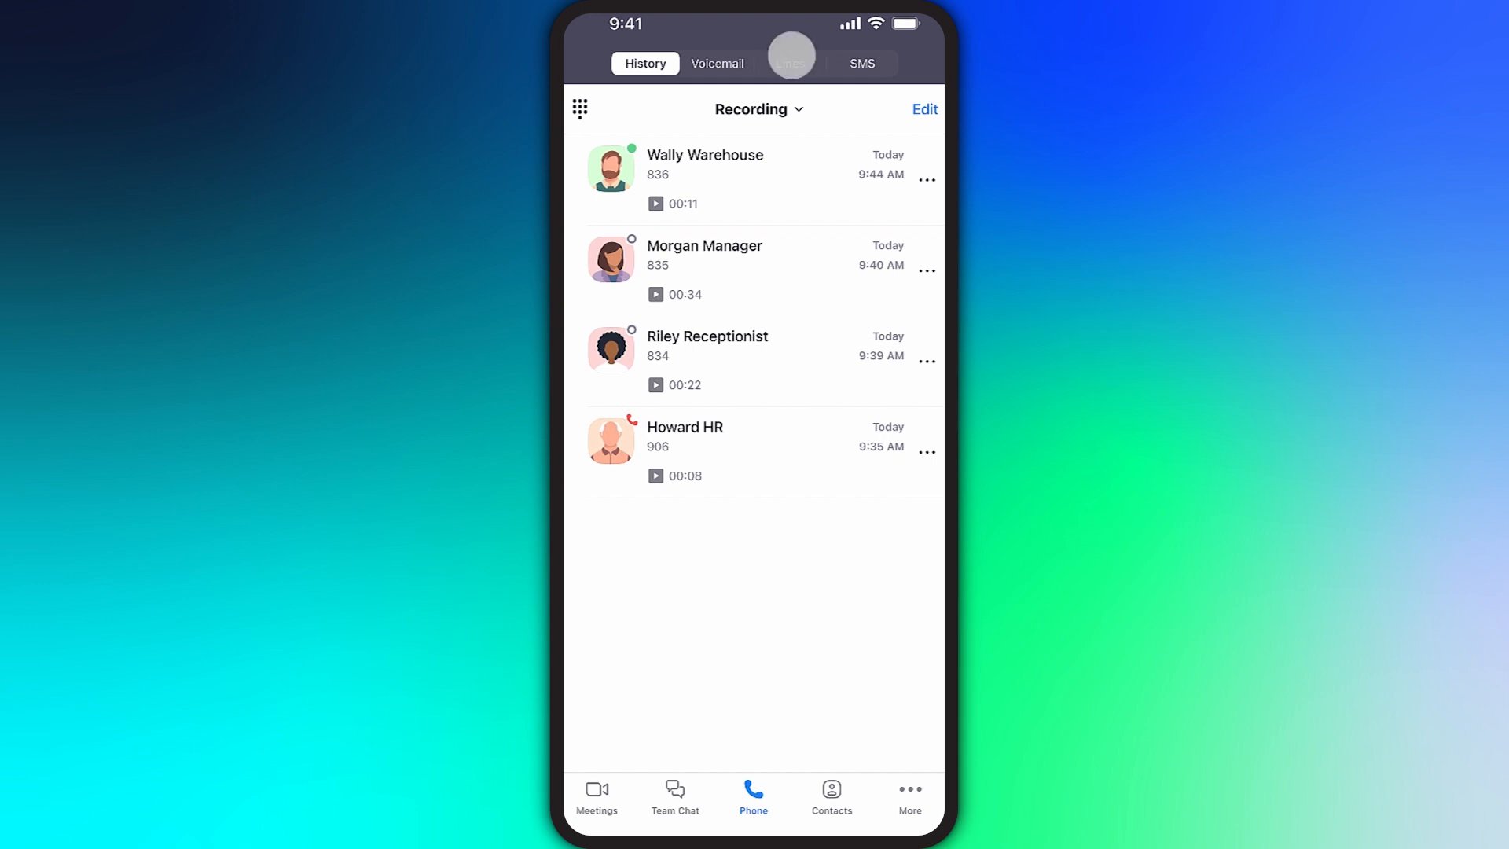
pyautogui.click(789, 64)
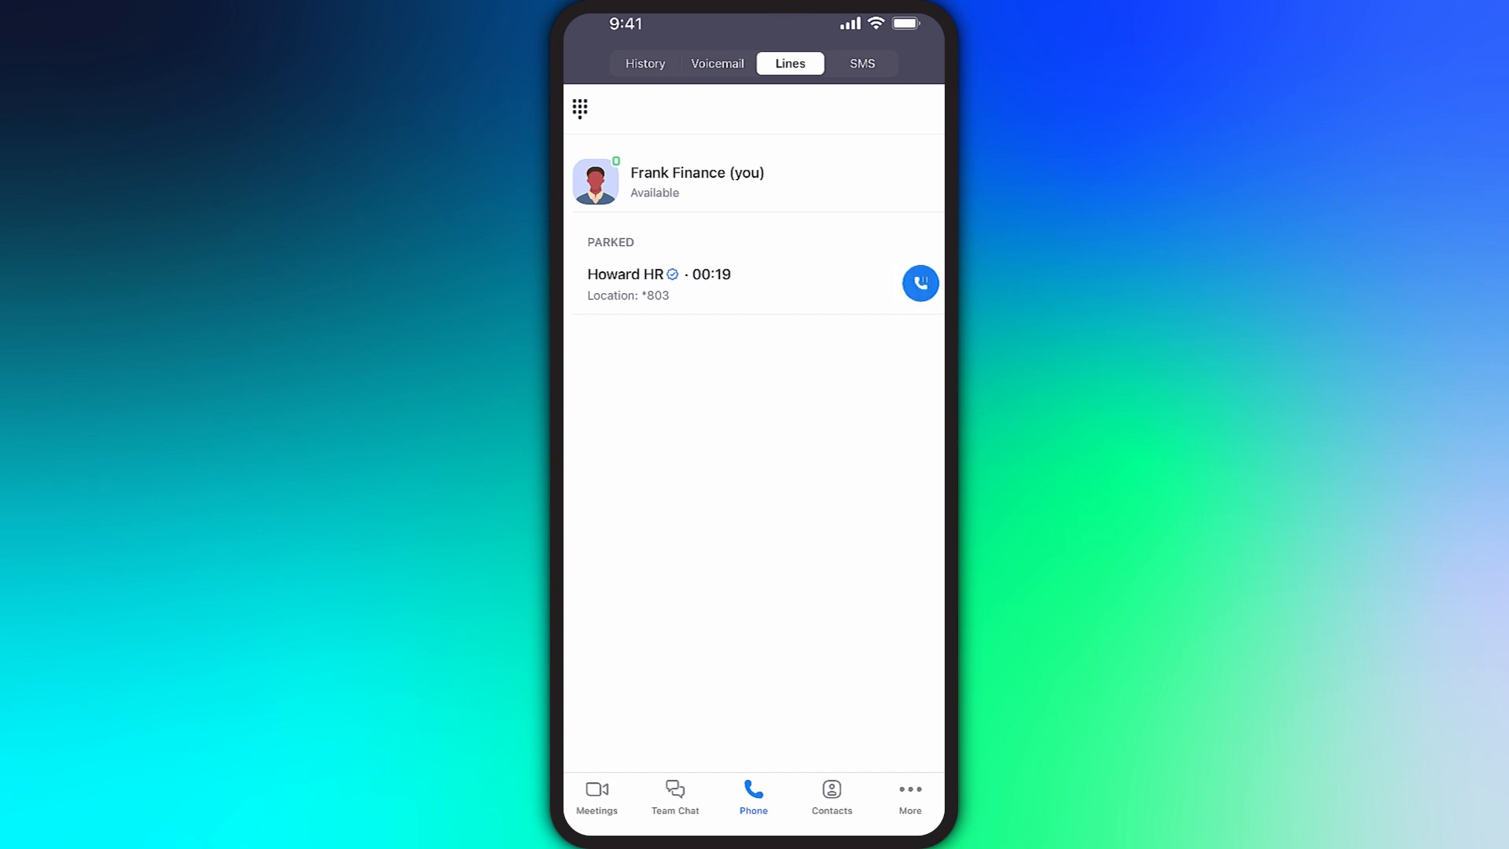
pyautogui.click(919, 283)
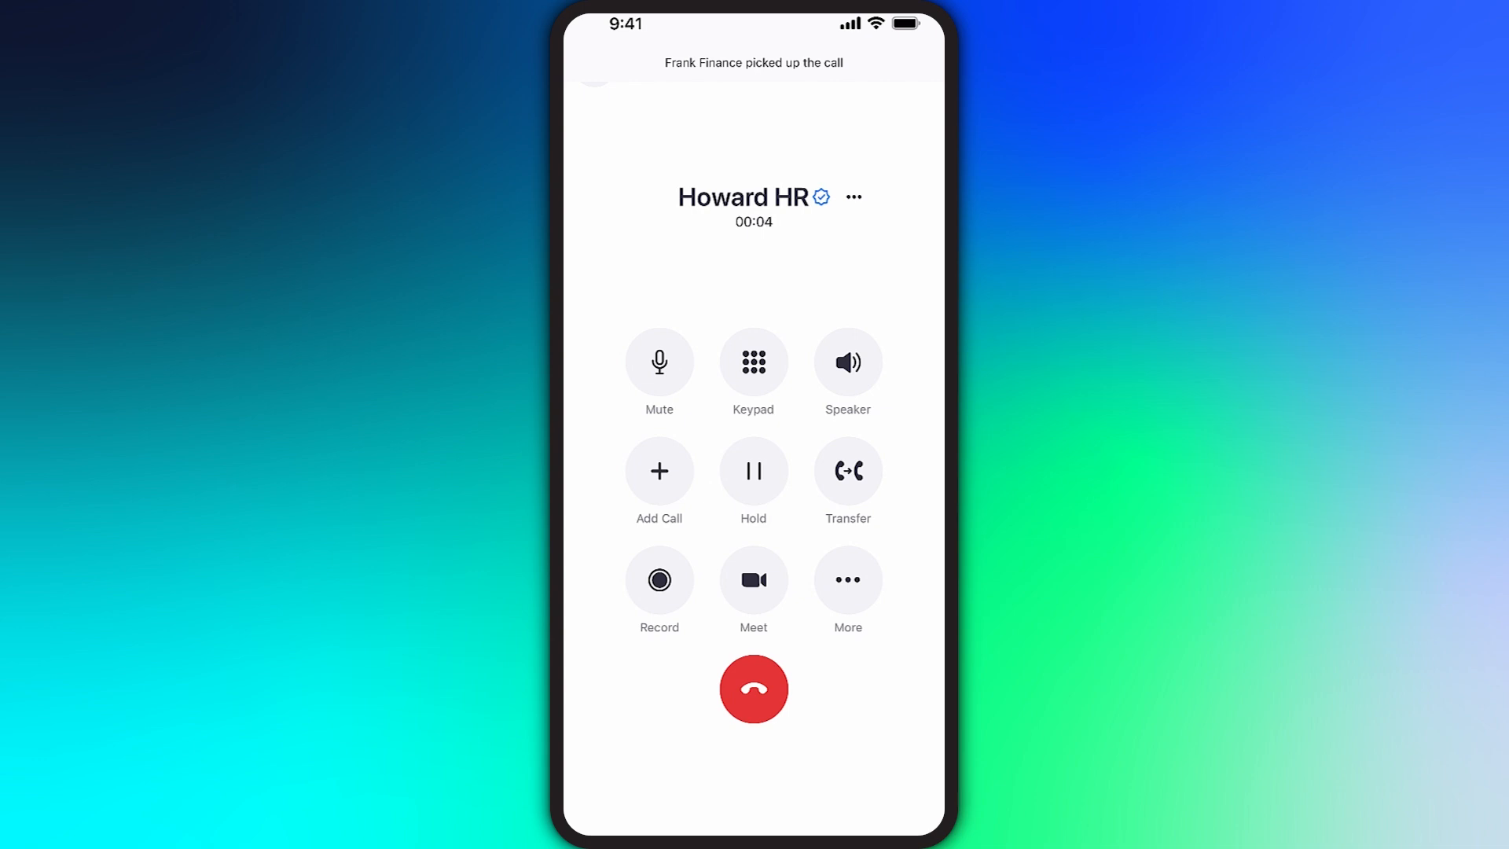
pyautogui.click(847, 580)
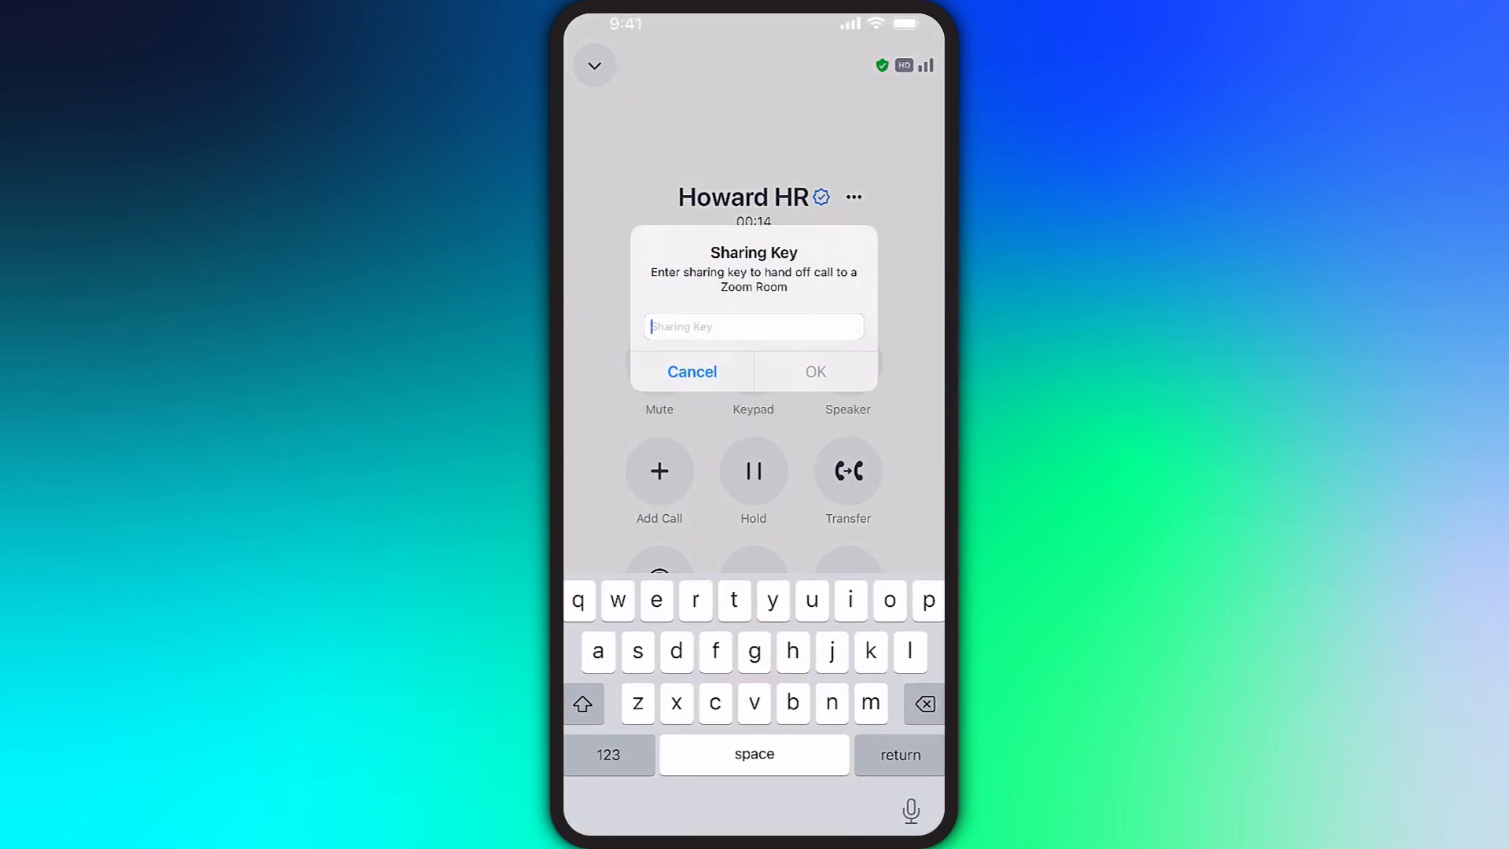
pyautogui.click(690, 371)
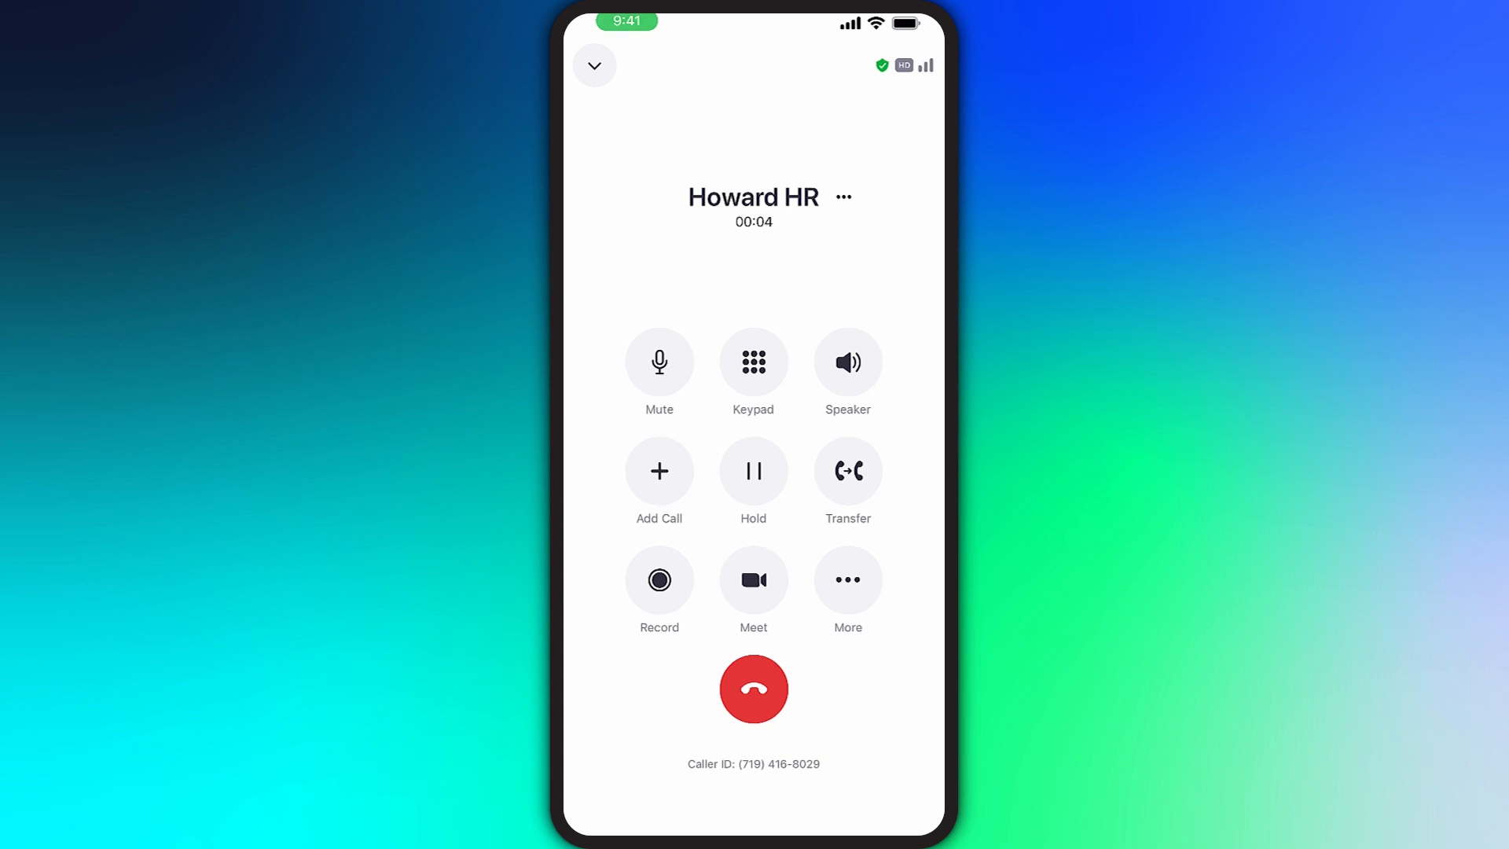
# Step: Elevate the Howard HR call with Meet and accept the meeting invitation
pyautogui.click(753, 579)
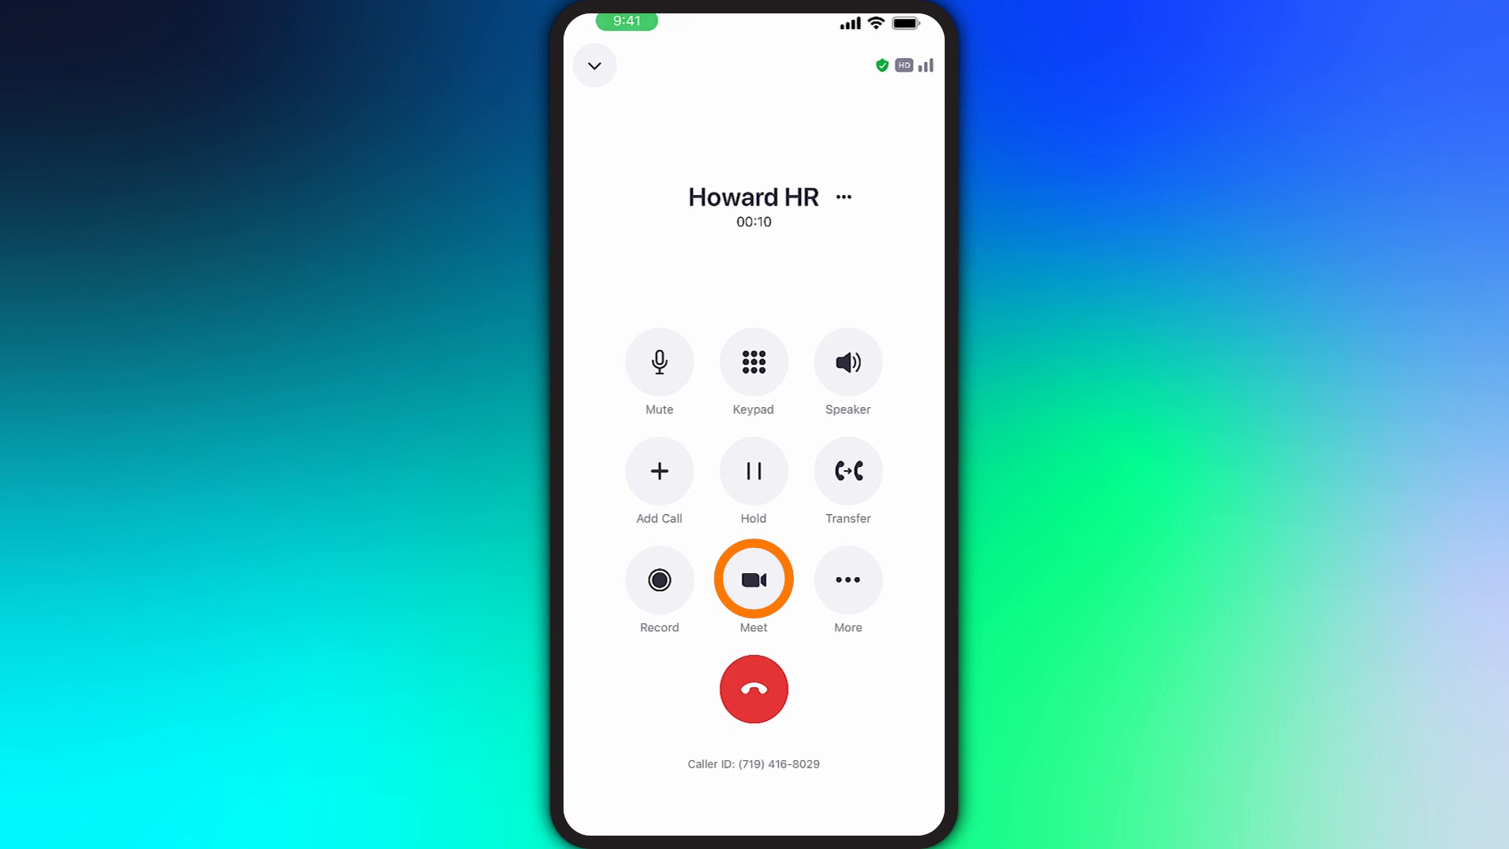
pyautogui.click(753, 580)
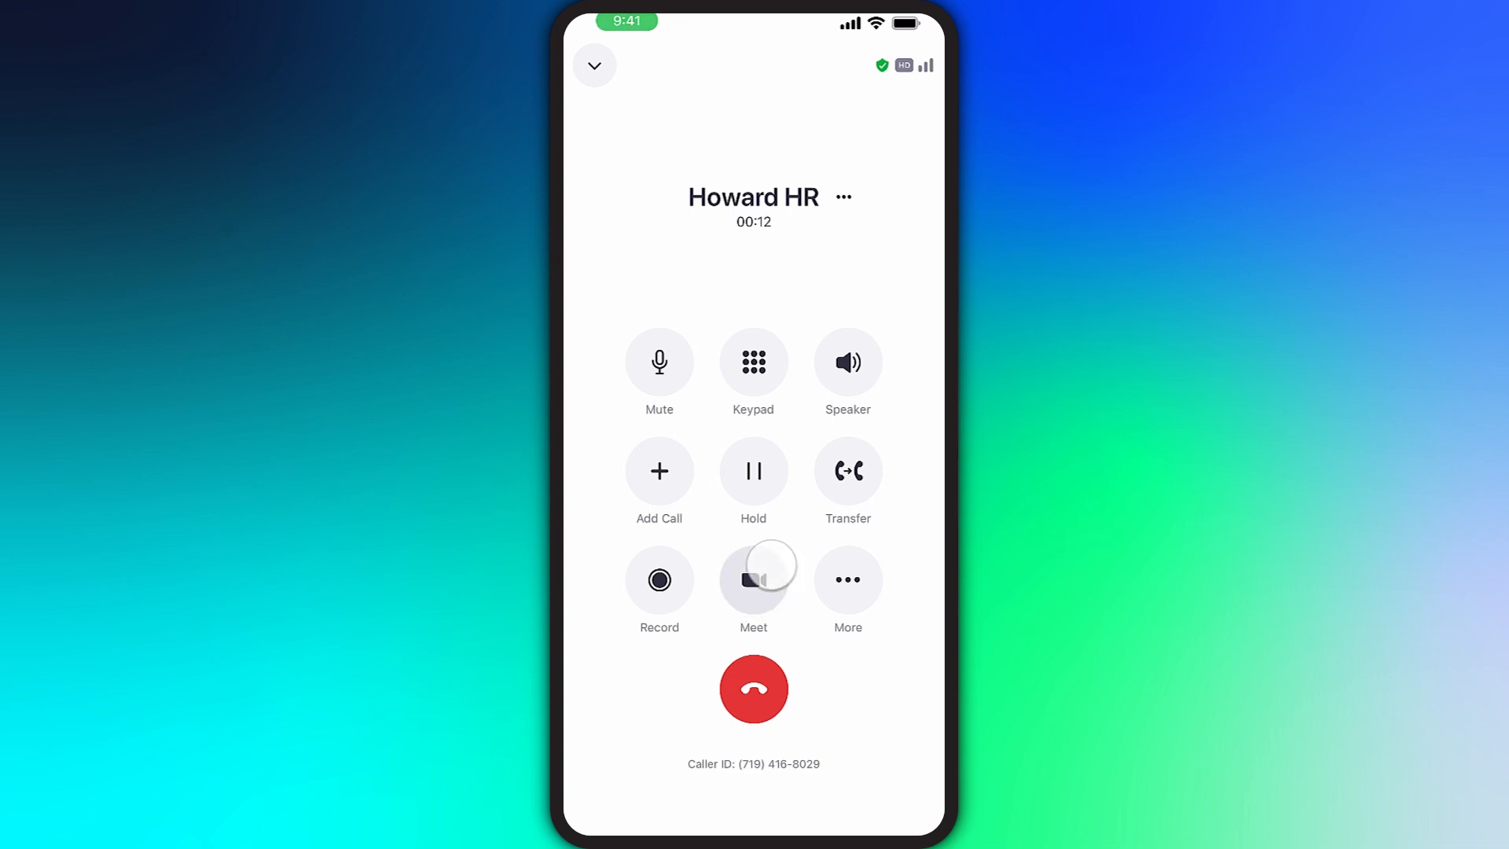
pyautogui.click(753, 579)
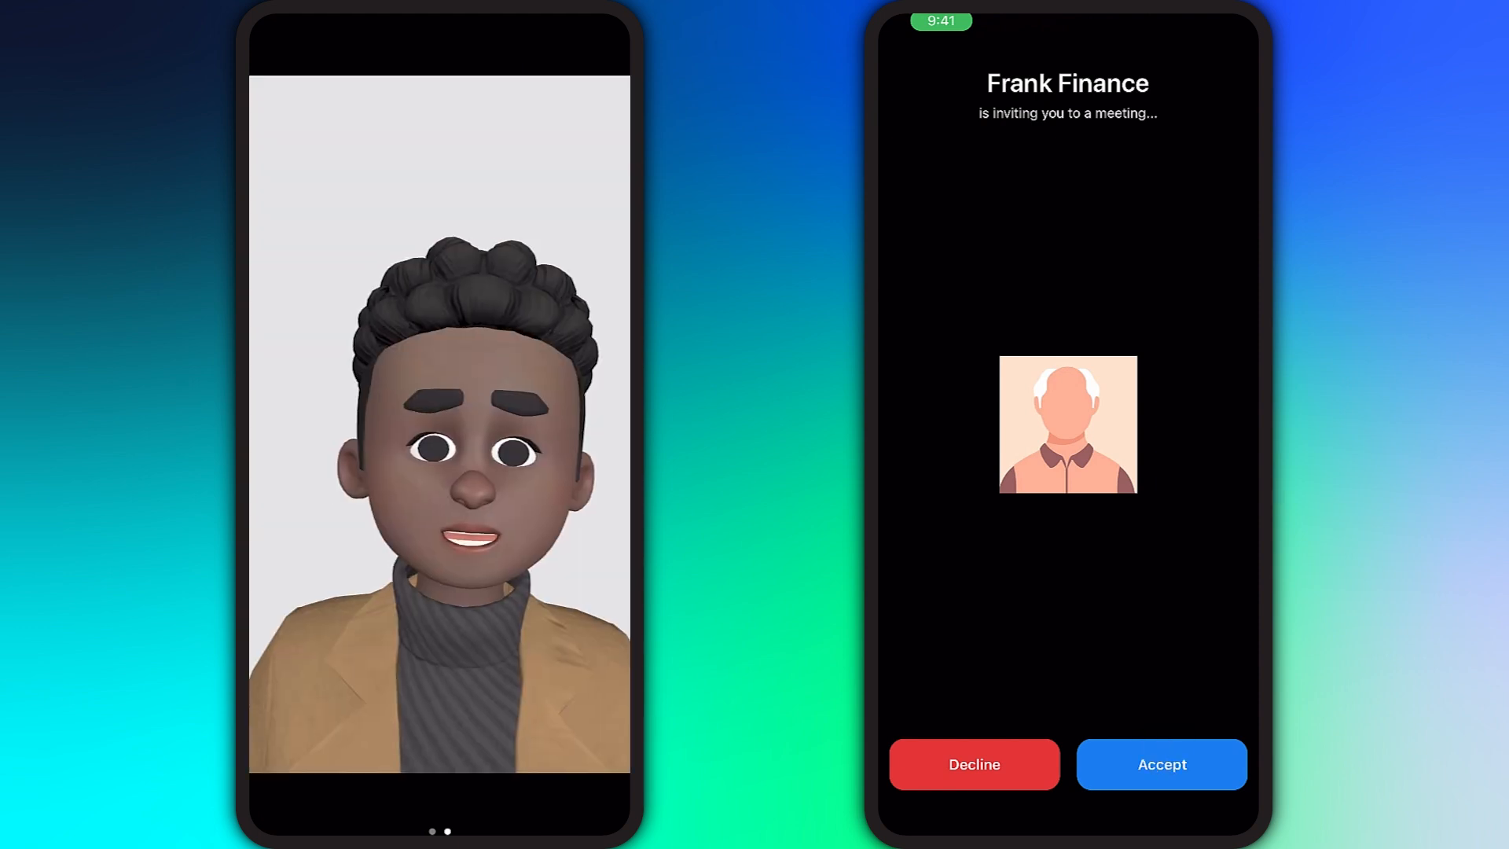
pyautogui.click(1160, 764)
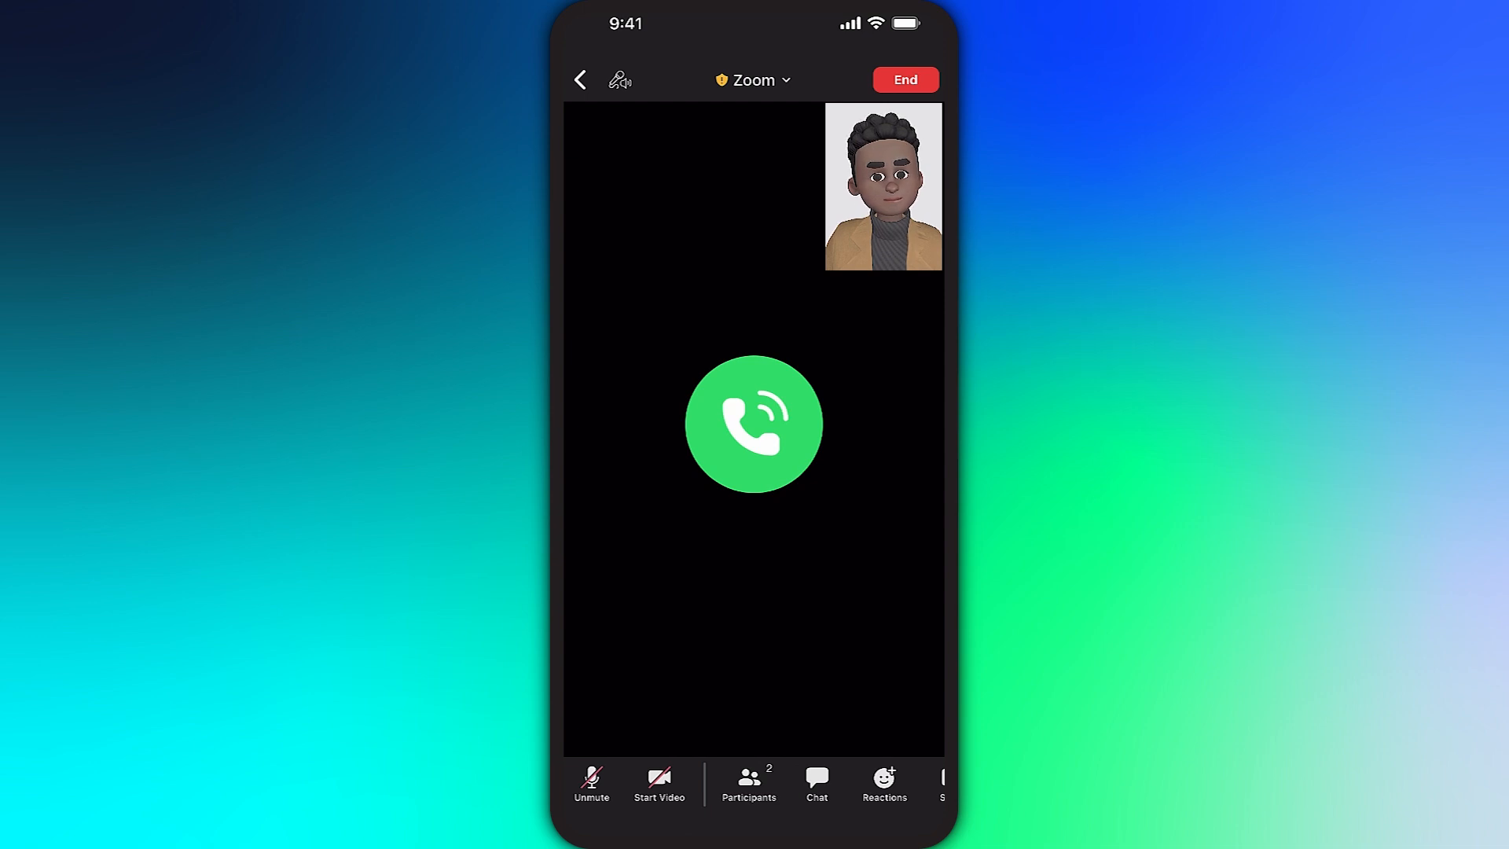
pyautogui.click(749, 781)
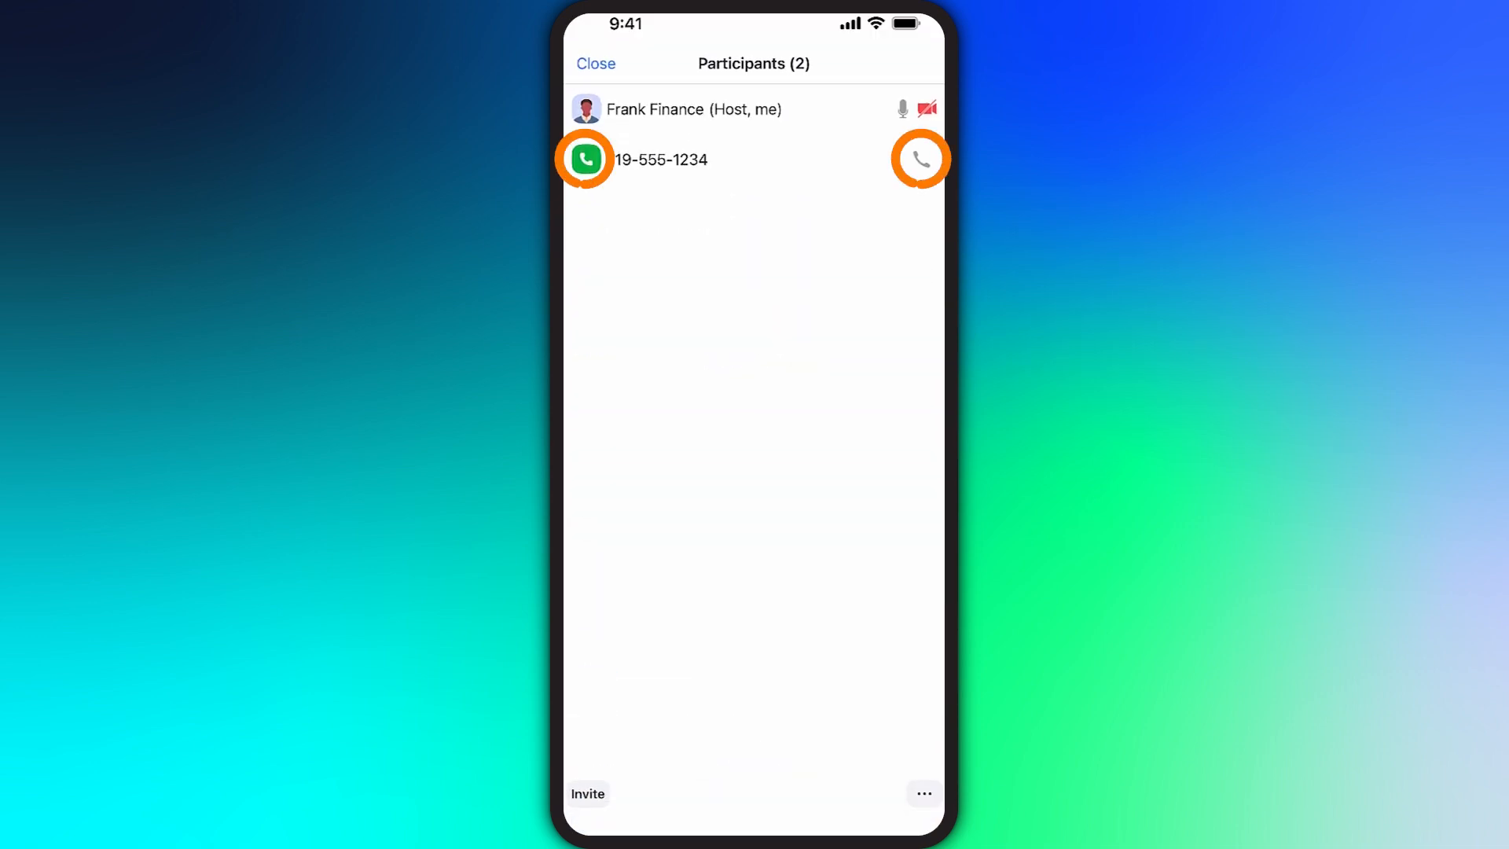
pyautogui.click(596, 64)
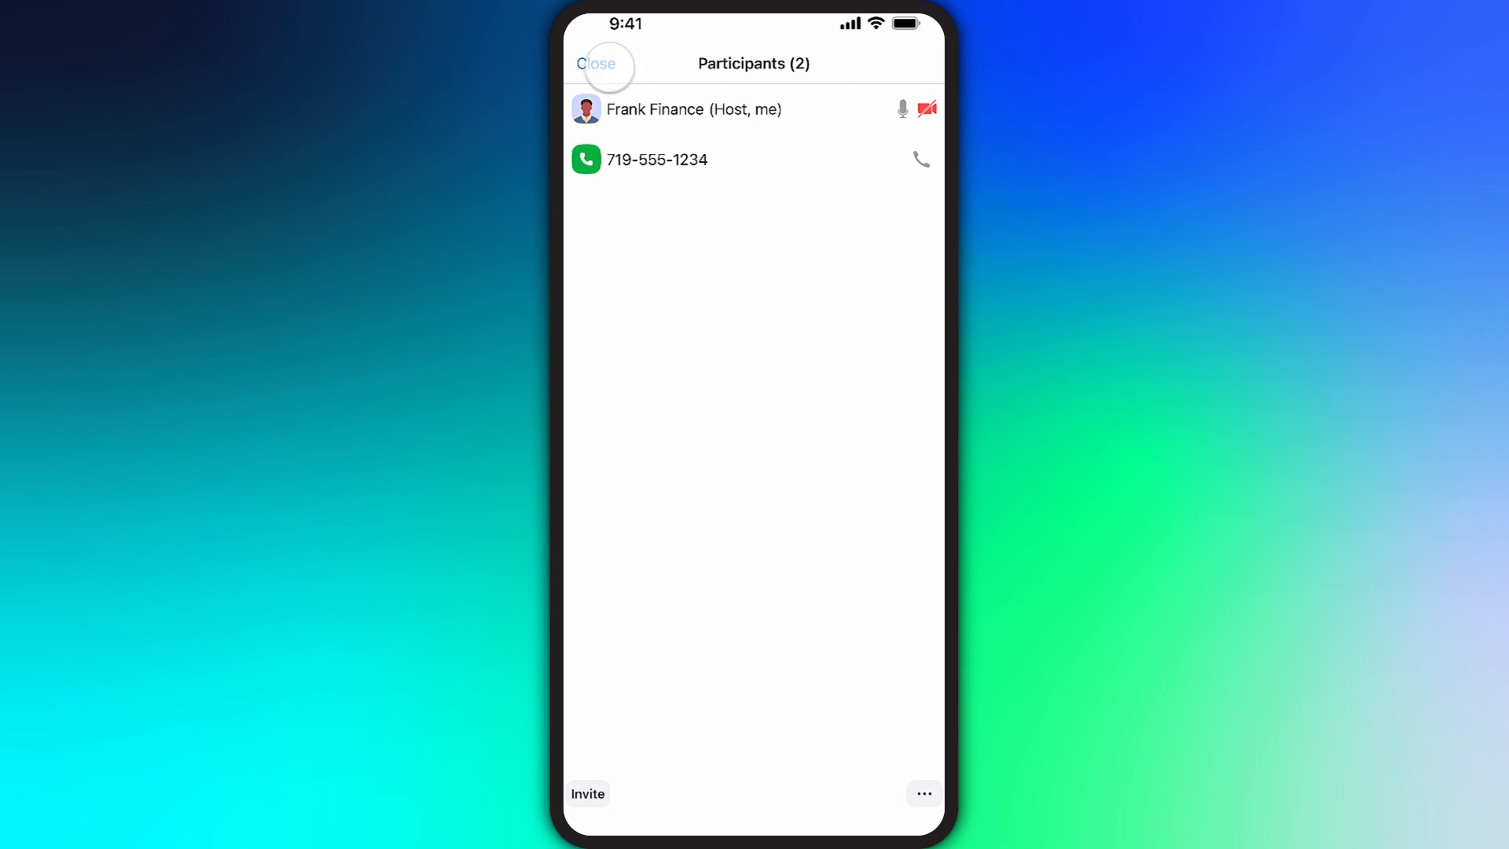
pyautogui.click(596, 63)
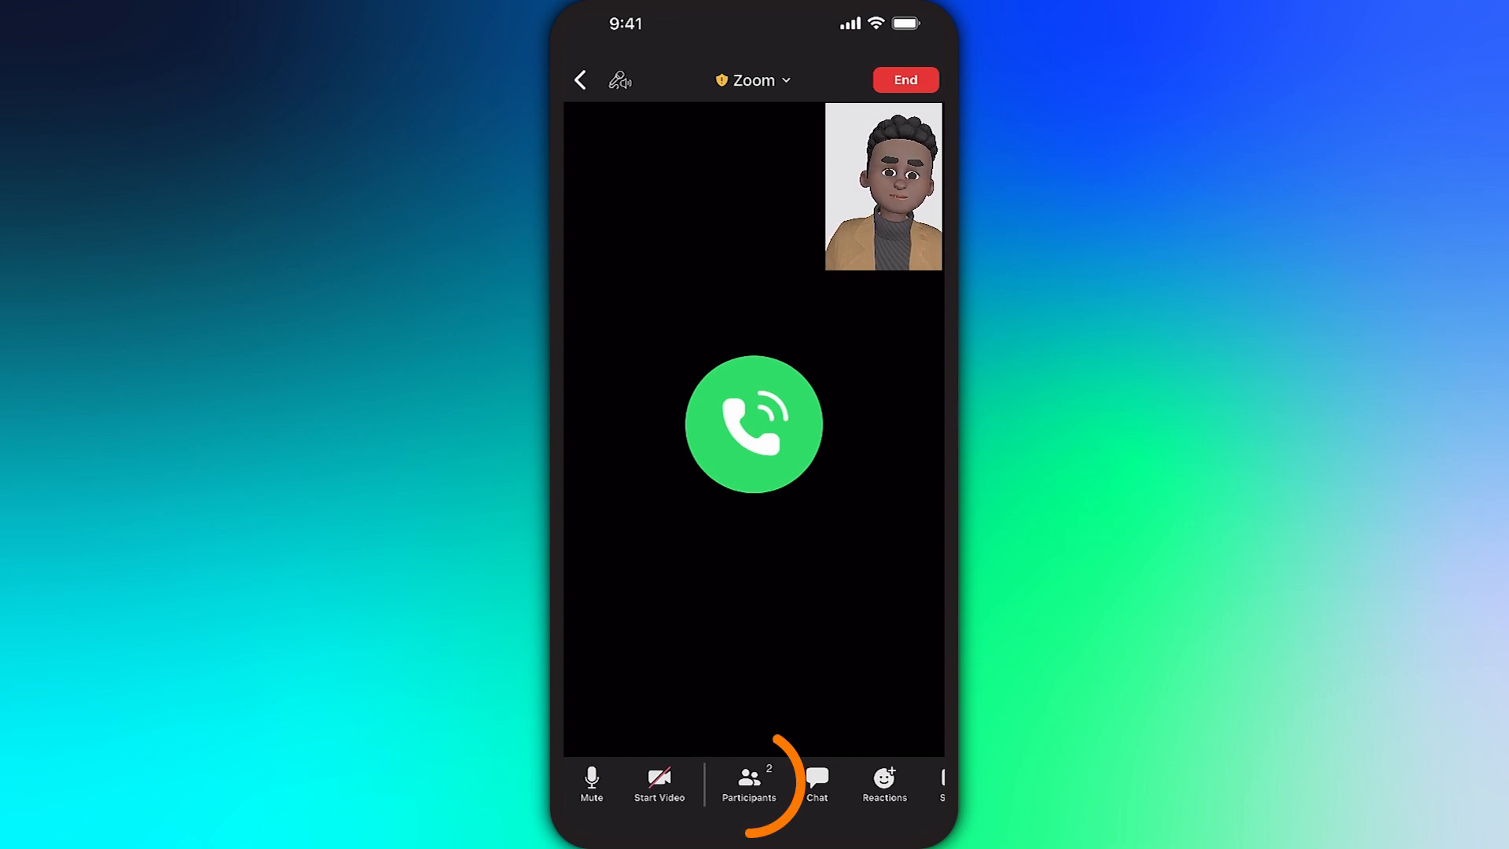
# Step: From the meeting's Participants list, choose Invite, then Invite Contacts to show the contacts list
pyautogui.click(749, 783)
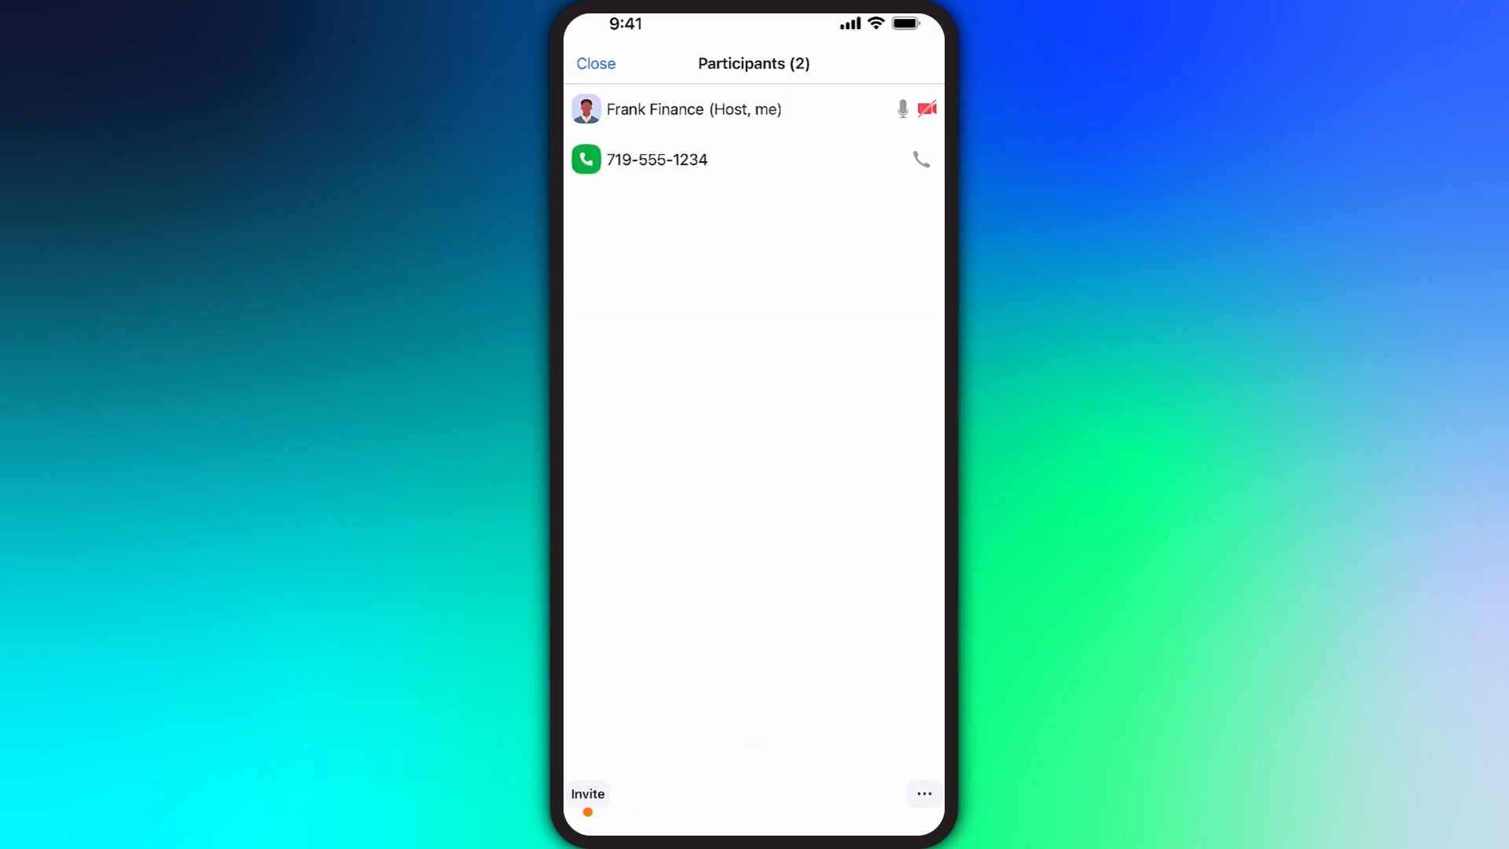
pyautogui.click(588, 794)
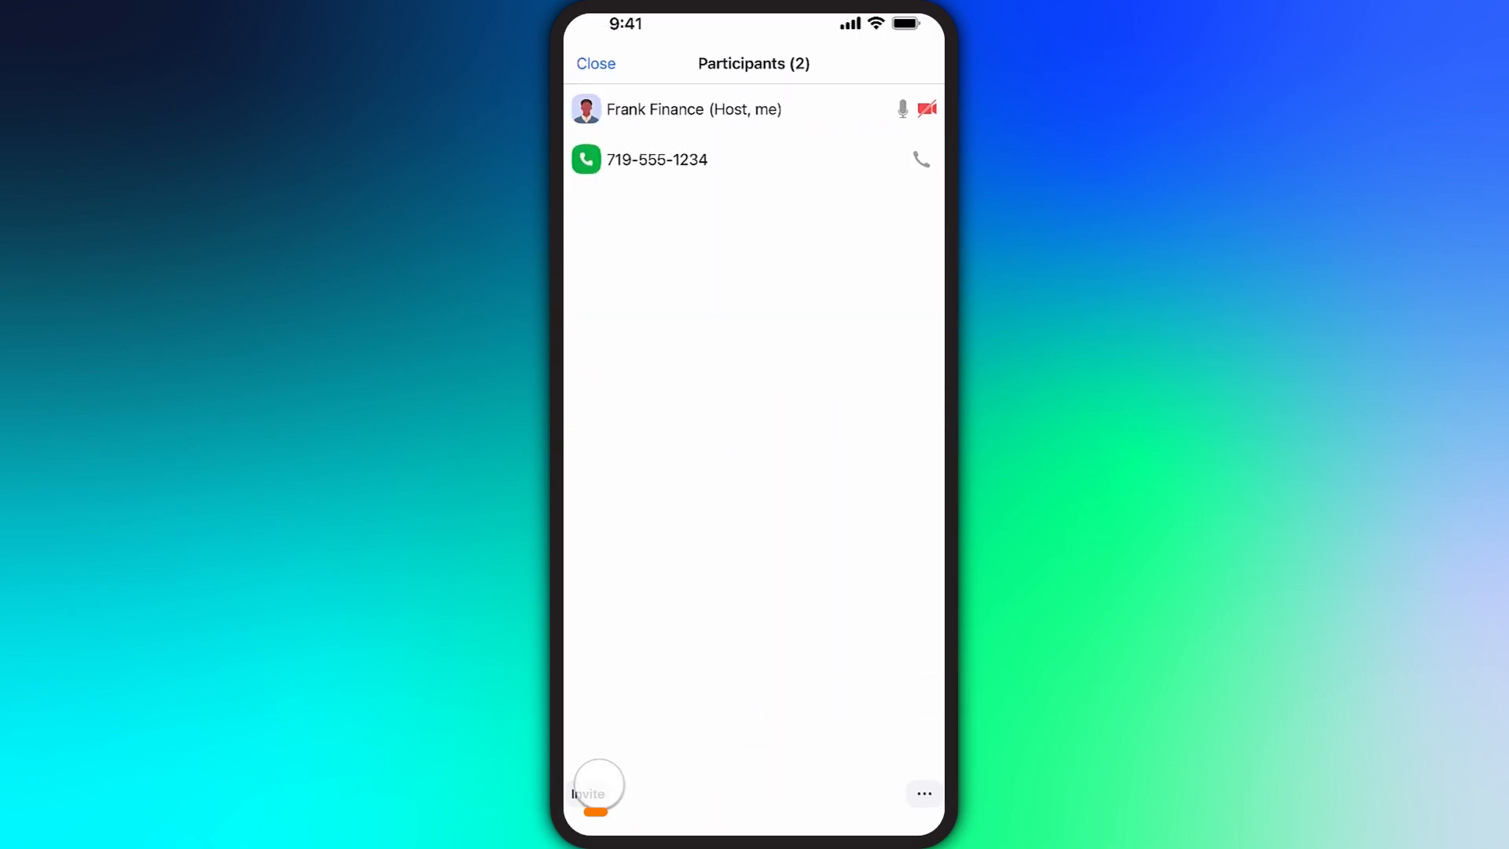
pyautogui.click(588, 789)
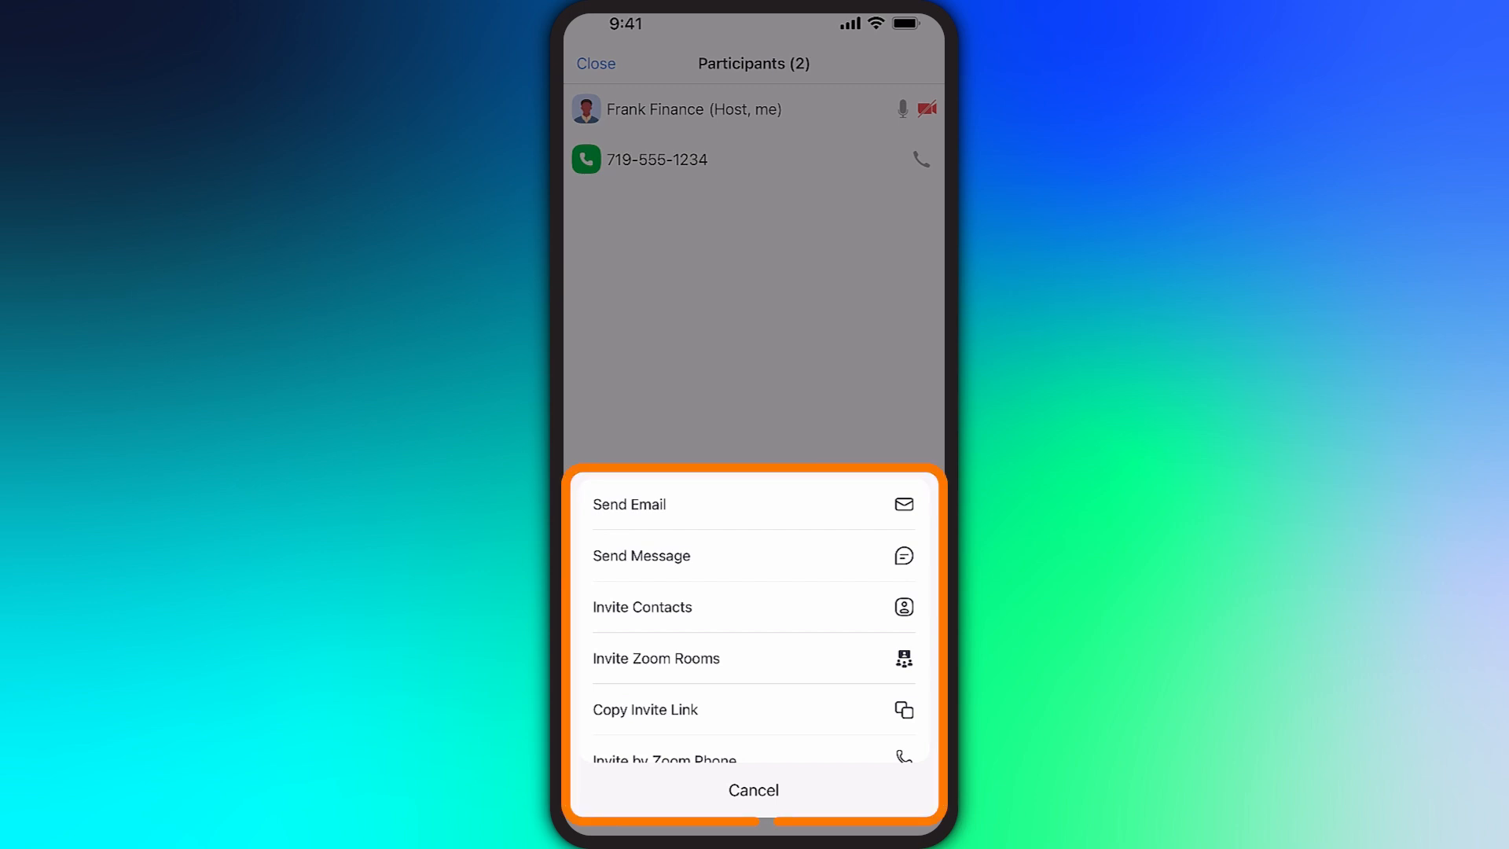
pyautogui.click(642, 606)
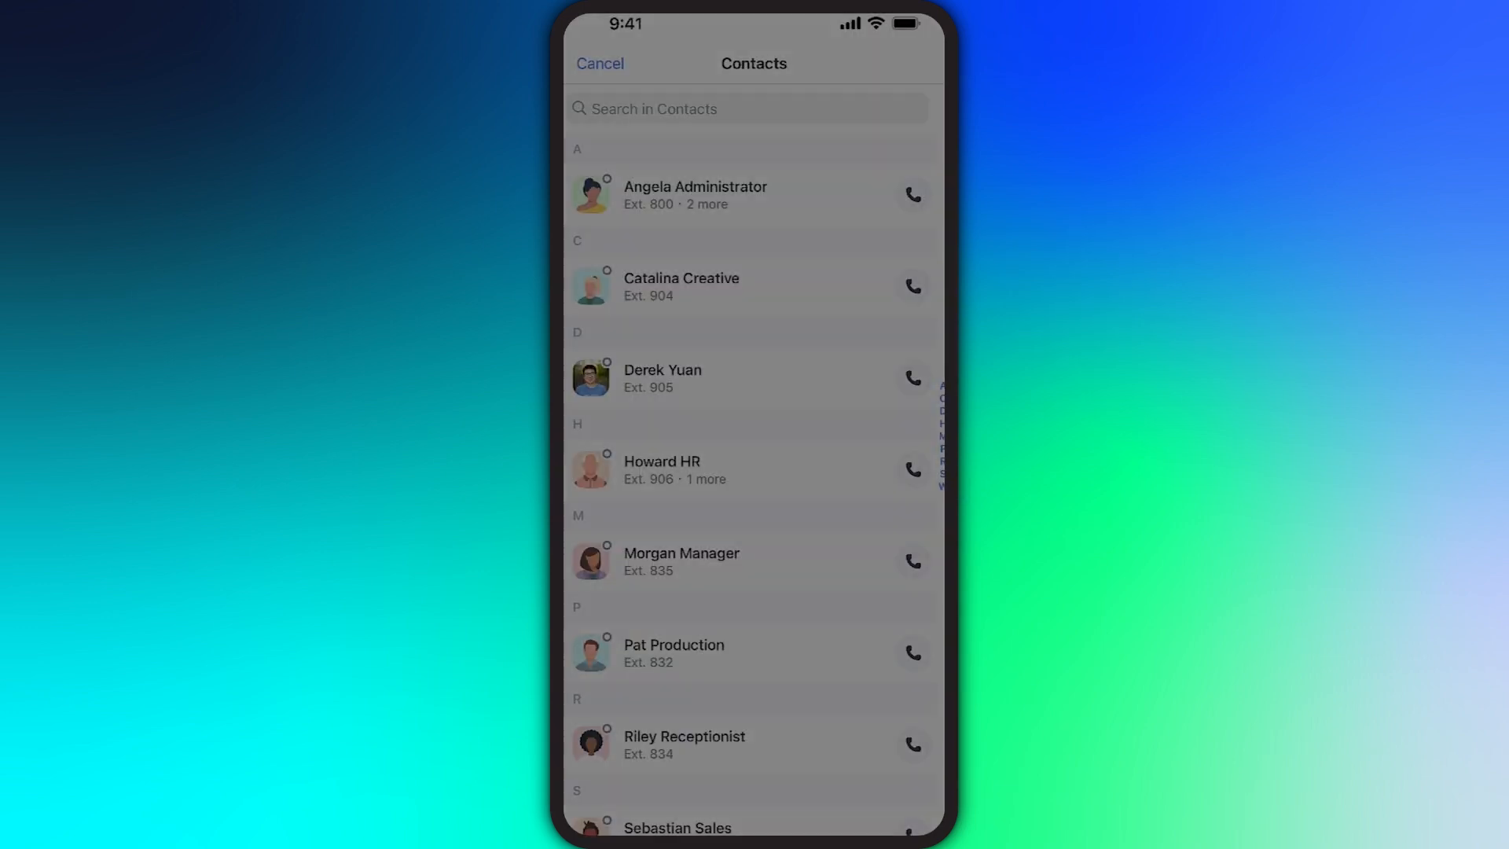